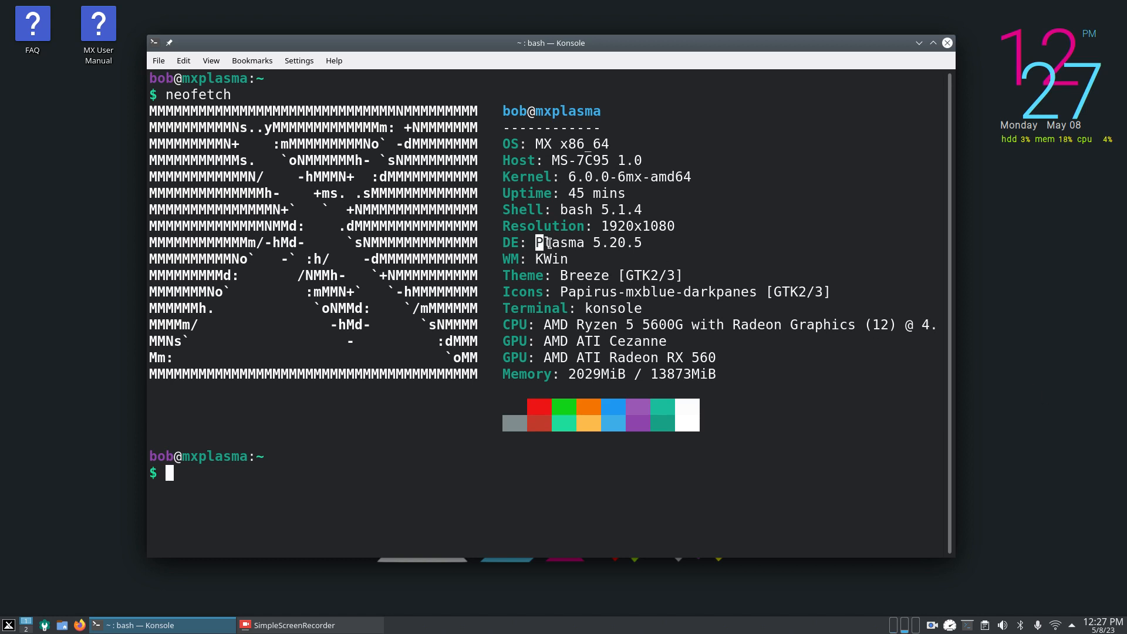
Step: Highlight neofetch values: Plasma 5.20.5, MX x86_64, 1920x1080 resolution and the command name
{"action": "double_click", "coordinate": [583, 243]}
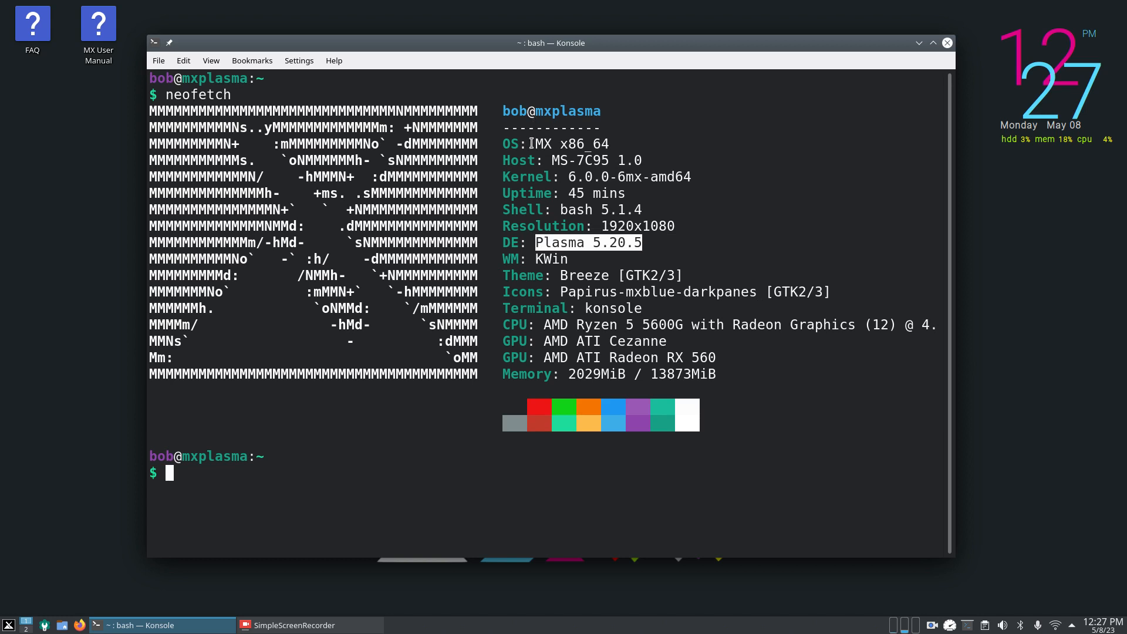
{"action": "double_click", "coordinate": [554, 143]}
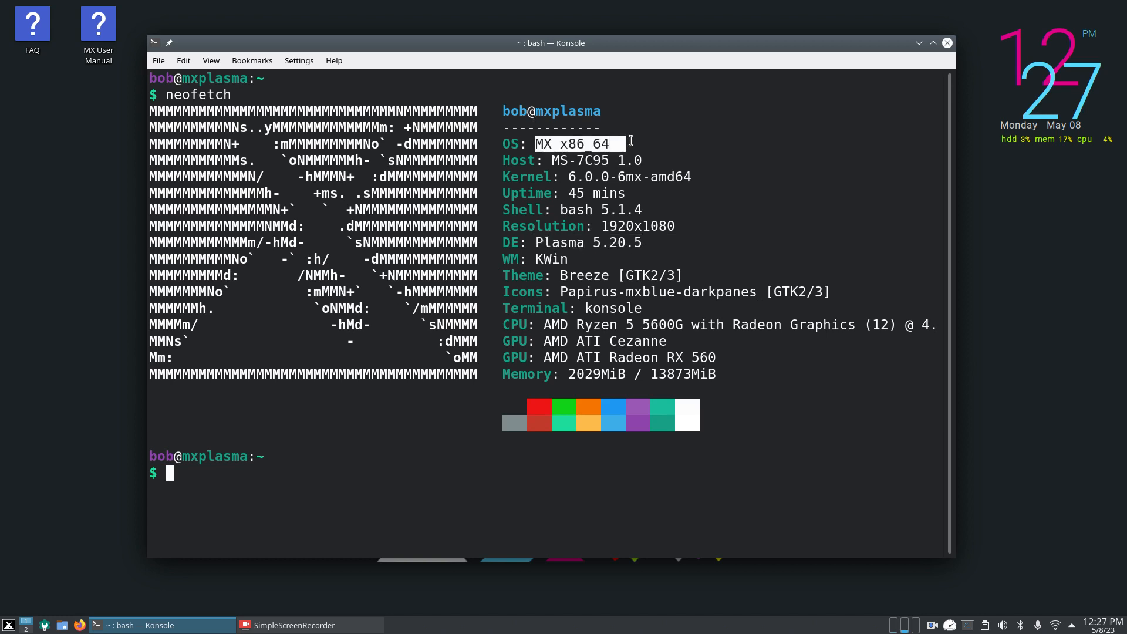
{"action": "mouse_move", "coordinate": [713, 161]}
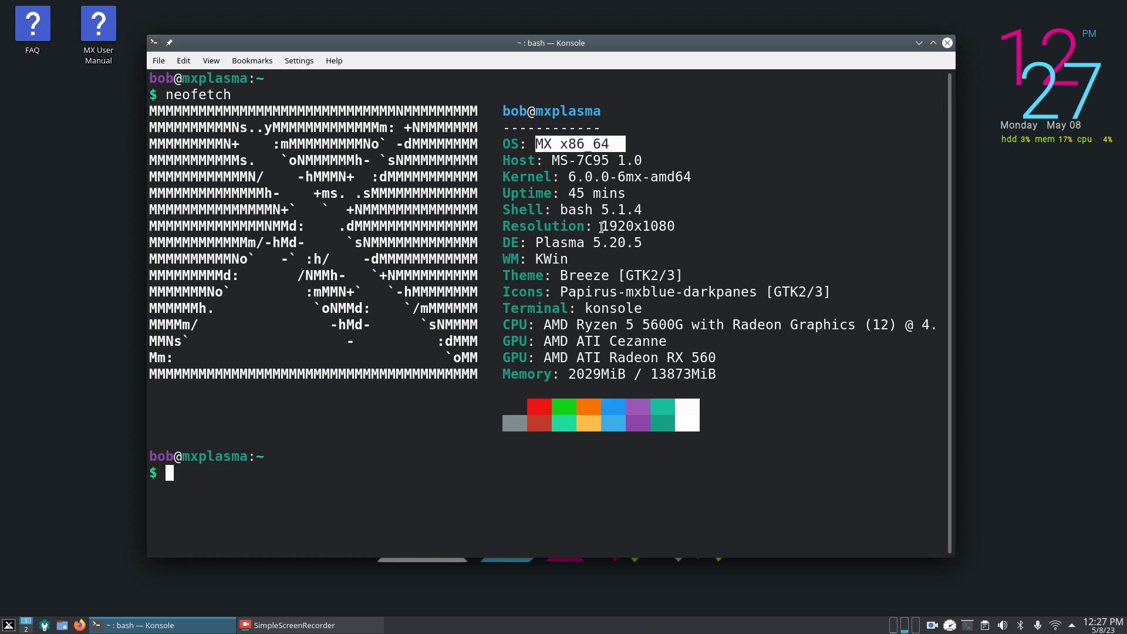
{"action": "double_click", "coordinate": [636, 226]}
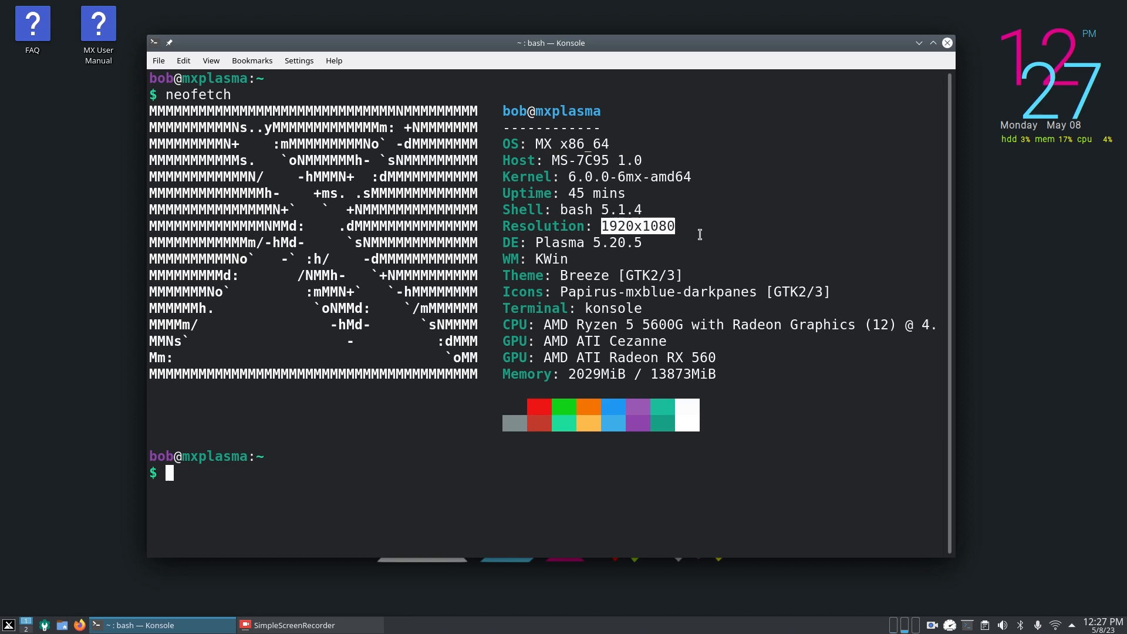
{"action": "mouse_move", "coordinate": [648, 618]}
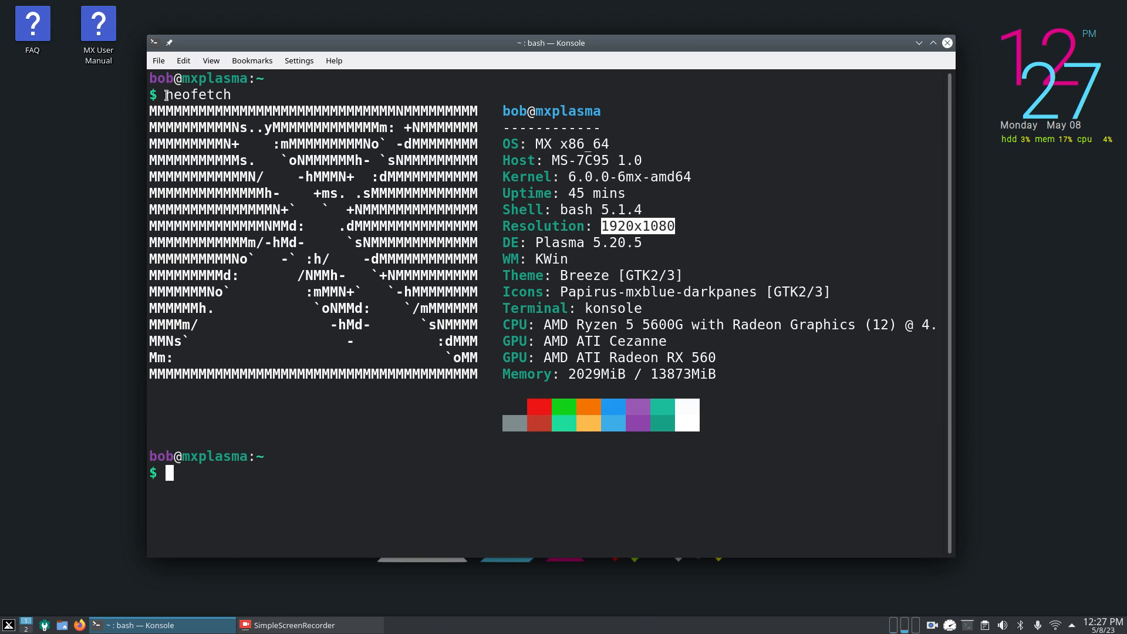
{"action": "double_click", "coordinate": [198, 94]}
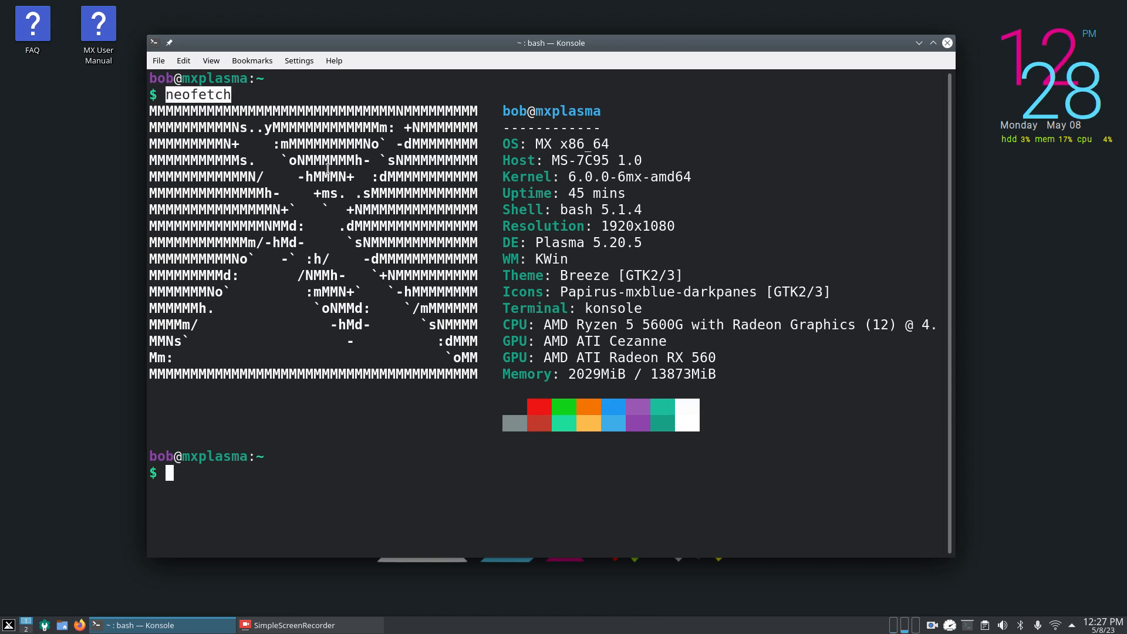
{"action": "mouse_move", "coordinate": [542, 481]}
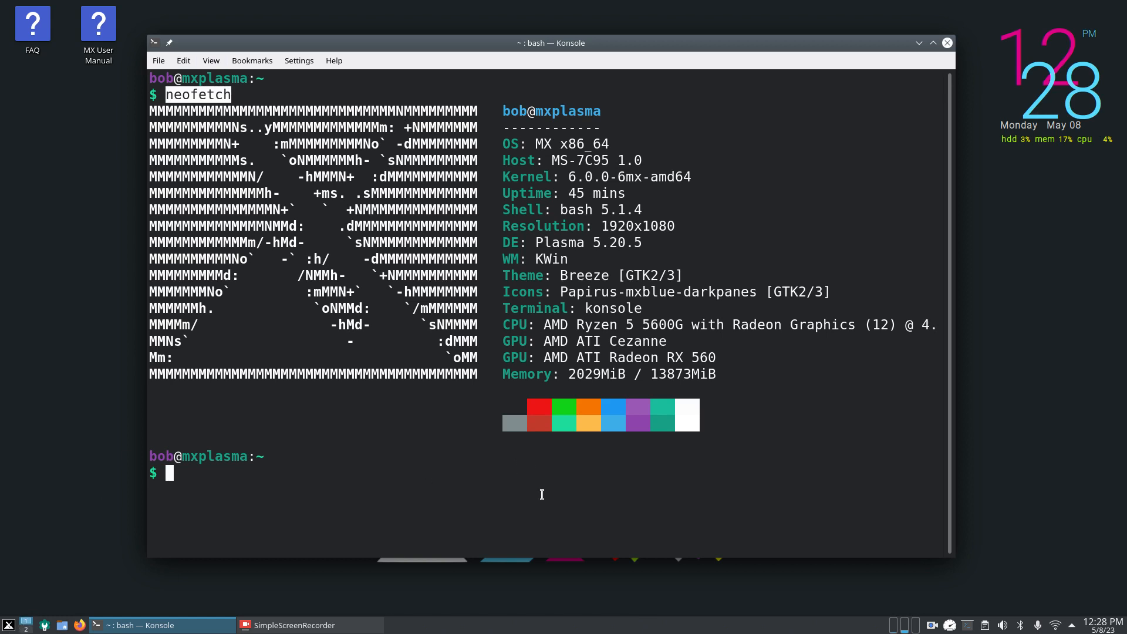
{"action": "mouse_move", "coordinate": [606, 225]}
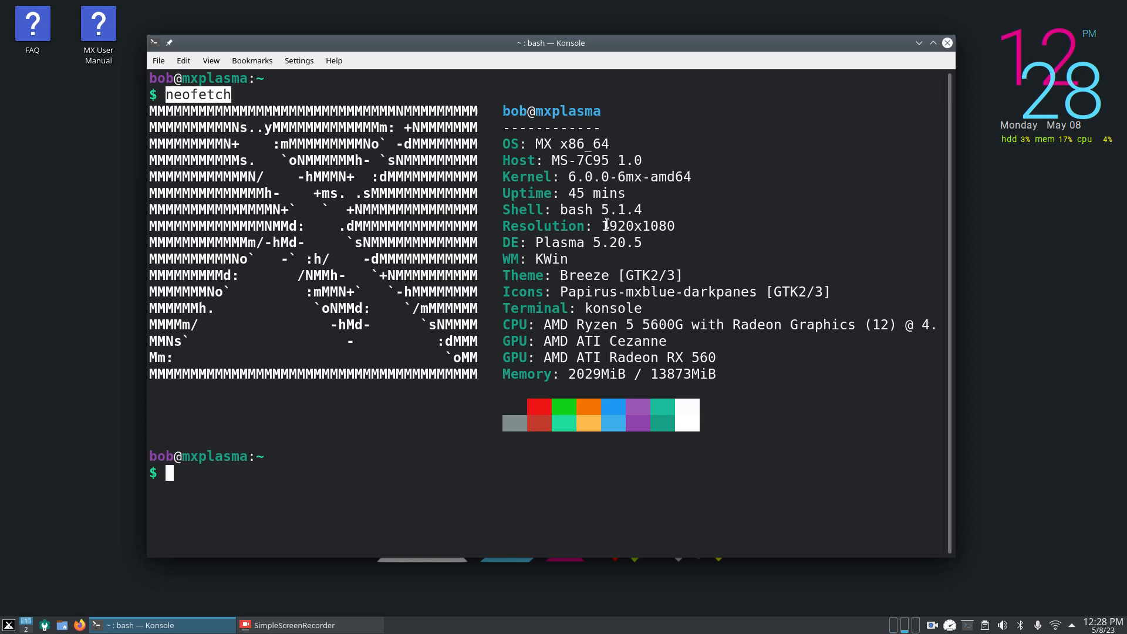
{"action": "double_click", "coordinate": [636, 226]}
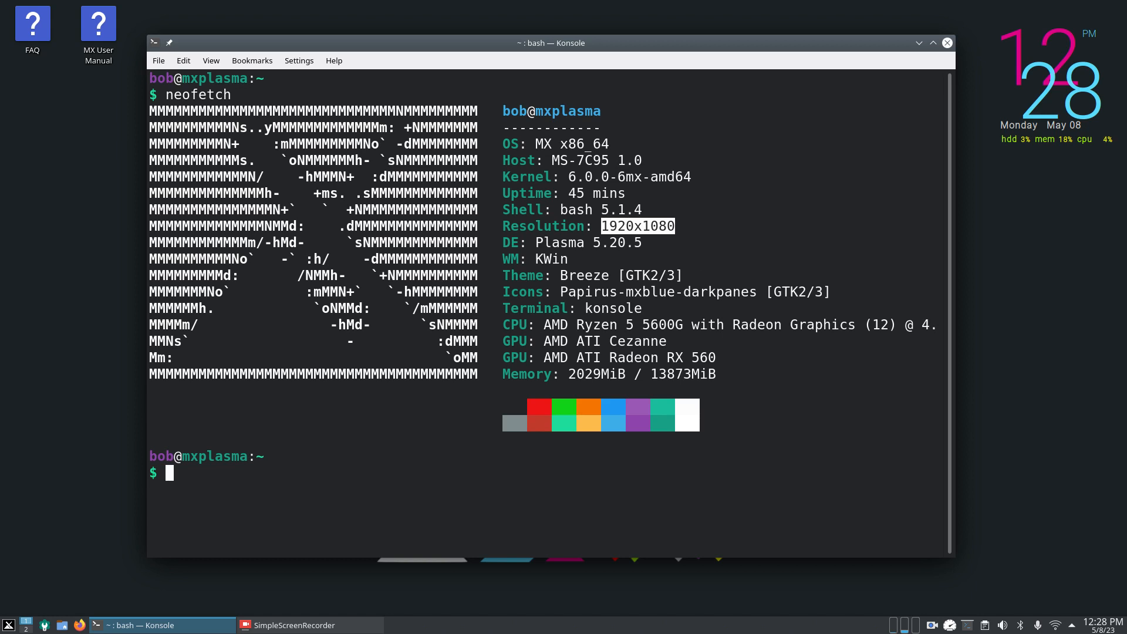
{"action": "mouse_move", "coordinate": [967, 574]}
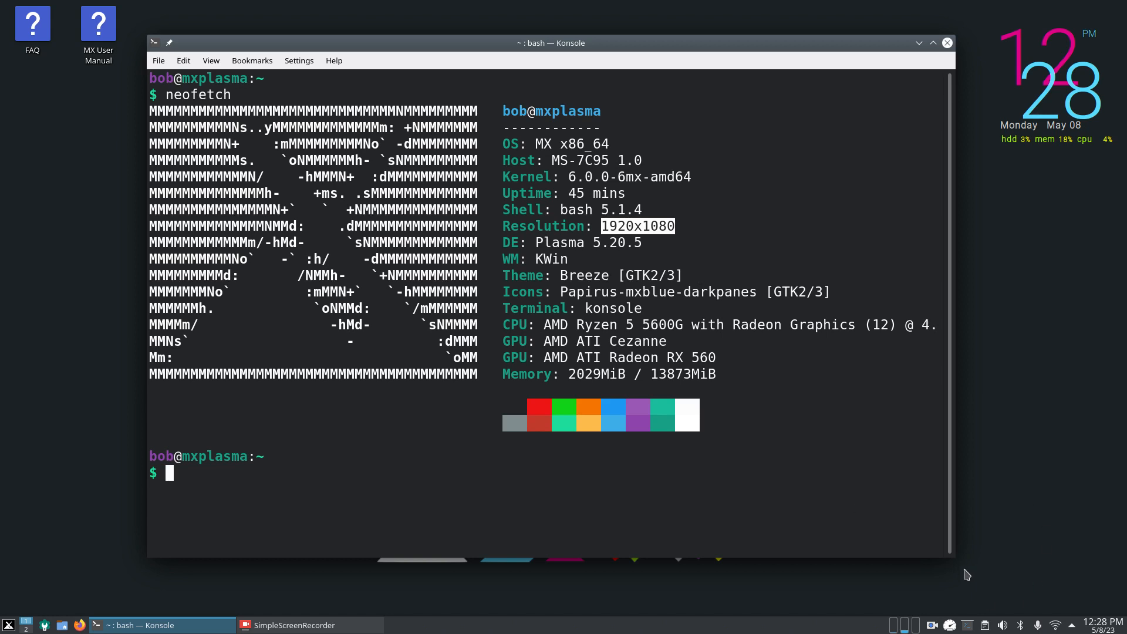
{"action": "mouse_move", "coordinate": [787, 475]}
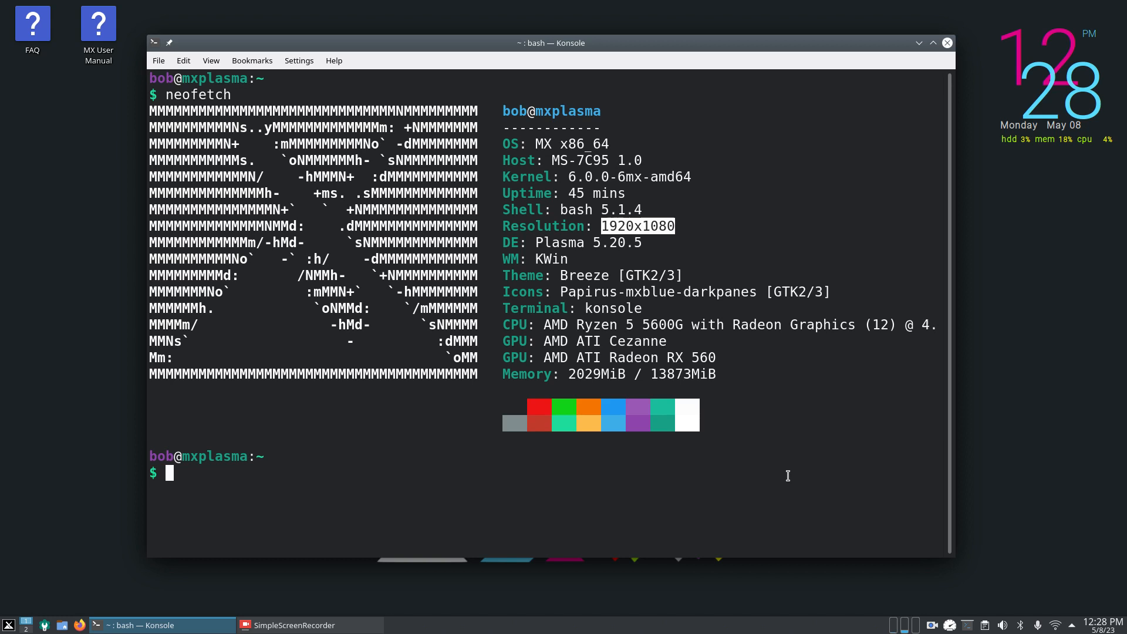
{"action": "mouse_move", "coordinate": [751, 506]}
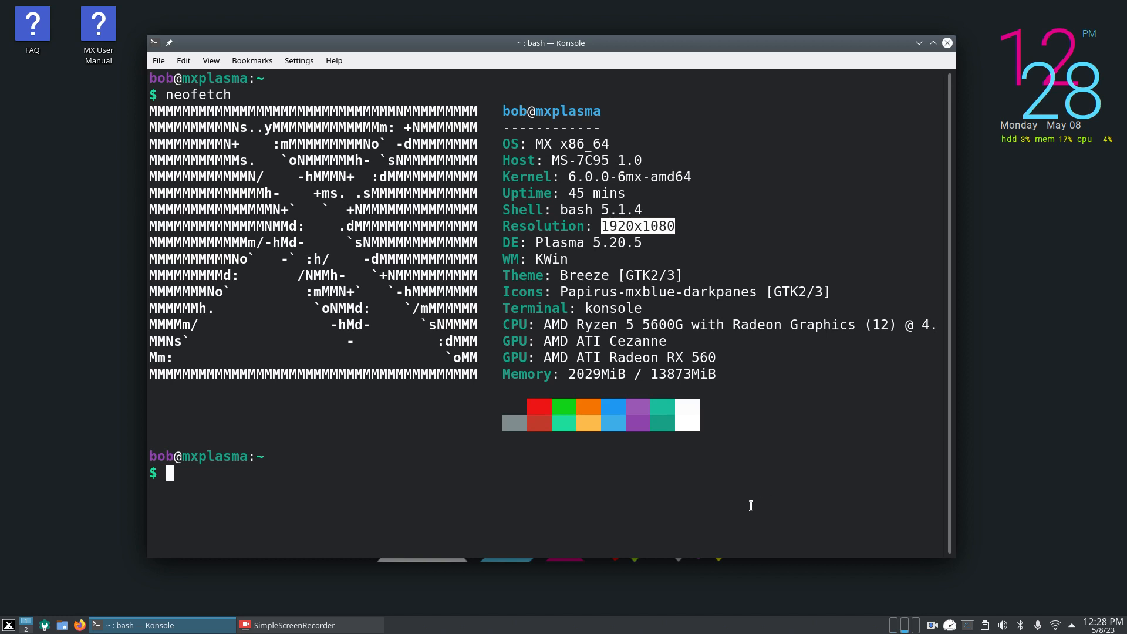
{"action": "mouse_move", "coordinate": [432, 483]}
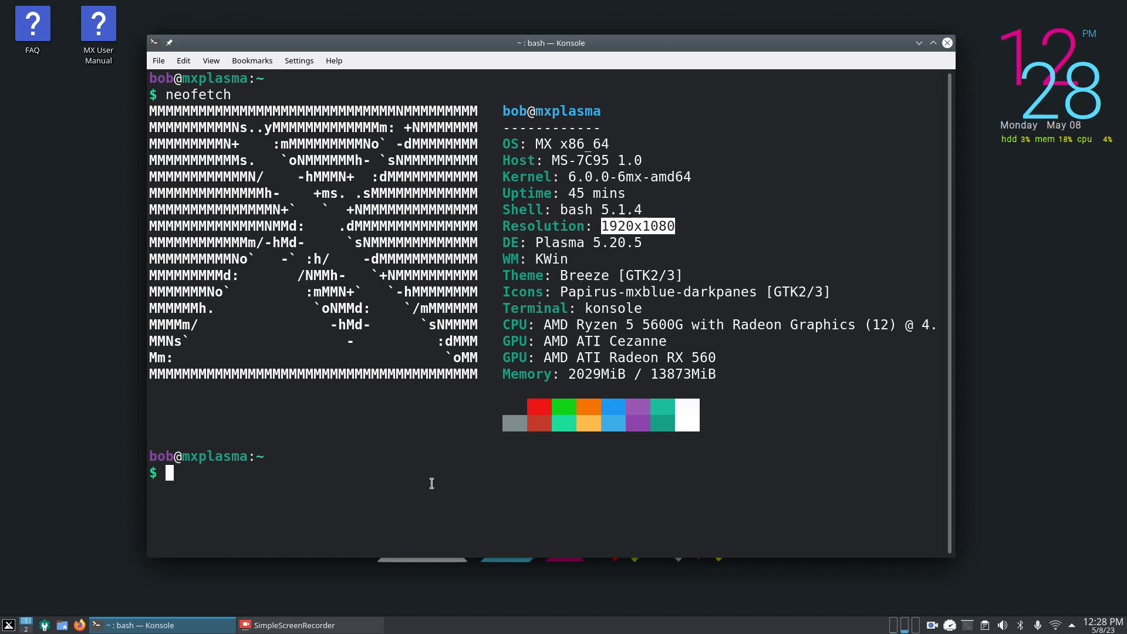
{"action": "mouse_move", "coordinate": [457, 486]}
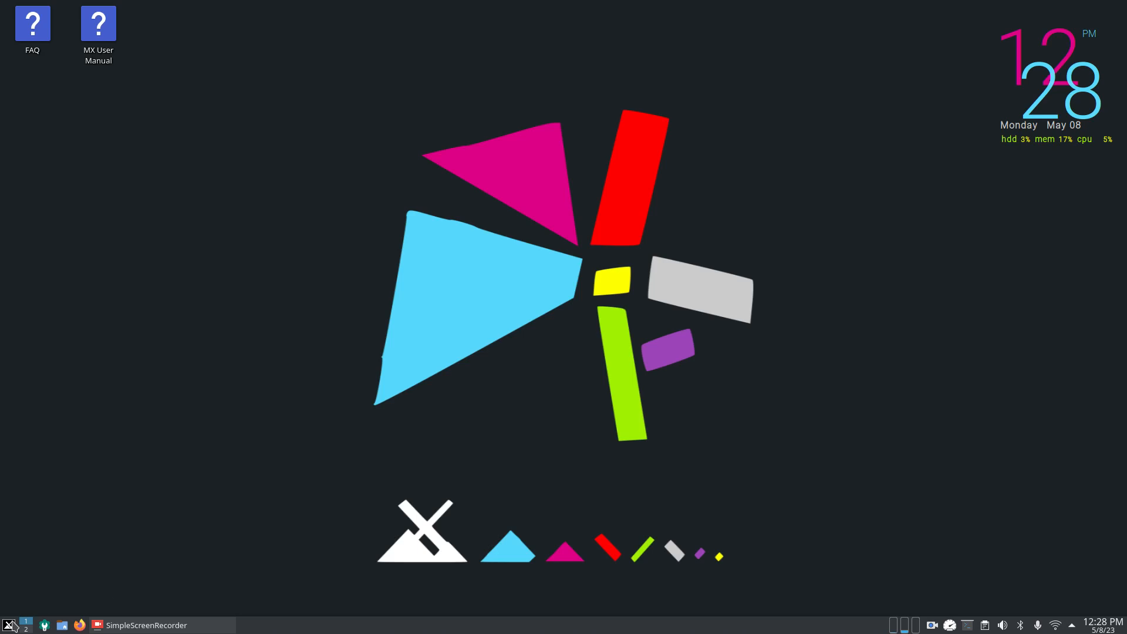
Step: Search the application menu for 'system' to list System Information and related tools
{"action": "left_click", "coordinate": [9, 625]}
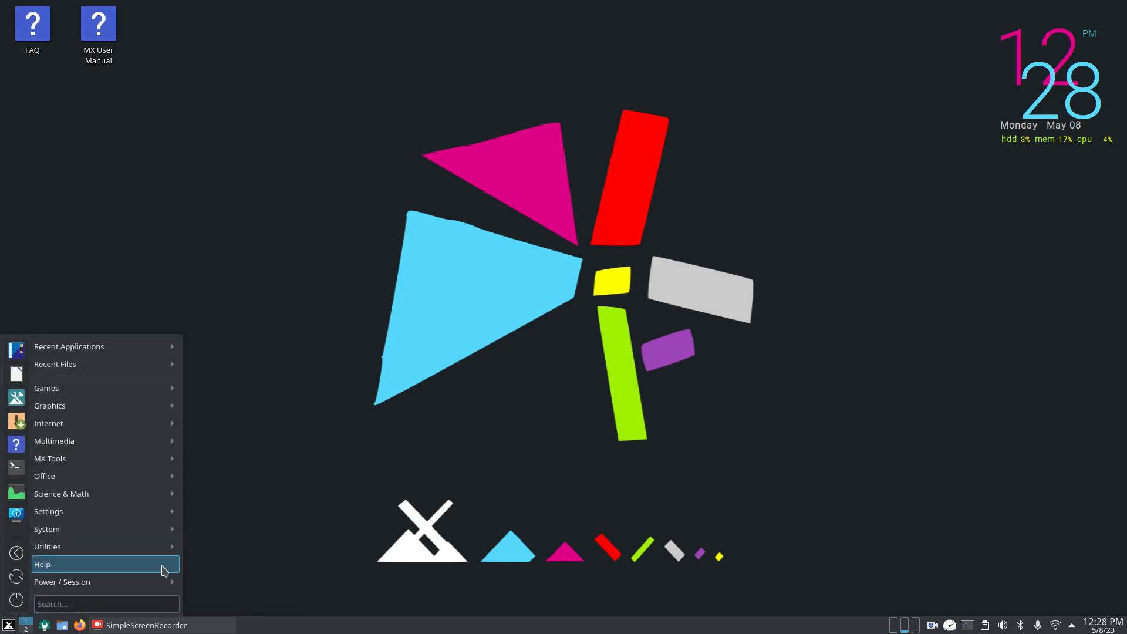
{"action": "left_click", "coordinate": [106, 604]}
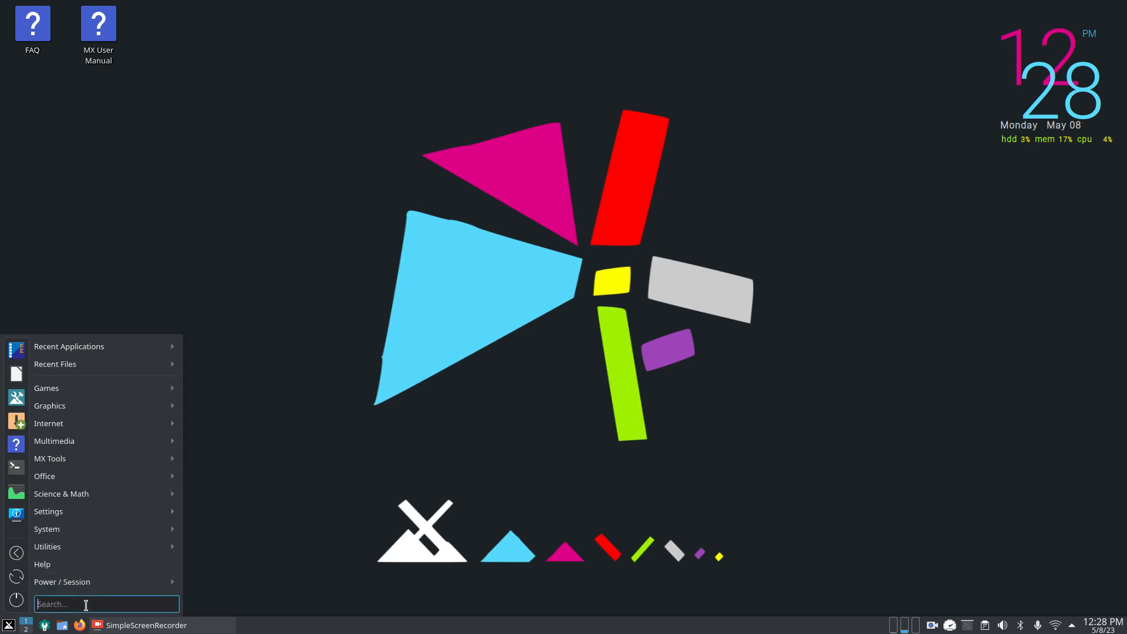
{"action": "type", "text": "syt"}
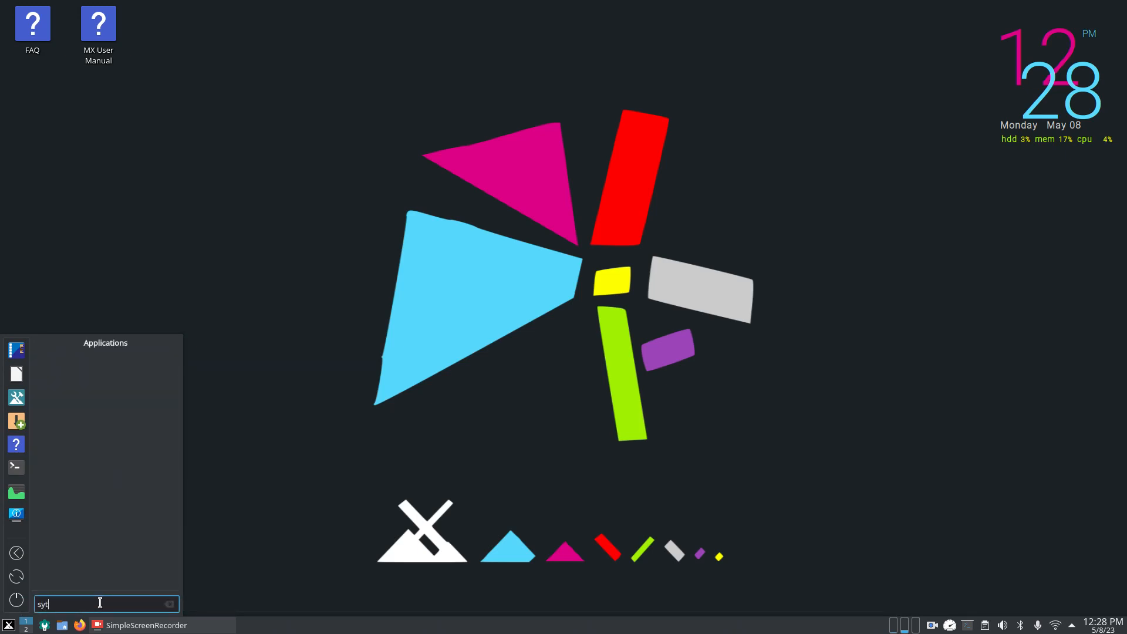
{"action": "type", "text": "em"}
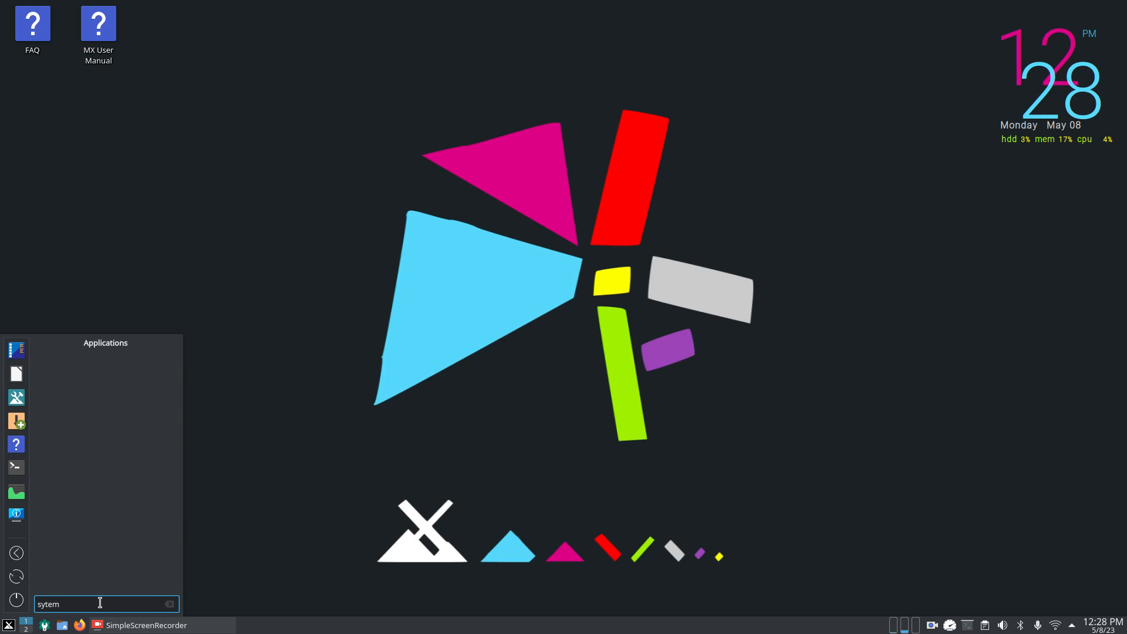
{"action": "type", "text": "sy"}
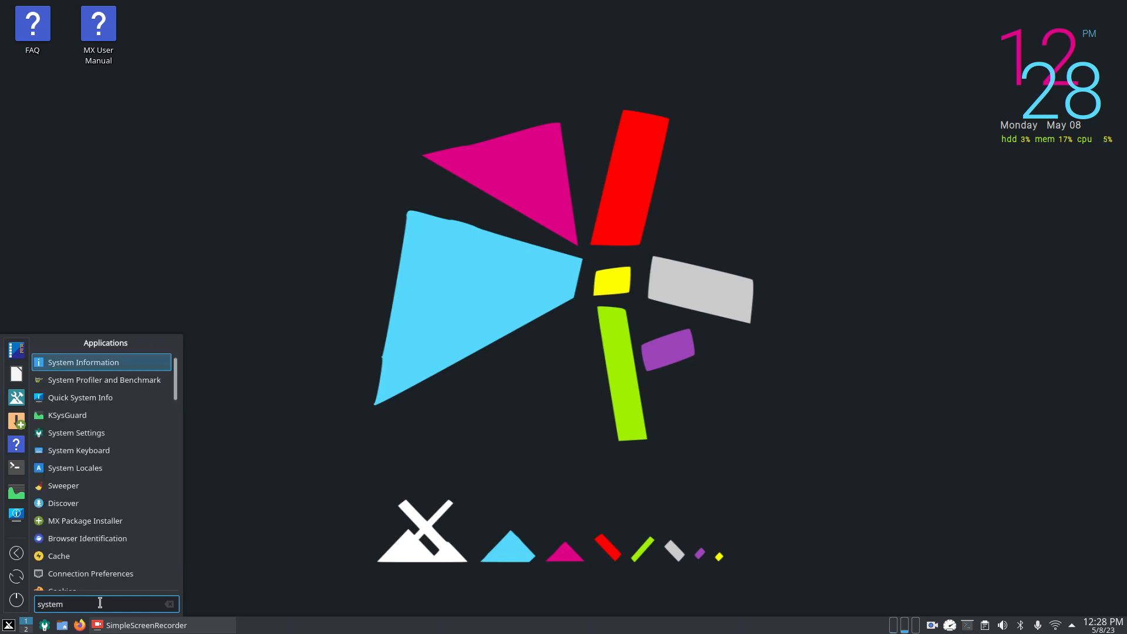
{"action": "mouse_move", "coordinate": [141, 368]}
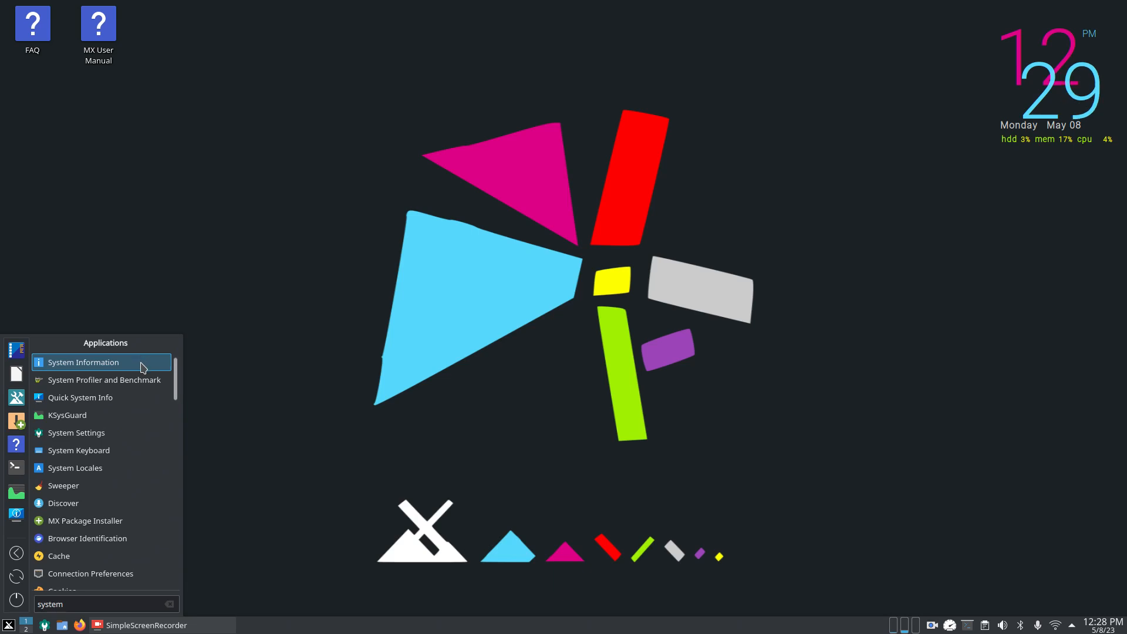
{"action": "mouse_move", "coordinate": [162, 388]}
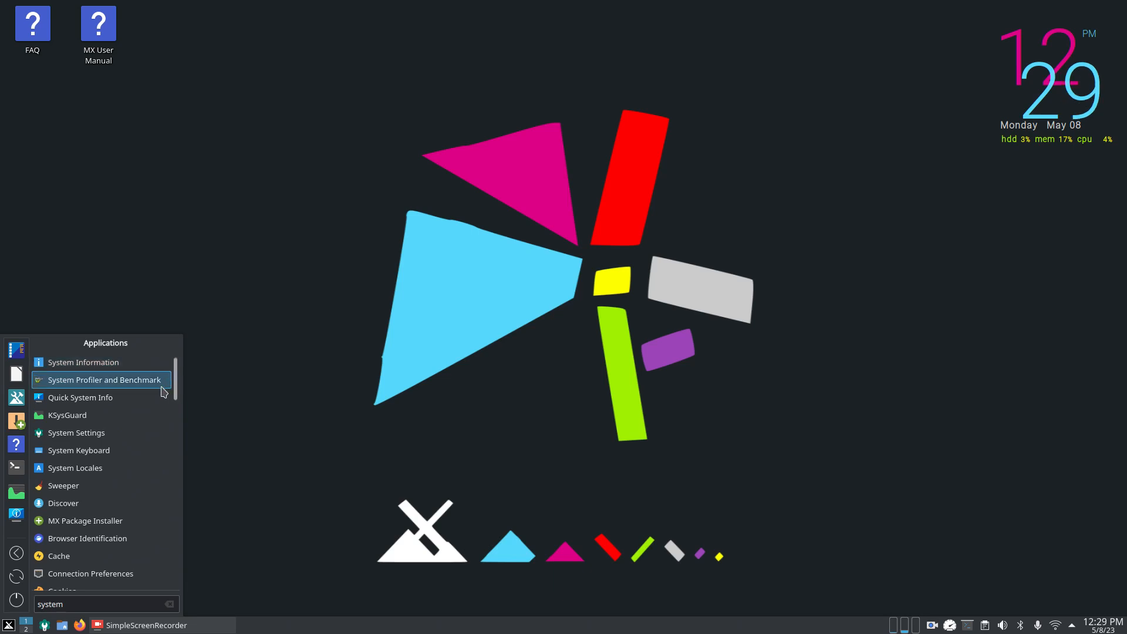
{"action": "mouse_move", "coordinate": [122, 409]}
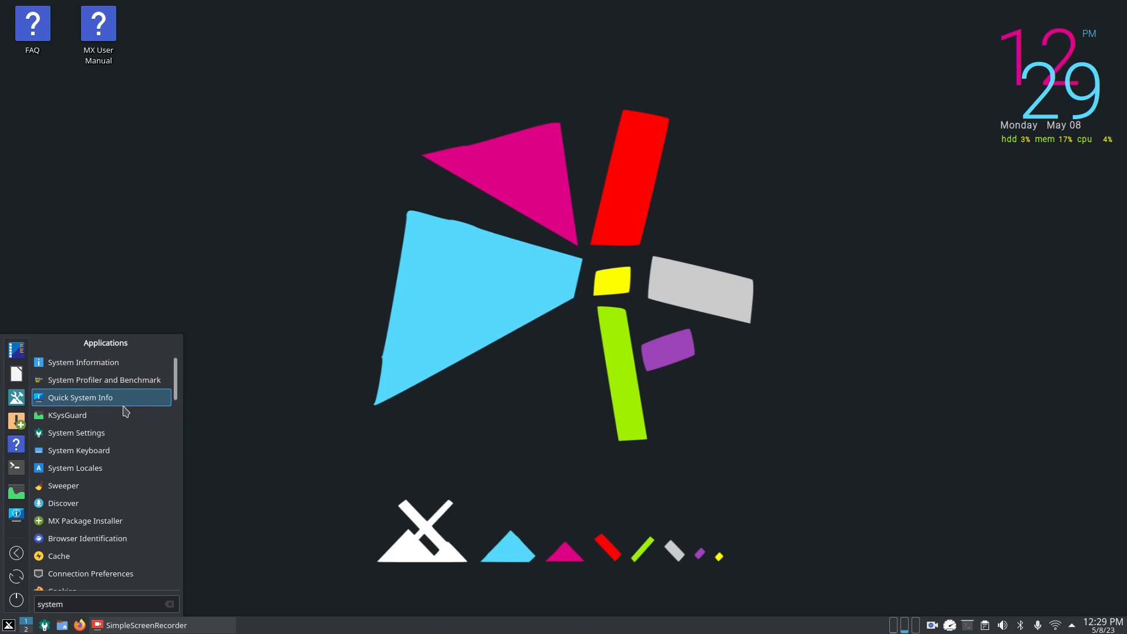
{"action": "mouse_move", "coordinate": [78, 404]}
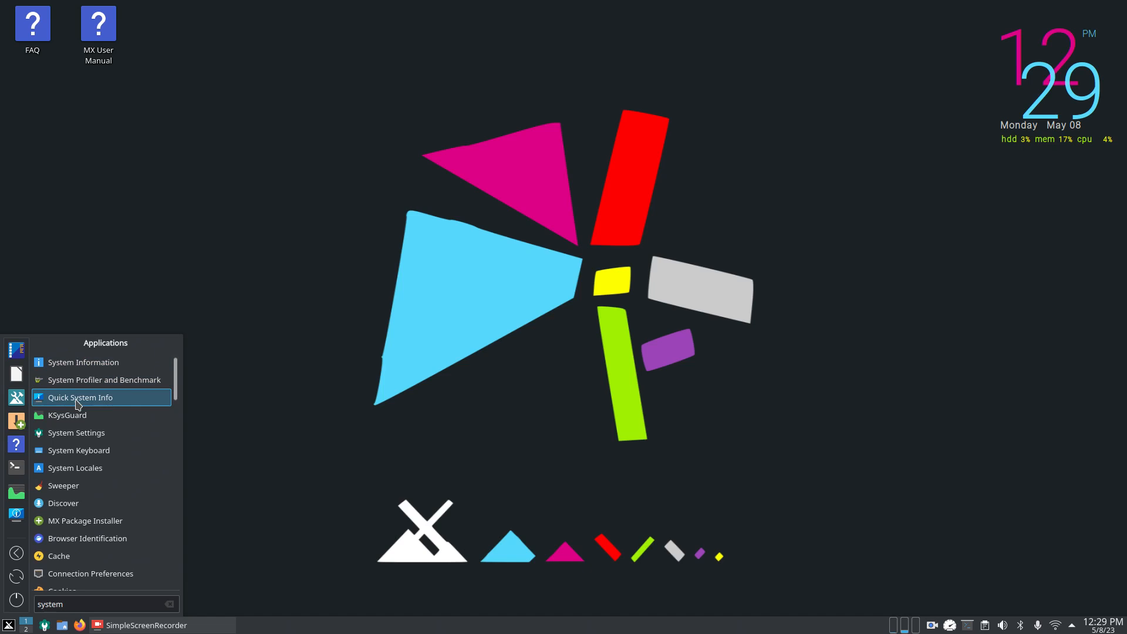
{"action": "mouse_move", "coordinate": [59, 422]}
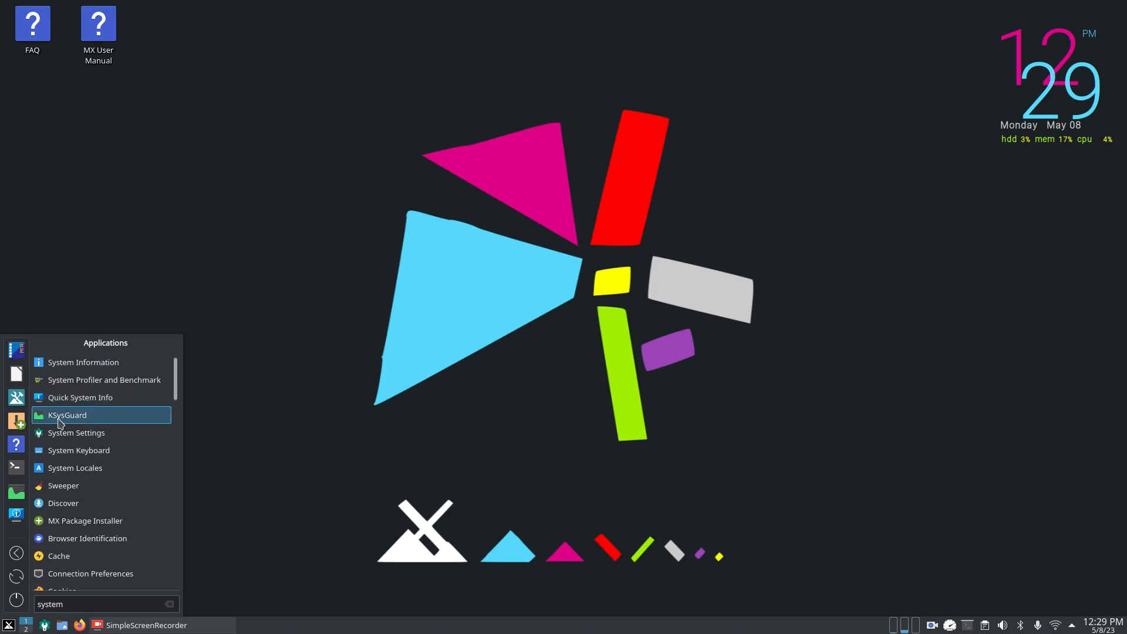
{"action": "mouse_move", "coordinate": [84, 361]}
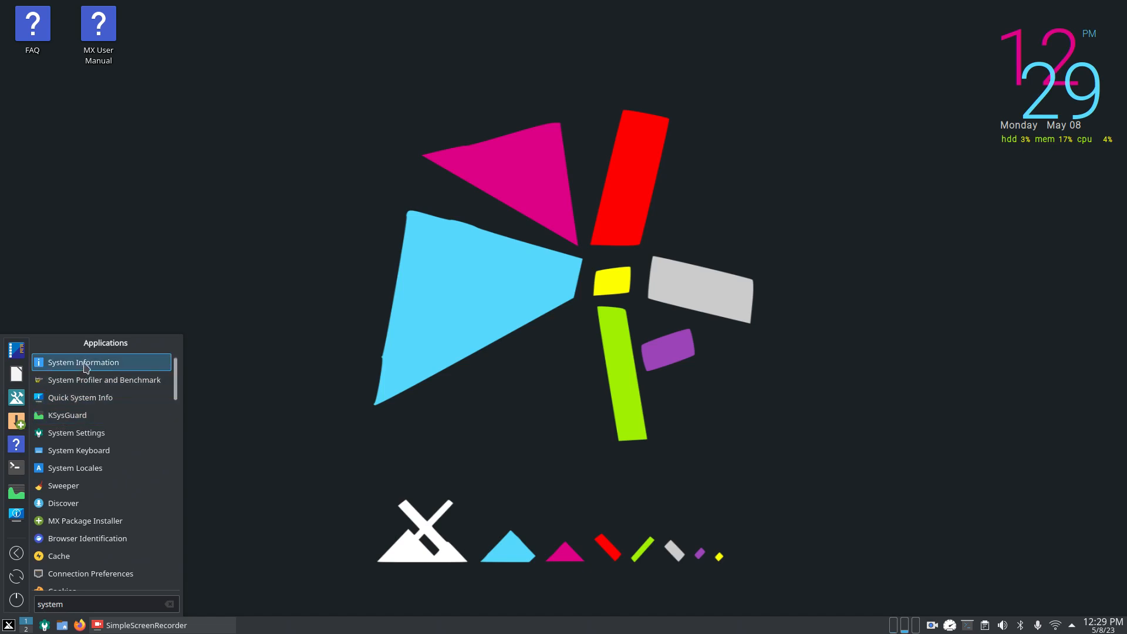
Step: Launch System Information and view its Memory and File Indexer Monitor pages
{"action": "left_click", "coordinate": [82, 362]}
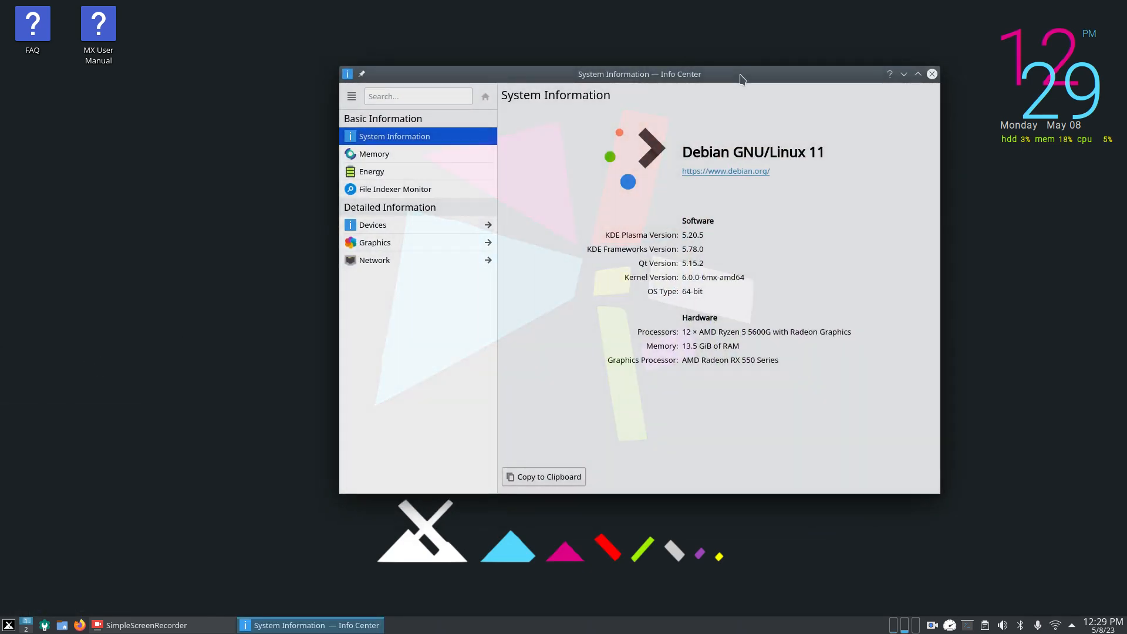
{"action": "mouse_move", "coordinate": [388, 153]}
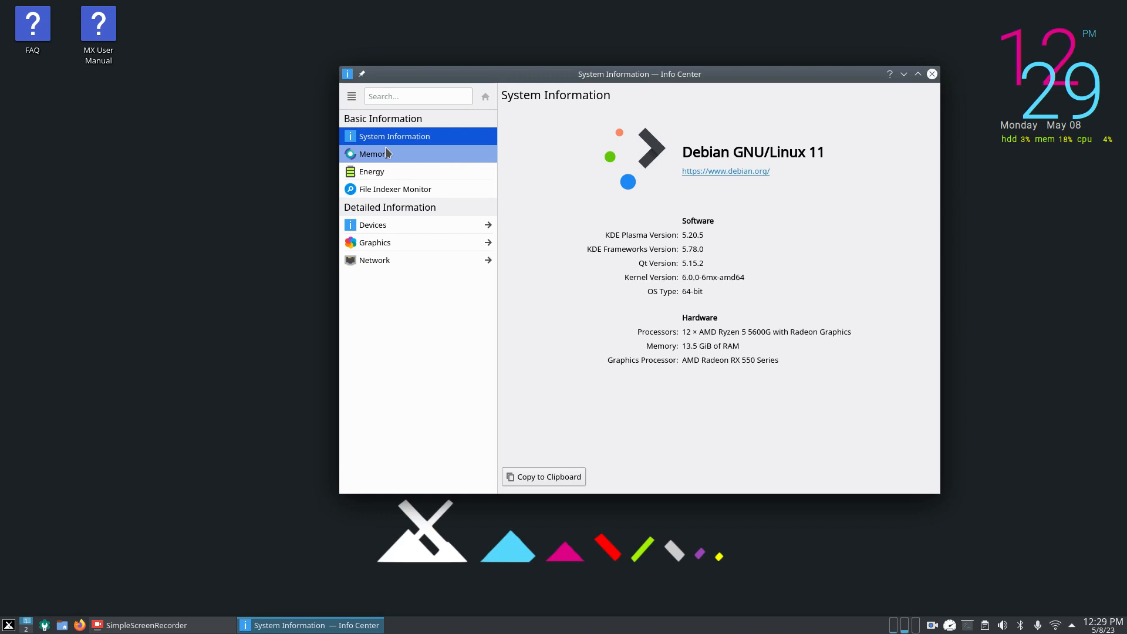
{"action": "left_click", "coordinate": [373, 154]}
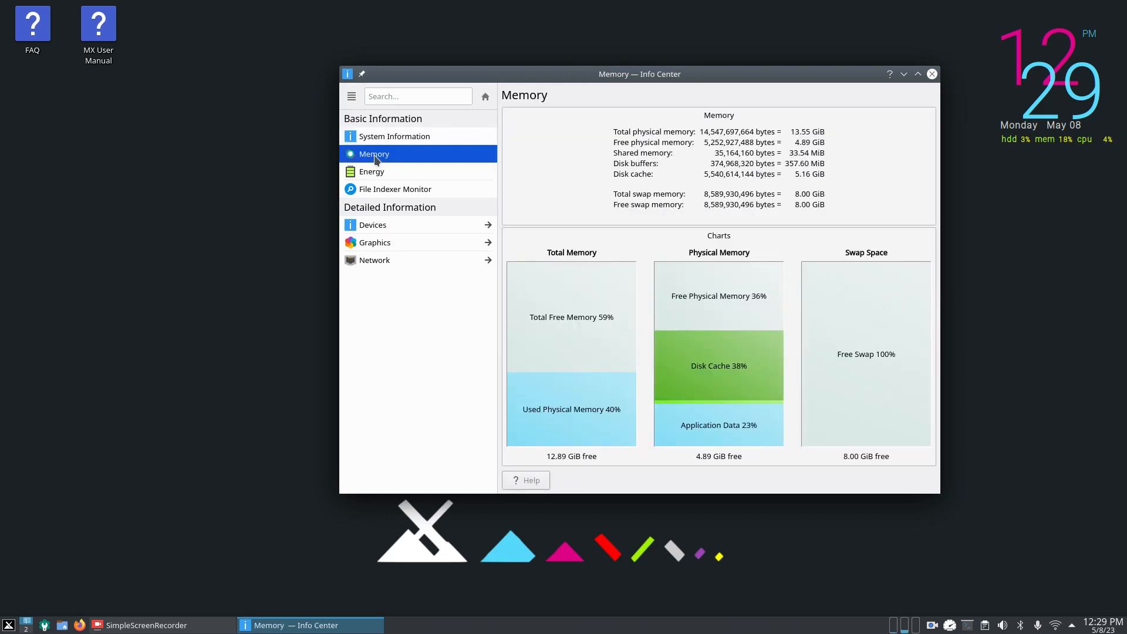
{"action": "left_click", "coordinate": [394, 188]}
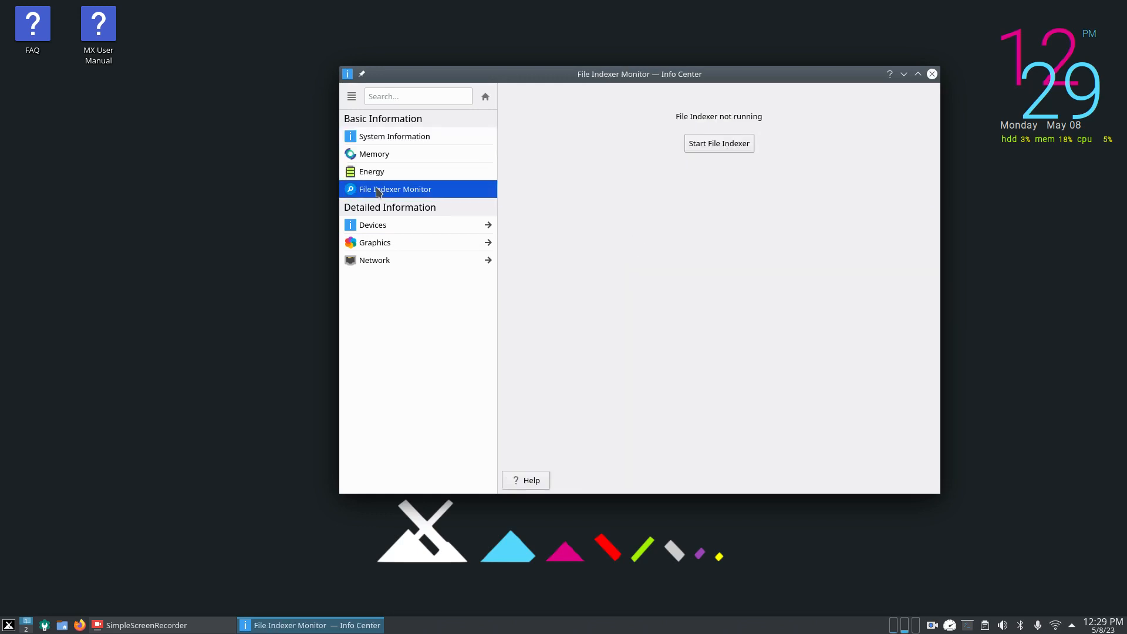
{"action": "left_click", "coordinate": [373, 225]}
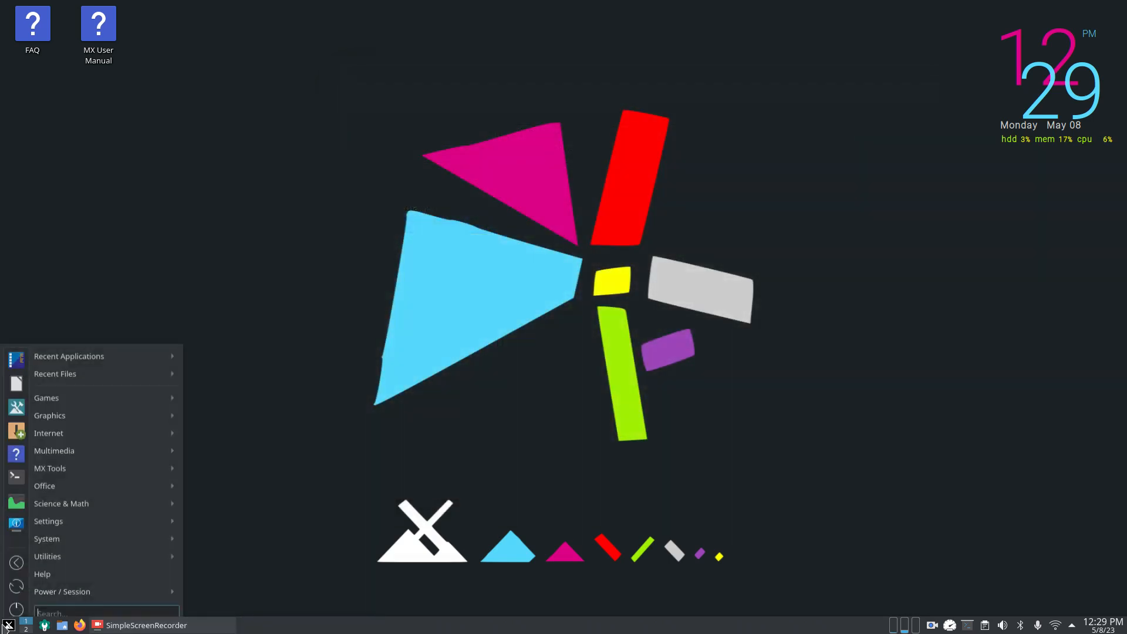
Step: Search the menu for 'system' and launch Quick System Info
{"action": "type", "text": "sys"}
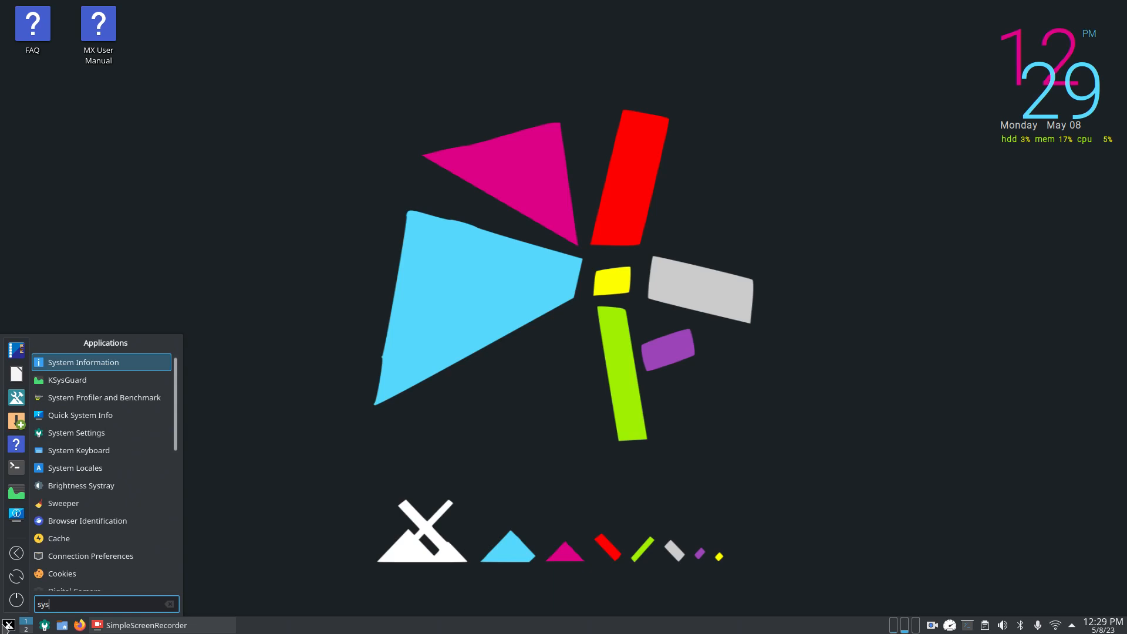
{"action": "type", "text": "tem"}
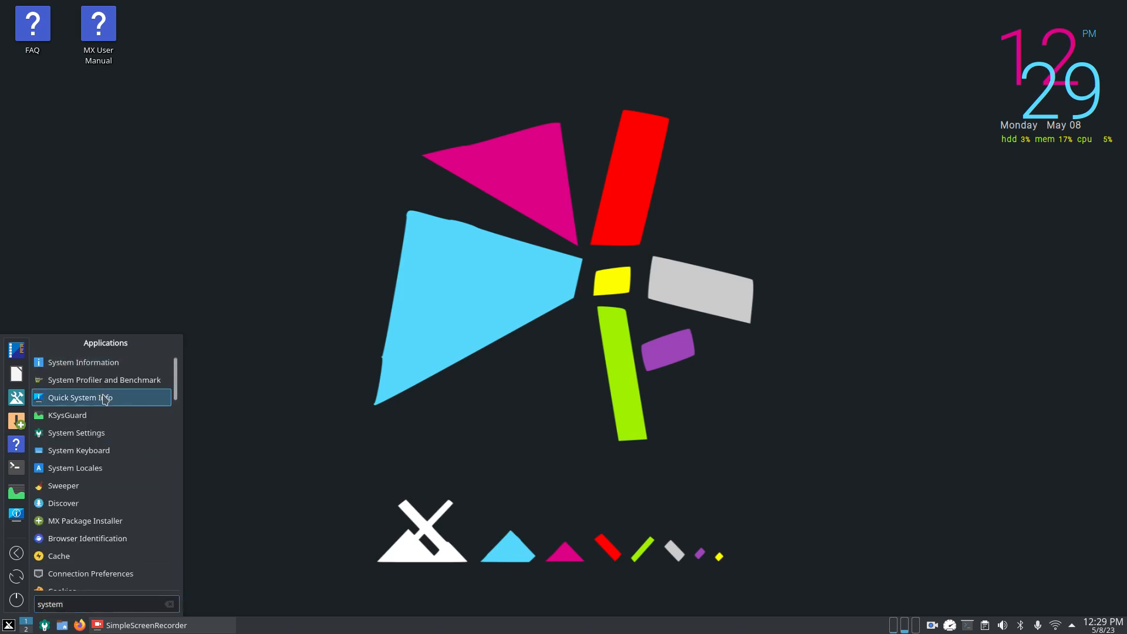
{"action": "left_click", "coordinate": [84, 397]}
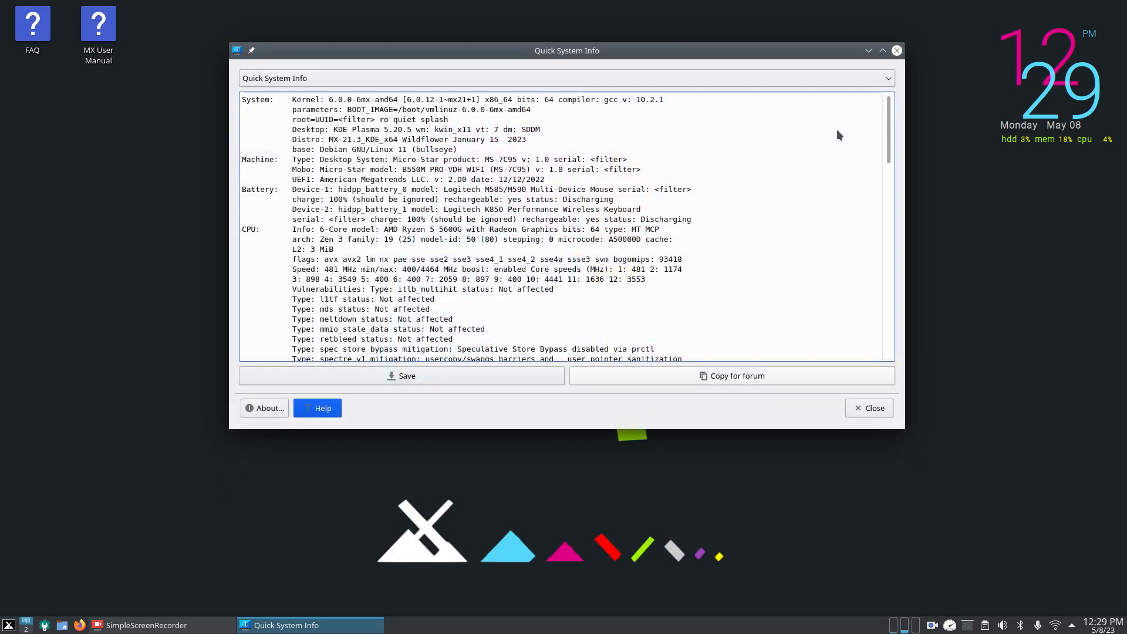
Step: Scroll through the Quick System Info report to boot mode, then close the window
{"action": "scroll", "scroll_direction": "down", "scroll_amount": 3}
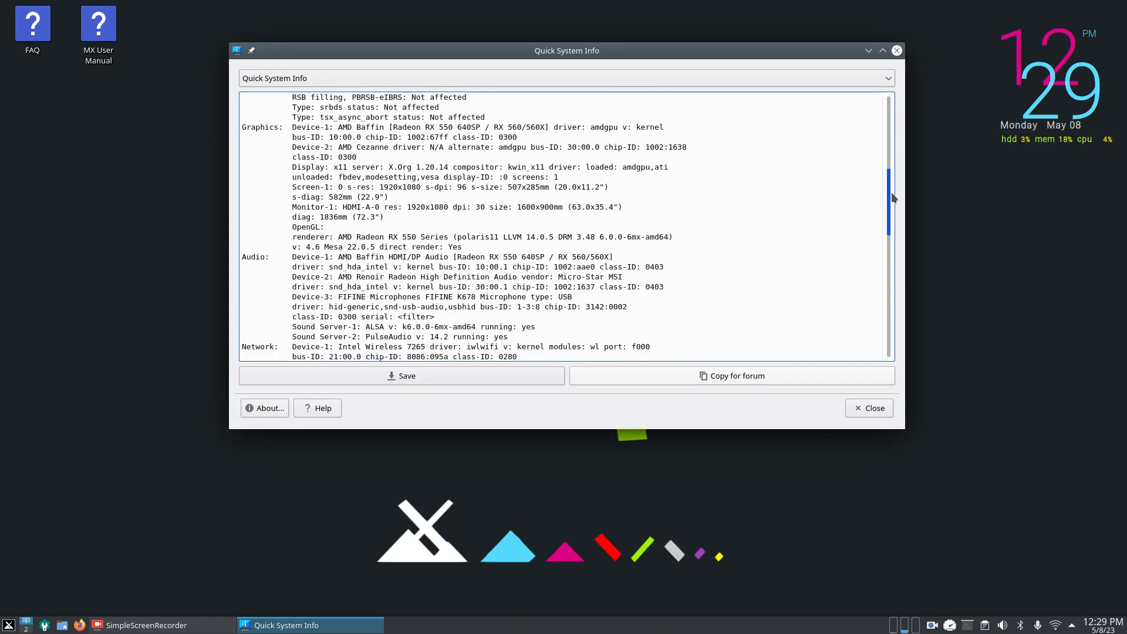
{"action": "scroll", "scroll_direction": "down", "scroll_amount": 3}
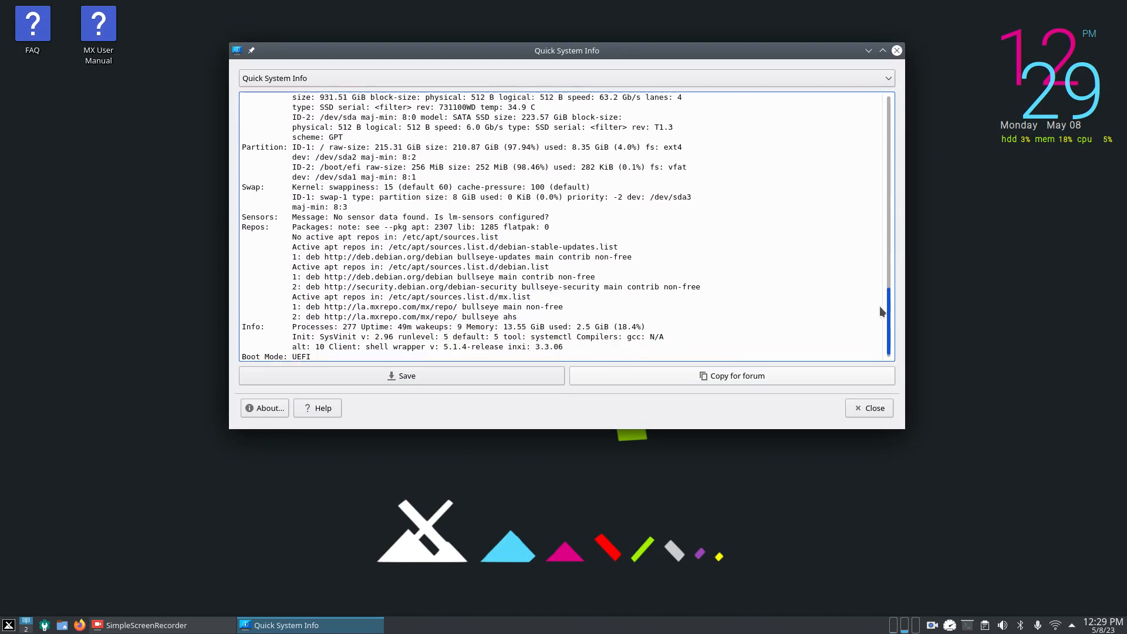
{"action": "scroll", "scroll_direction": "up", "scroll_amount": 3}
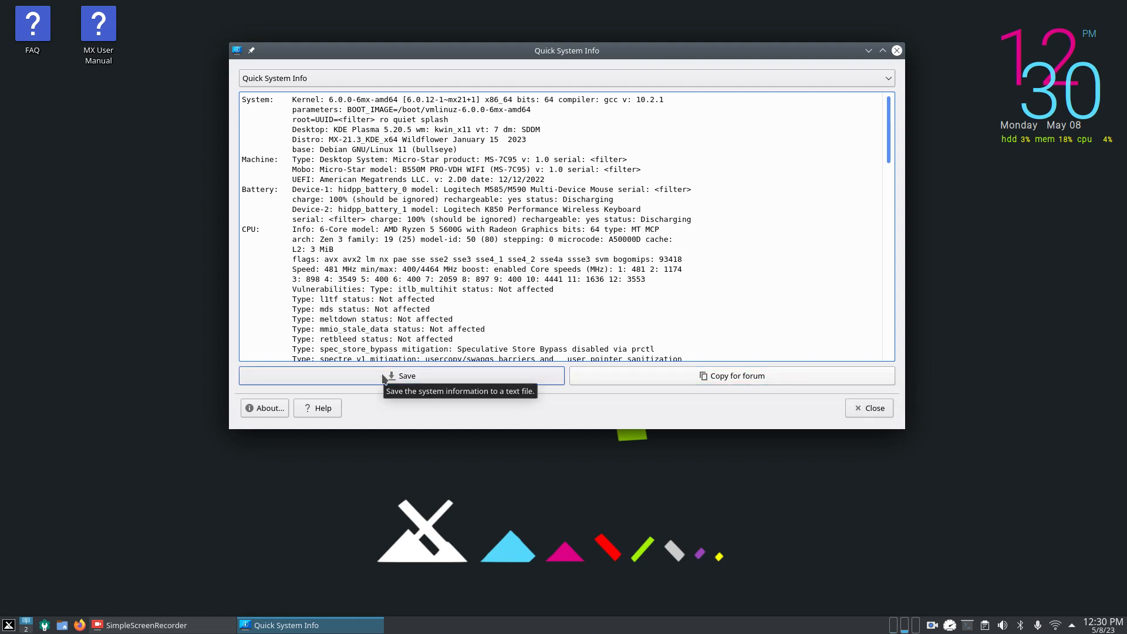
{"action": "scroll", "scroll_direction": "down", "scroll_amount": 3}
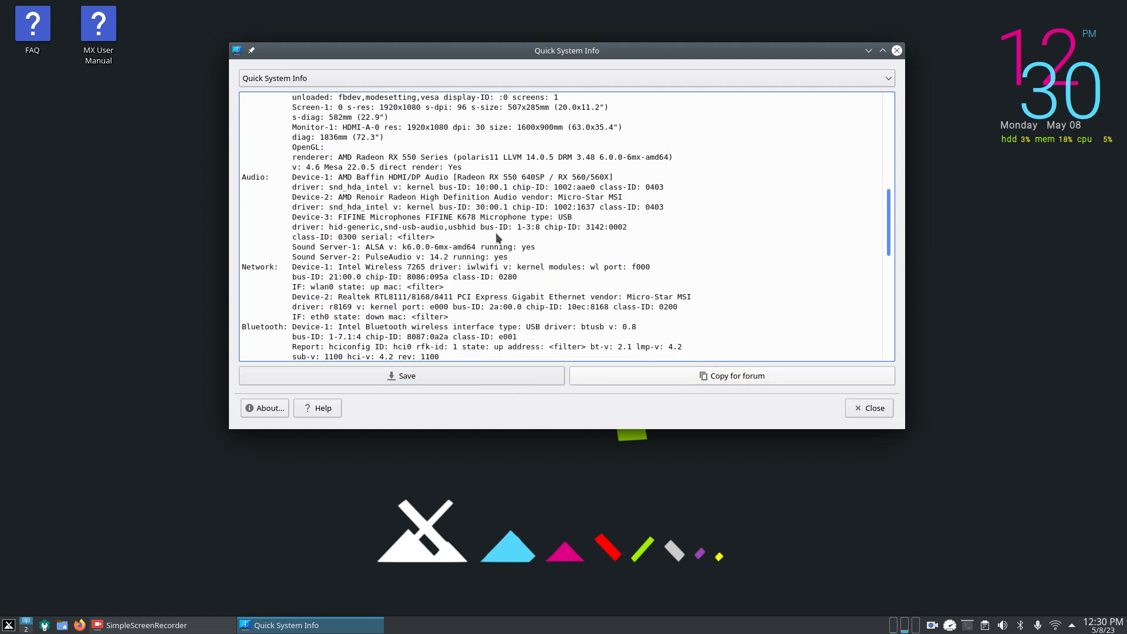
{"action": "scroll", "scroll_direction": "down", "scroll_amount": 3}
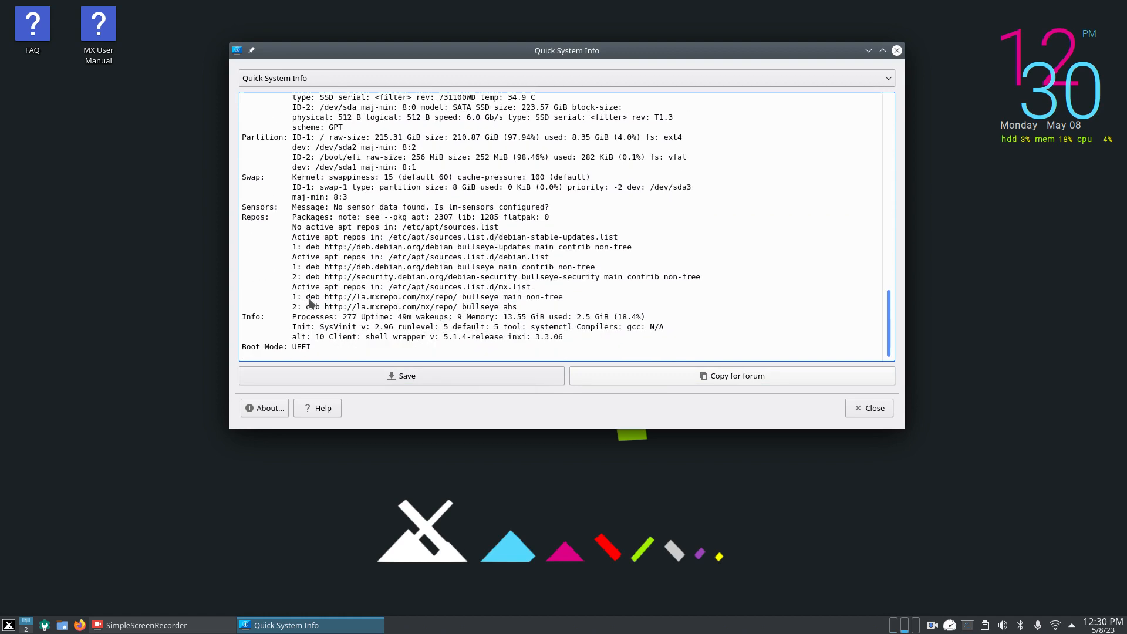
{"action": "mouse_move", "coordinate": [415, 255]}
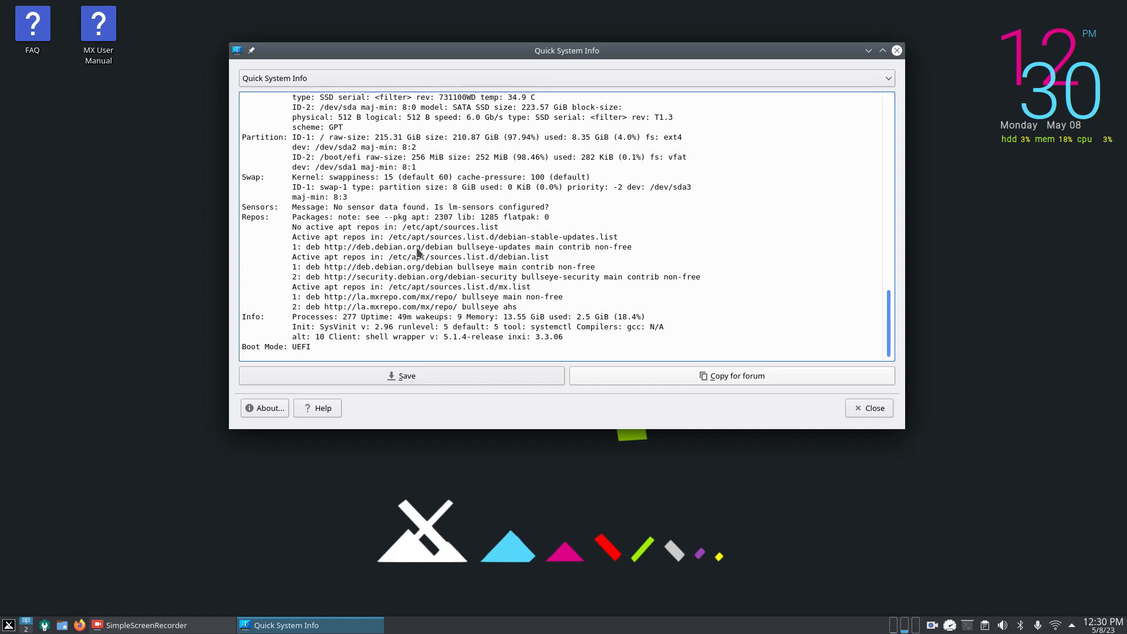
{"action": "left_click", "coordinate": [869, 407]}
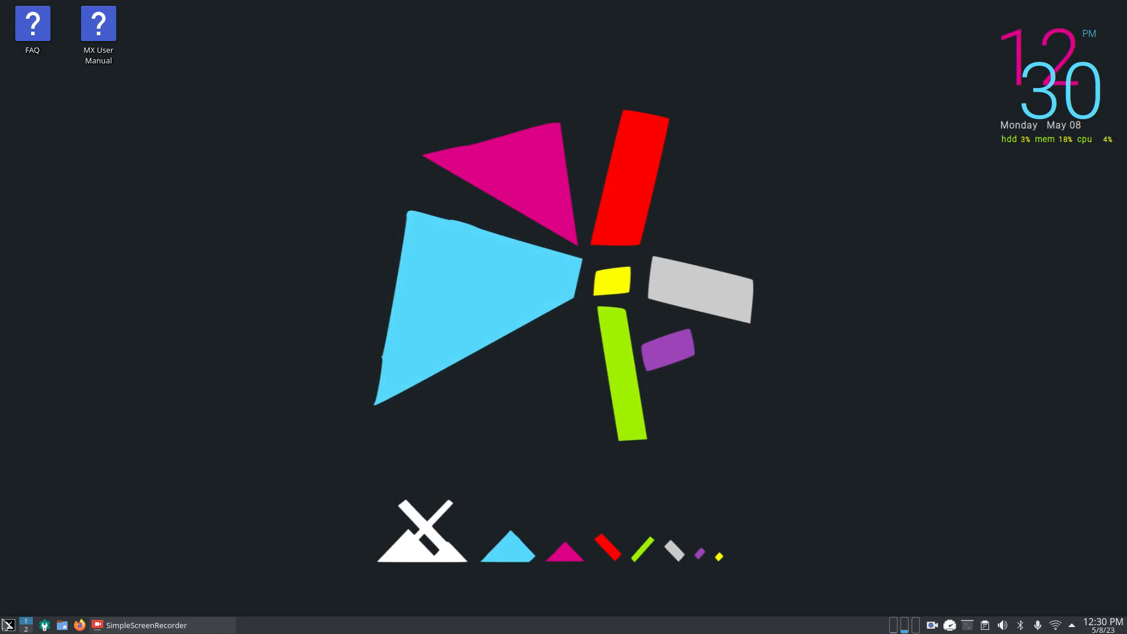
Step: Launch System Monitor, check its About dialog, and widen the Name column
{"action": "left_click", "coordinate": [8, 625]}
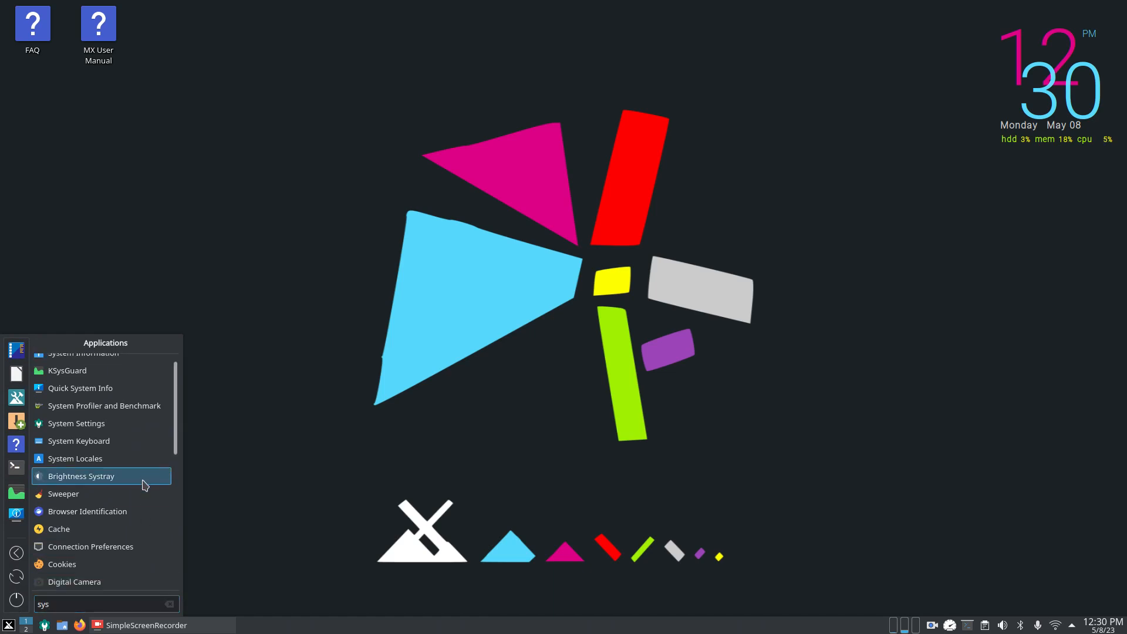
{"action": "mouse_move", "coordinate": [75, 423]}
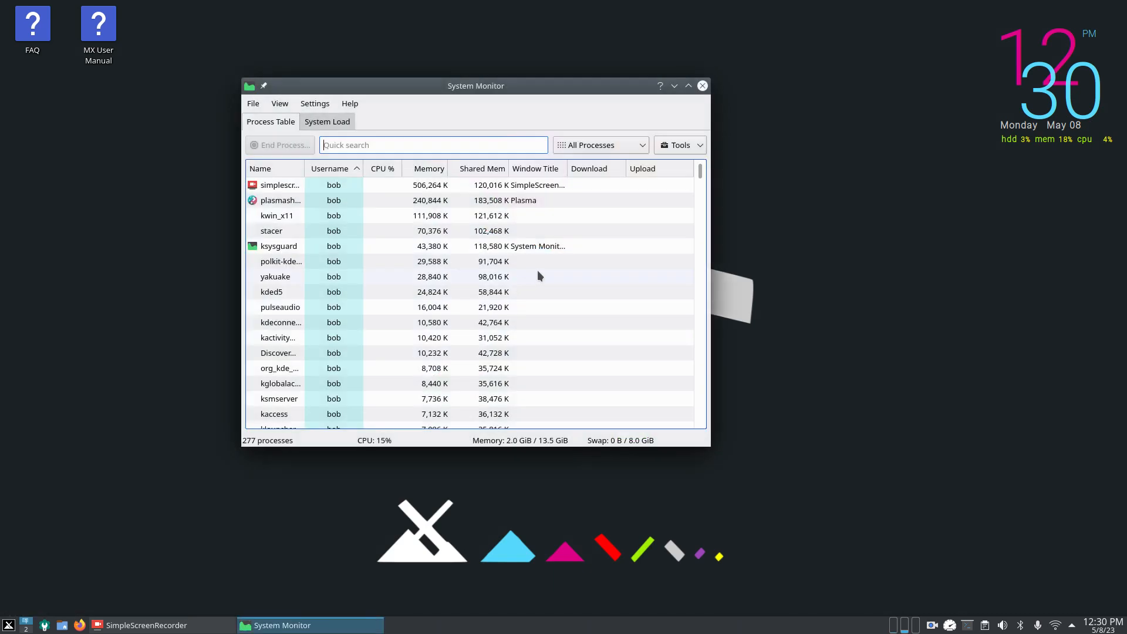
{"action": "left_click", "coordinate": [350, 103]}
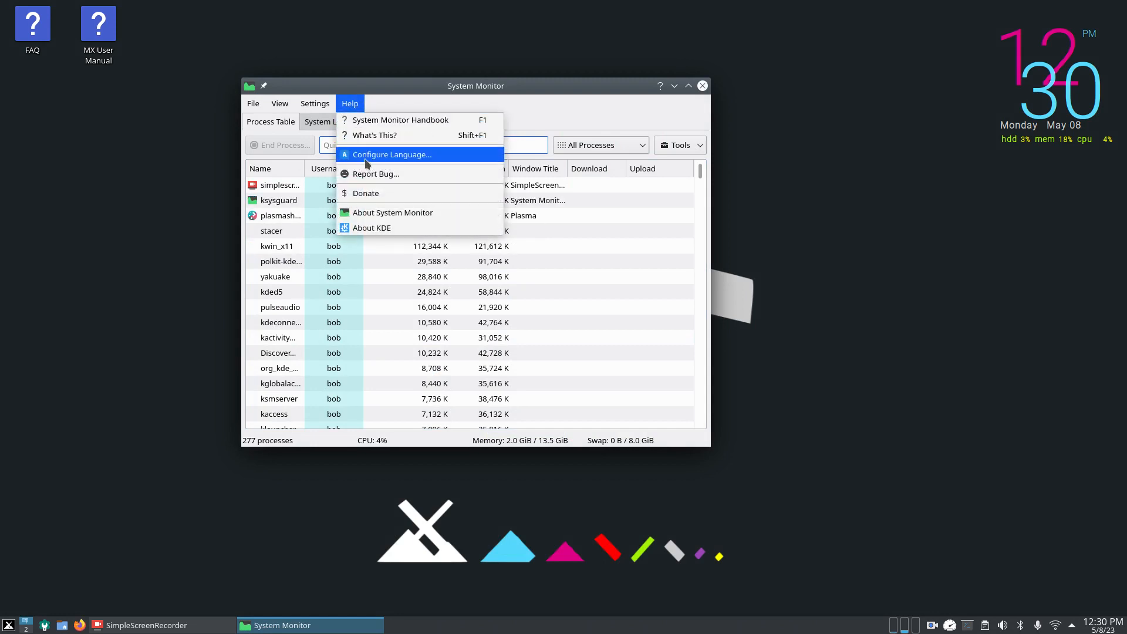
{"action": "left_click", "coordinate": [393, 212]}
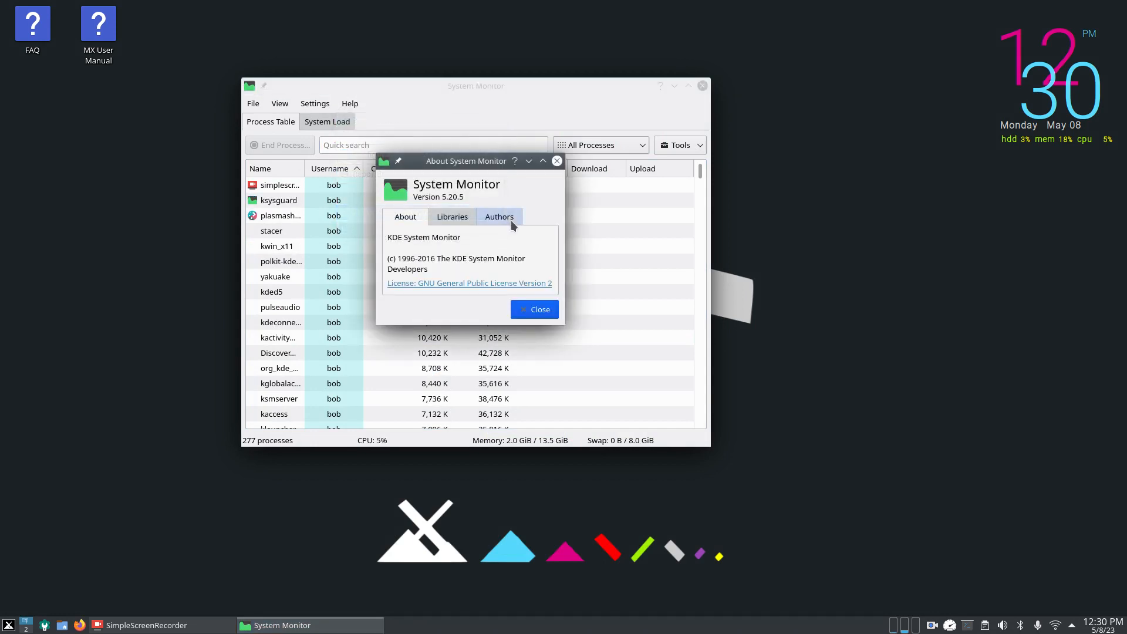
{"action": "left_click", "coordinate": [534, 309]}
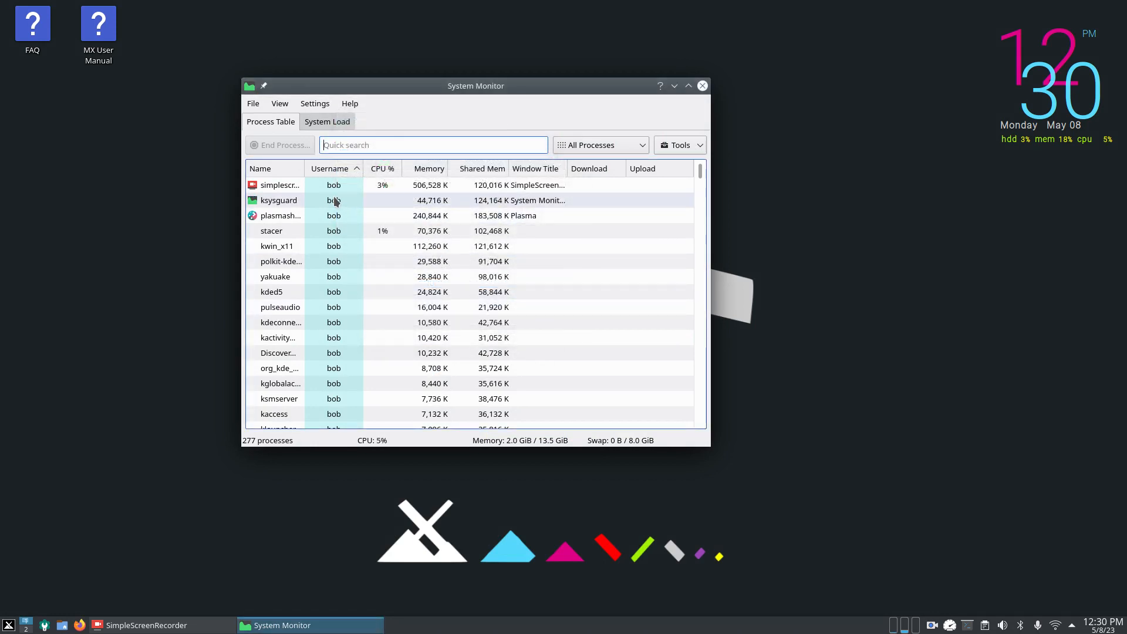
{"action": "left_click_drag", "start_coordinate": [304, 169], "coordinate": [345, 169]}
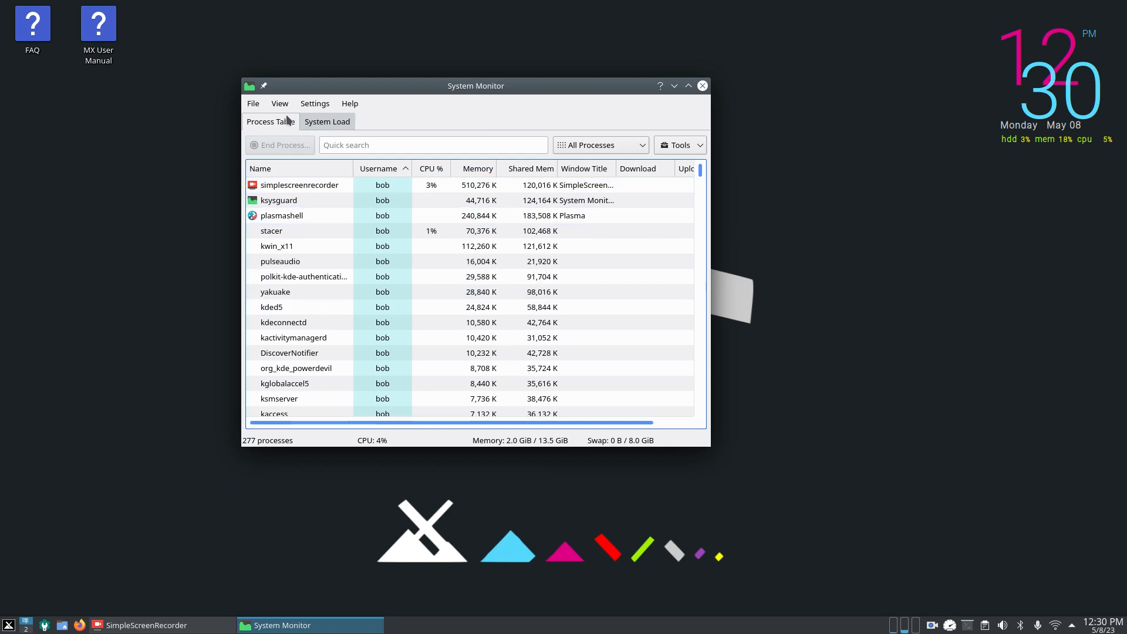
Step: View the System Load graphs, return to the Process Table, and revisit the Help menu
{"action": "left_click", "coordinate": [279, 102]}
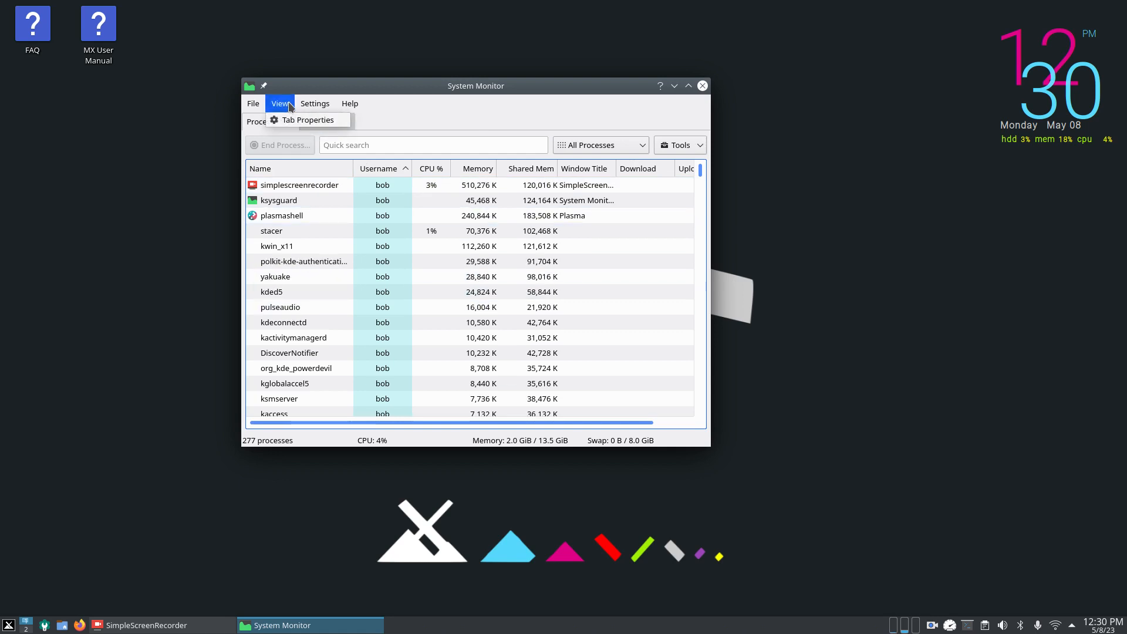
{"action": "left_click", "coordinate": [315, 103]}
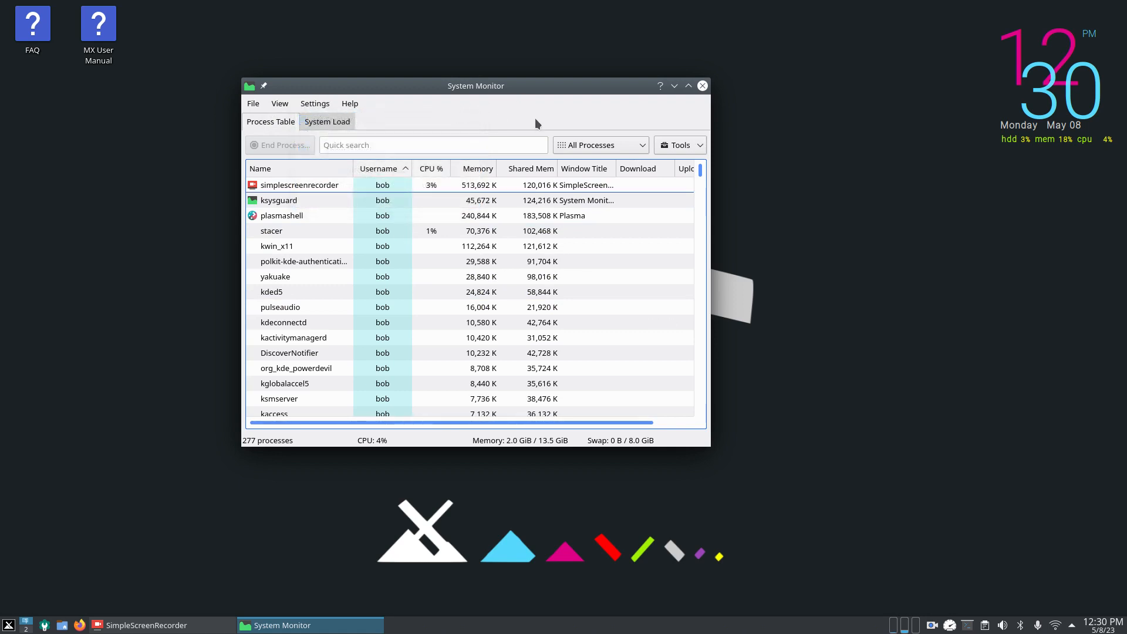
{"action": "left_click", "coordinate": [327, 122]}
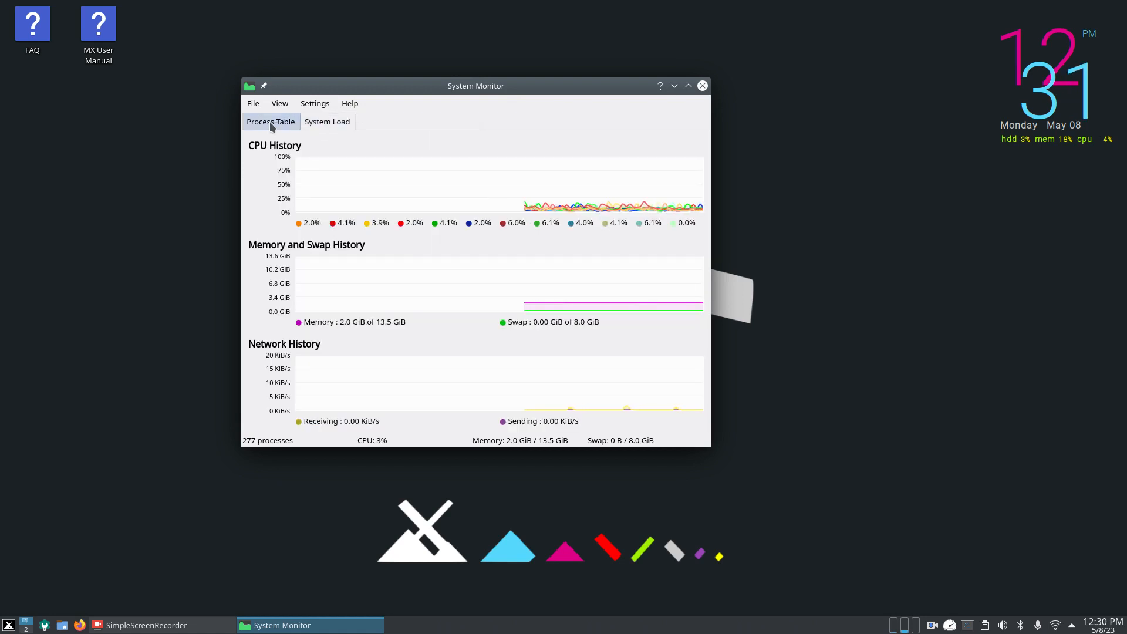
{"action": "left_click", "coordinate": [270, 122]}
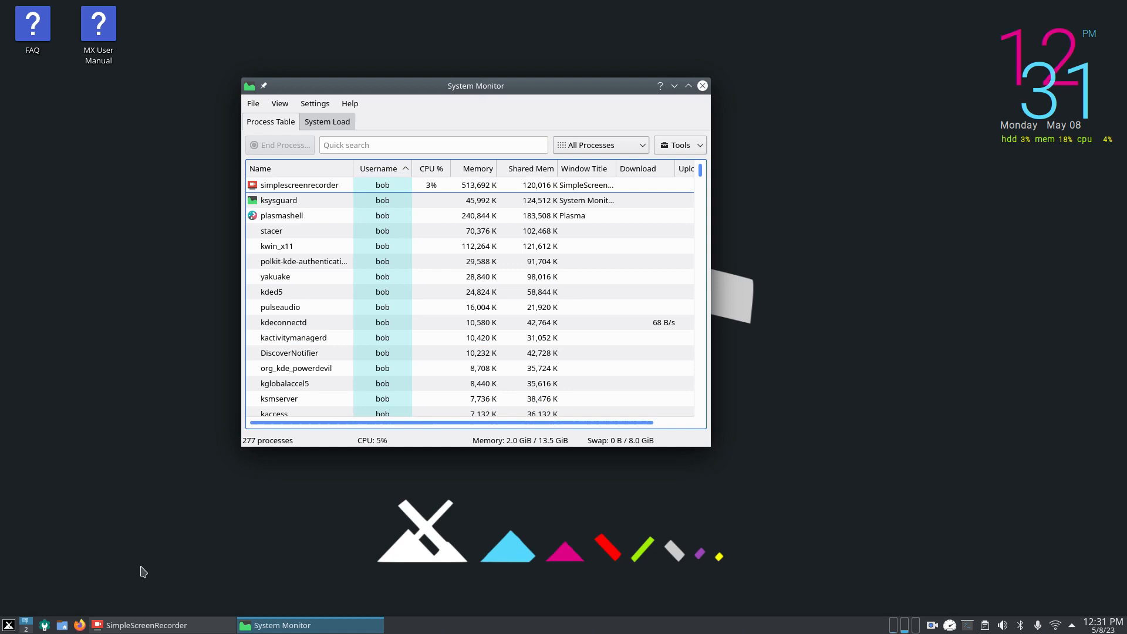
{"action": "left_click", "coordinate": [8, 625]}
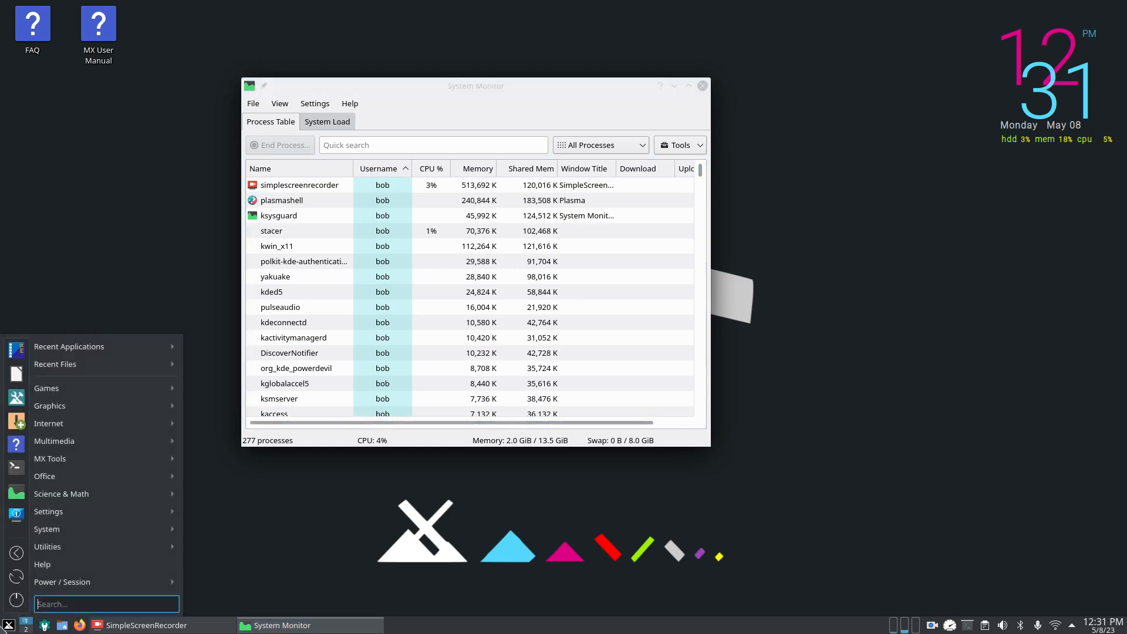
{"action": "type", "text": "system"}
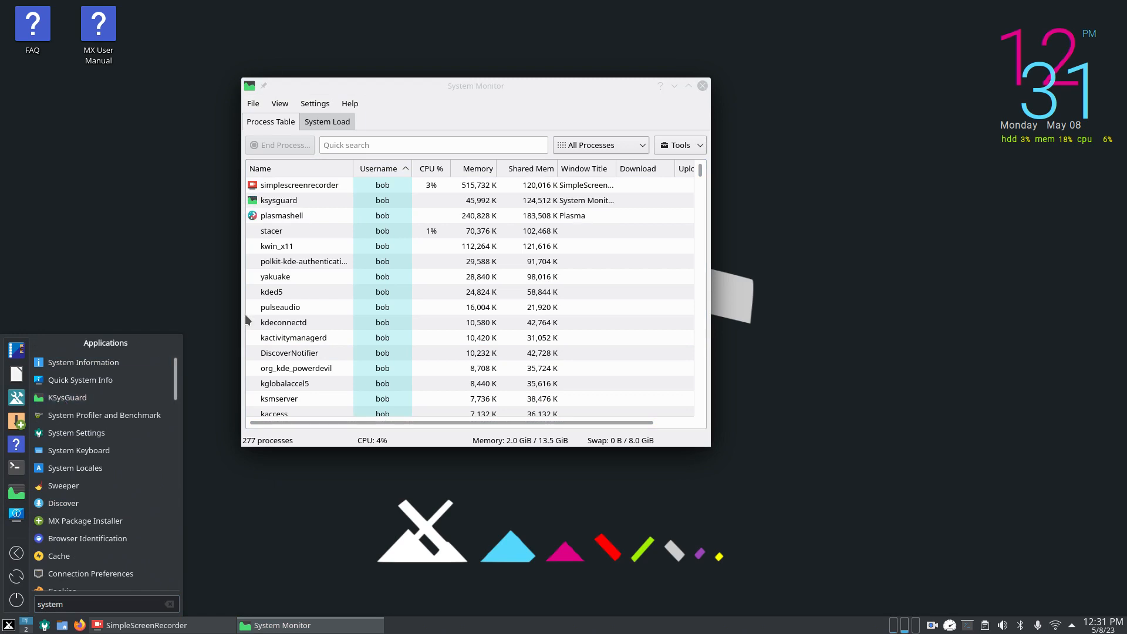
{"action": "left_click", "coordinate": [349, 103]}
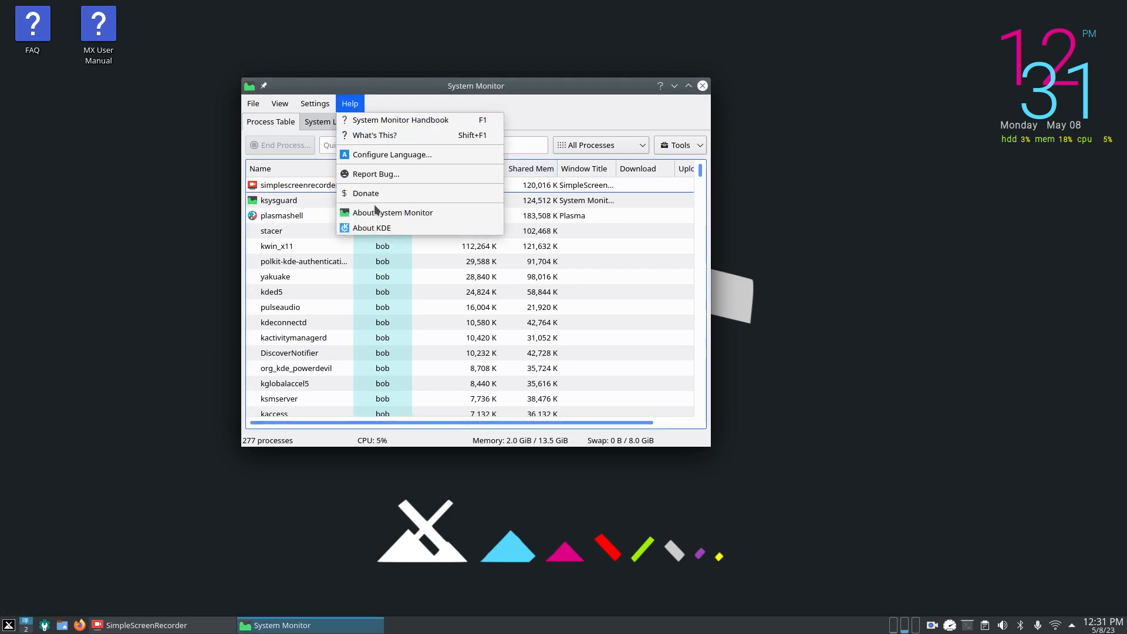
{"action": "left_click", "coordinate": [393, 212]}
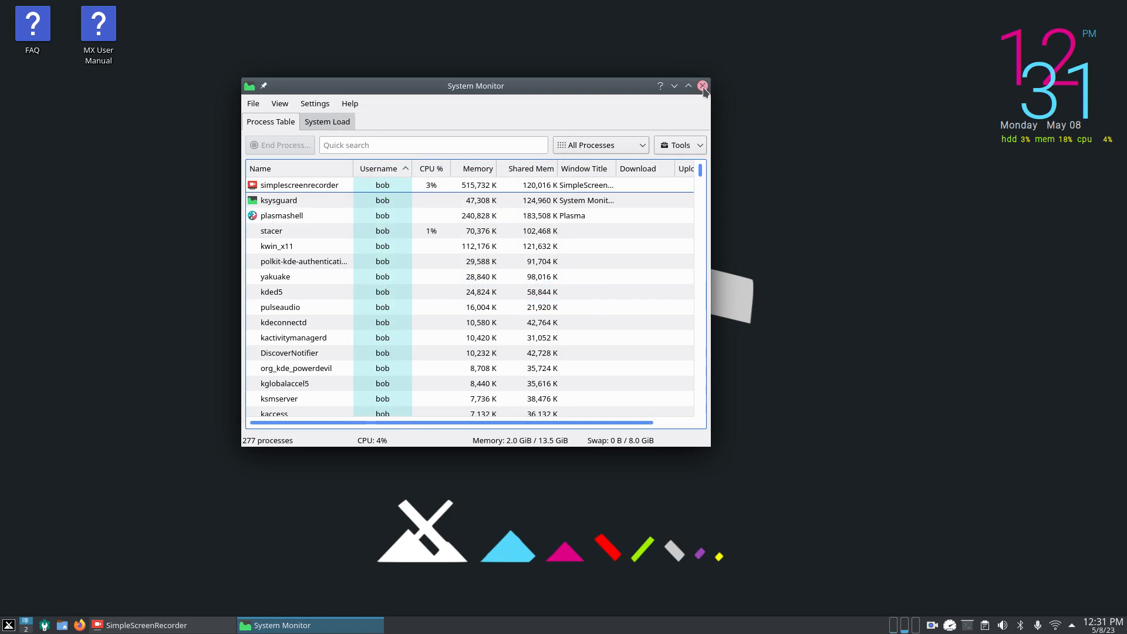
{"action": "mouse_move", "coordinate": [635, 111]}
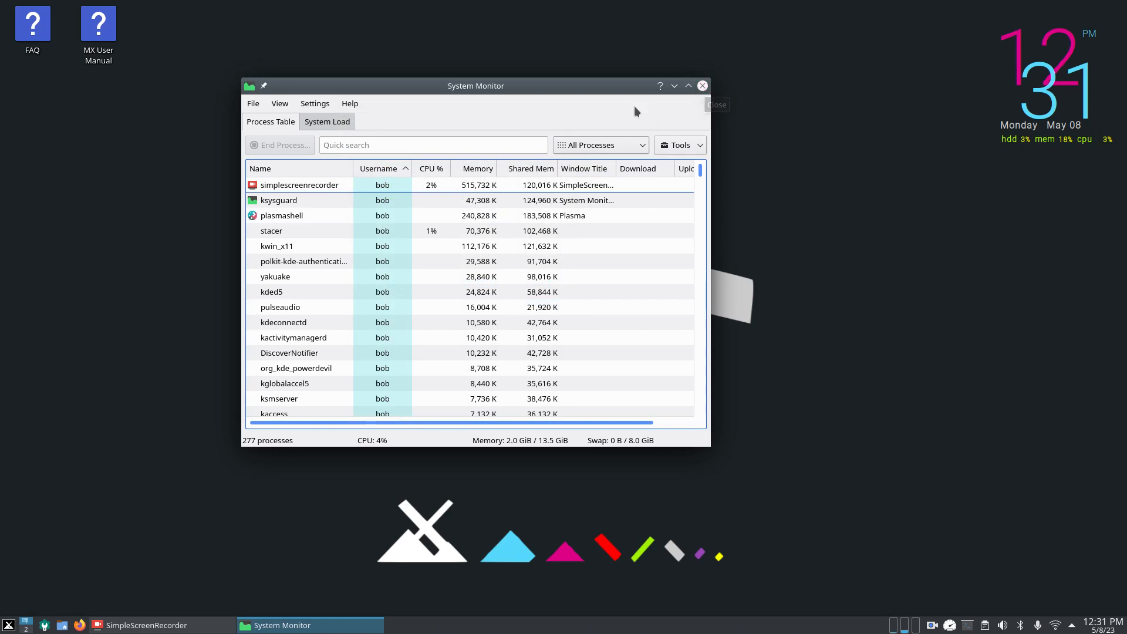
Step: Close System Monitor, launch MX Package Installer with the password, and search 'stacer'
{"action": "left_click", "coordinate": [702, 86]}
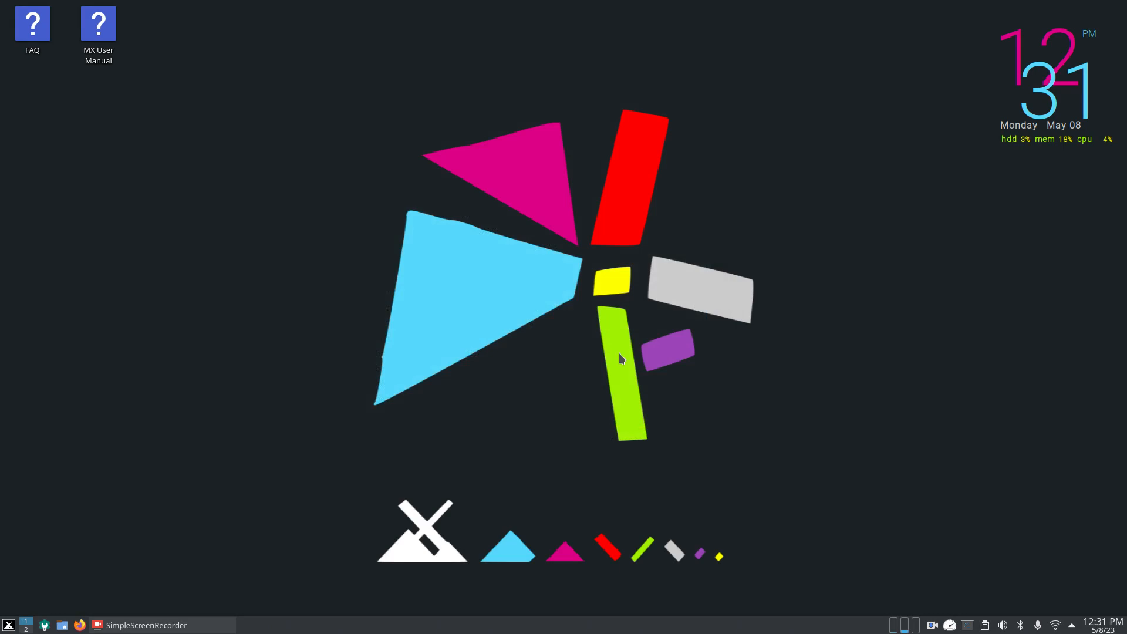
{"action": "mouse_move", "coordinate": [601, 388]}
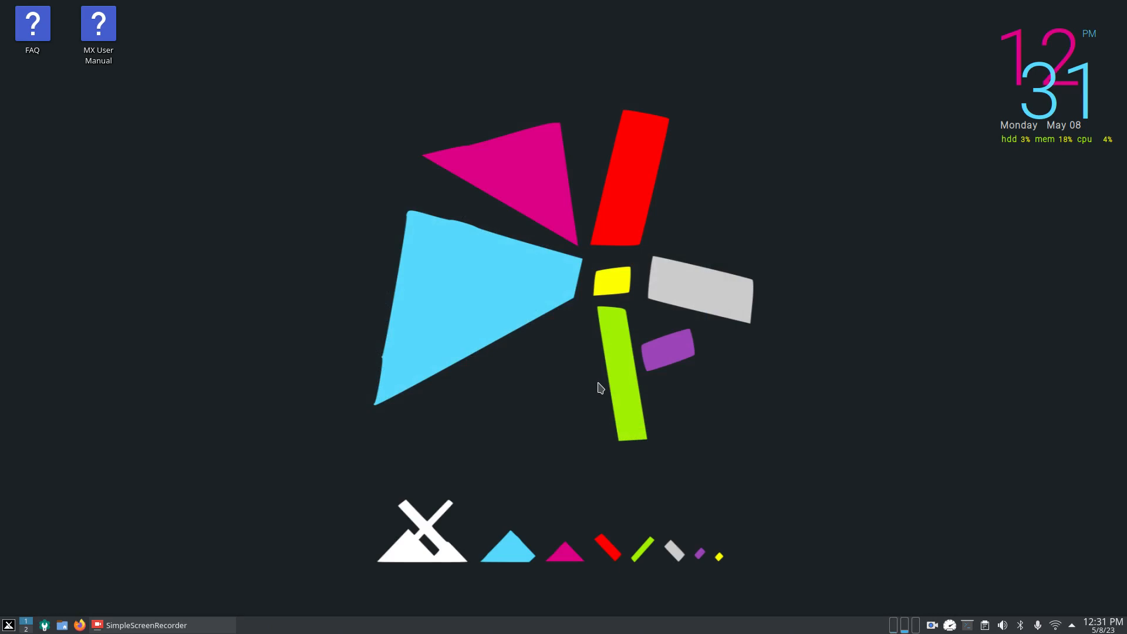
{"action": "left_click", "coordinate": [9, 625]}
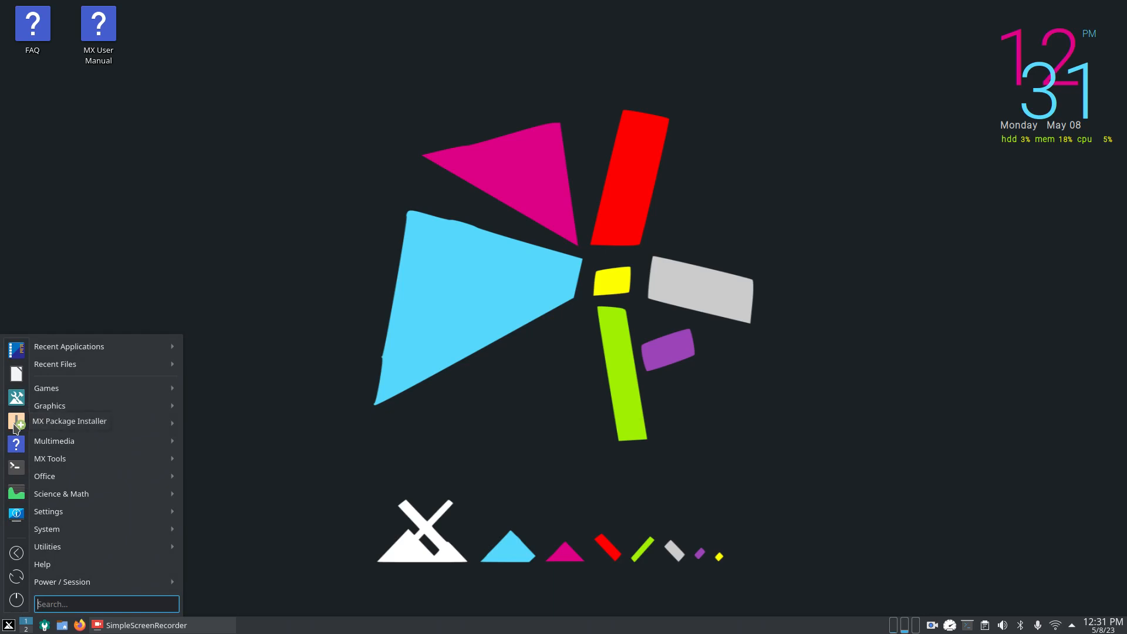
{"action": "left_click", "coordinate": [69, 421]}
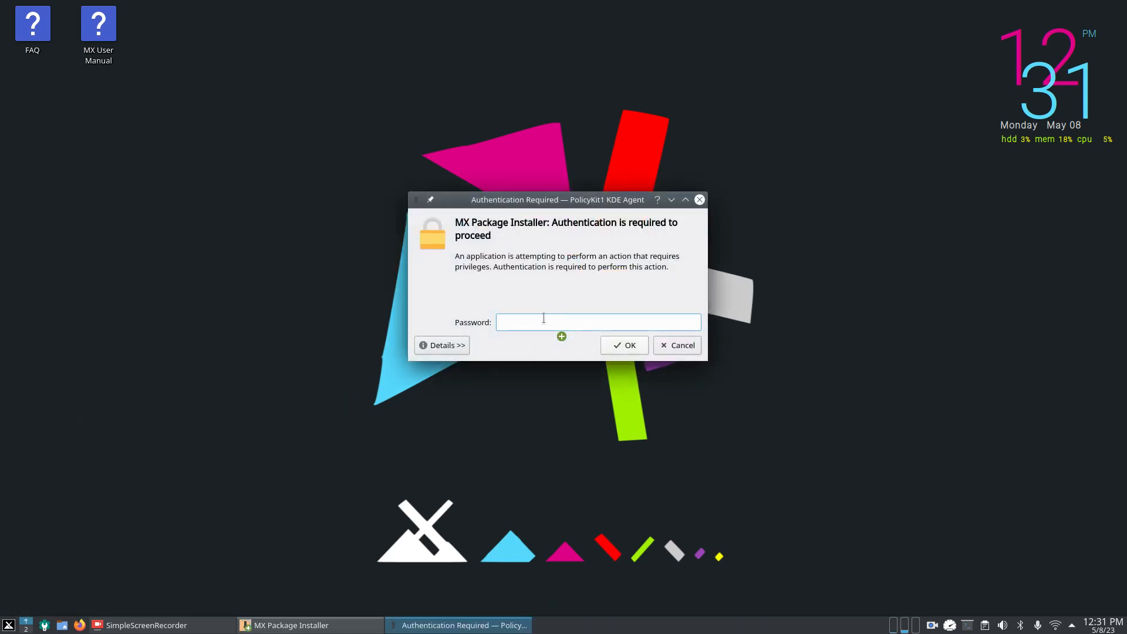
{"action": "type", "text": "password"}
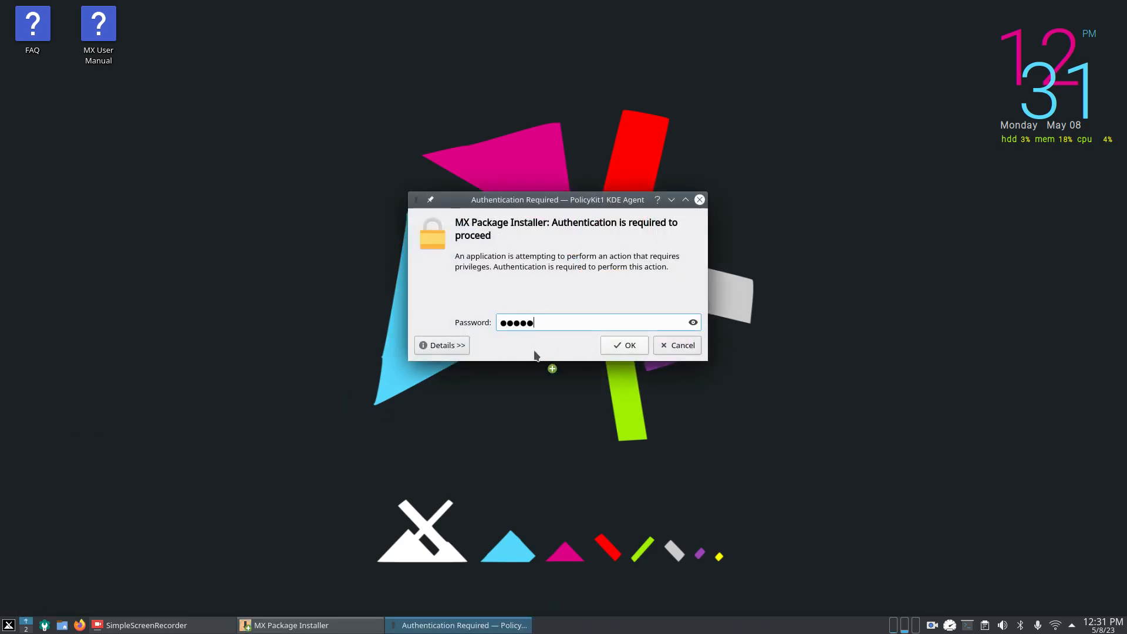
{"action": "left_click", "coordinate": [623, 345]}
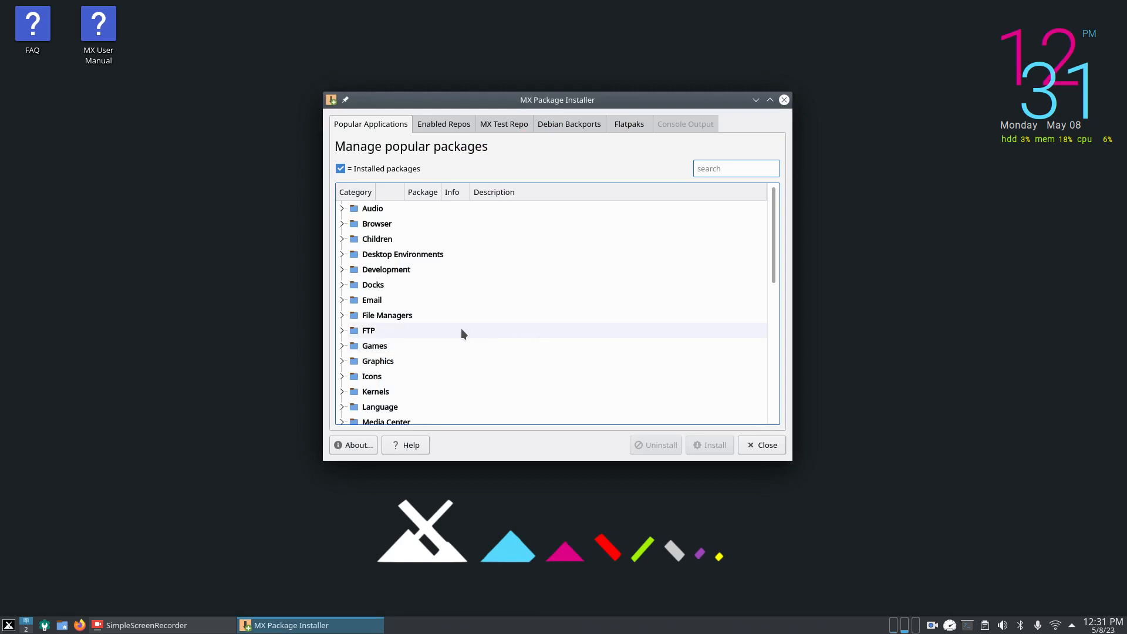
{"action": "mouse_move", "coordinate": [465, 353]}
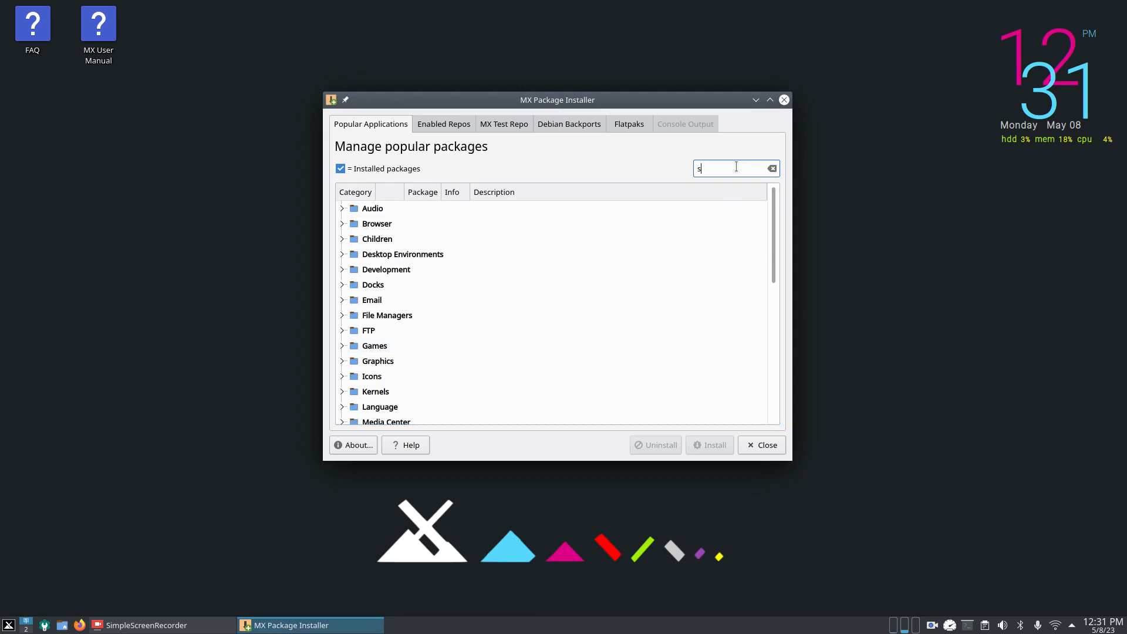
{"action": "type", "text": "tacer"}
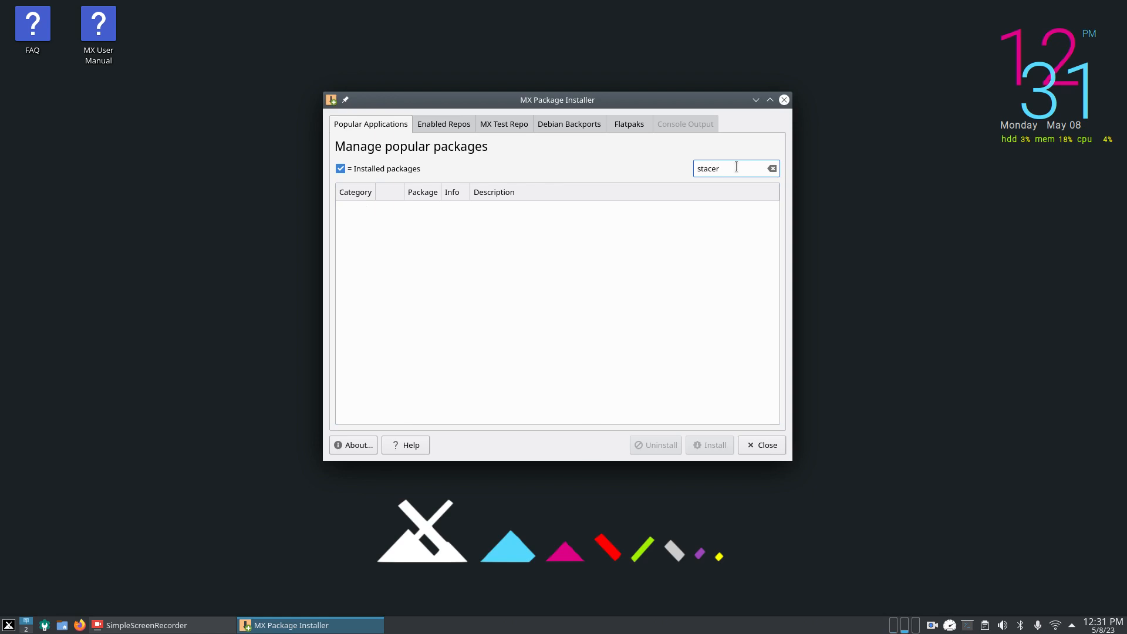
Step: Check Enabled Repos for stacer, then launch Stacer from the menu search
{"action": "left_click", "coordinate": [444, 124]}
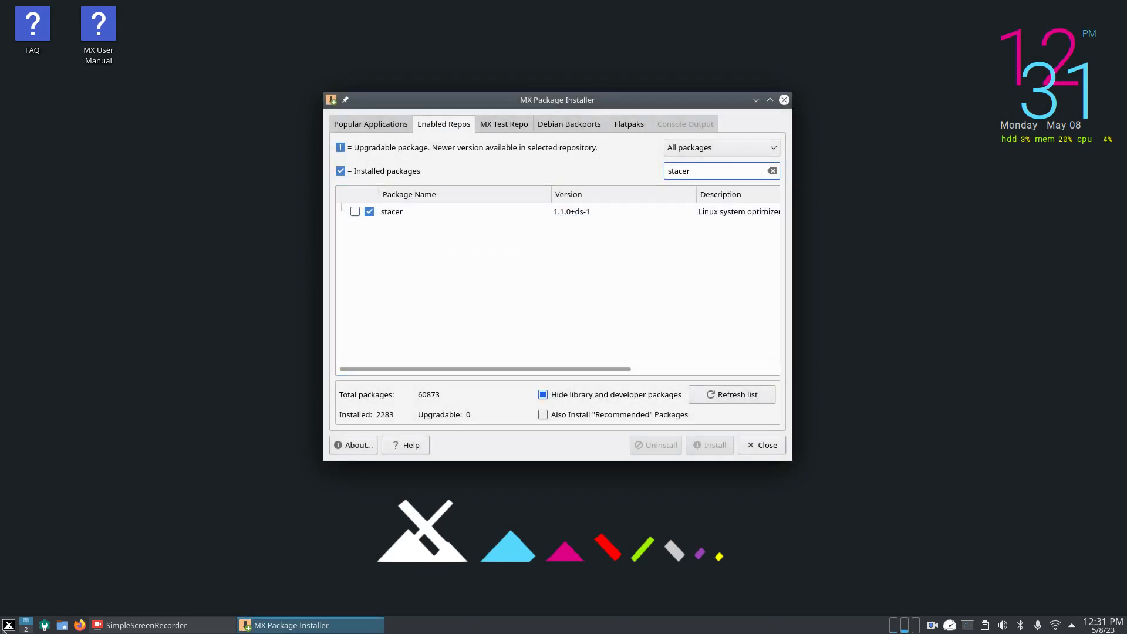
{"action": "left_click", "coordinate": [8, 625]}
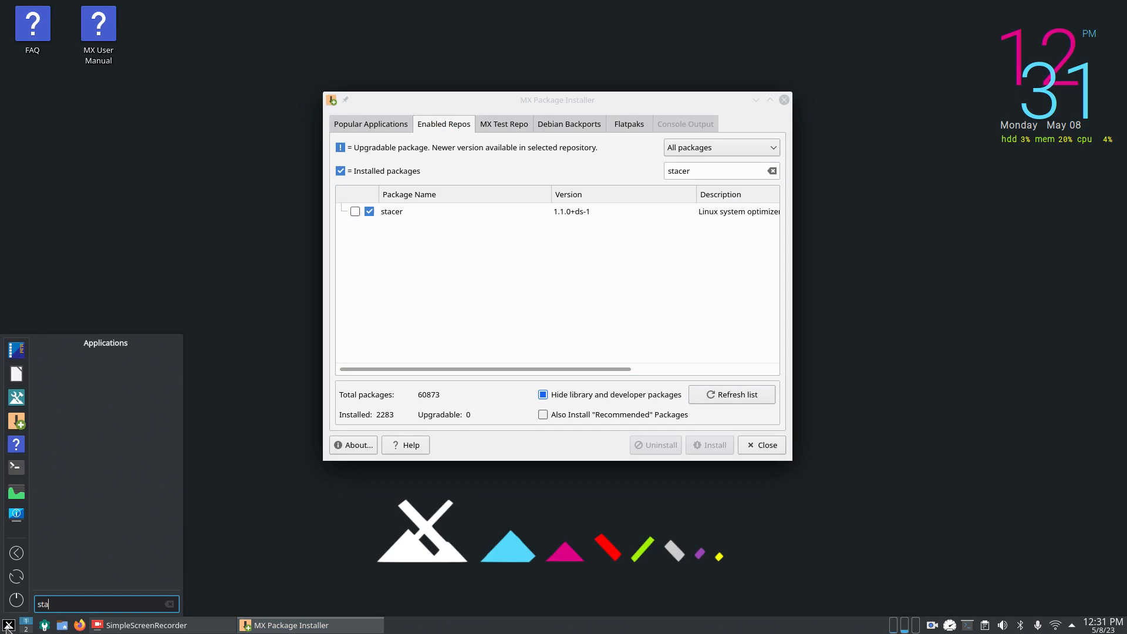
{"action": "type", "text": "cer"}
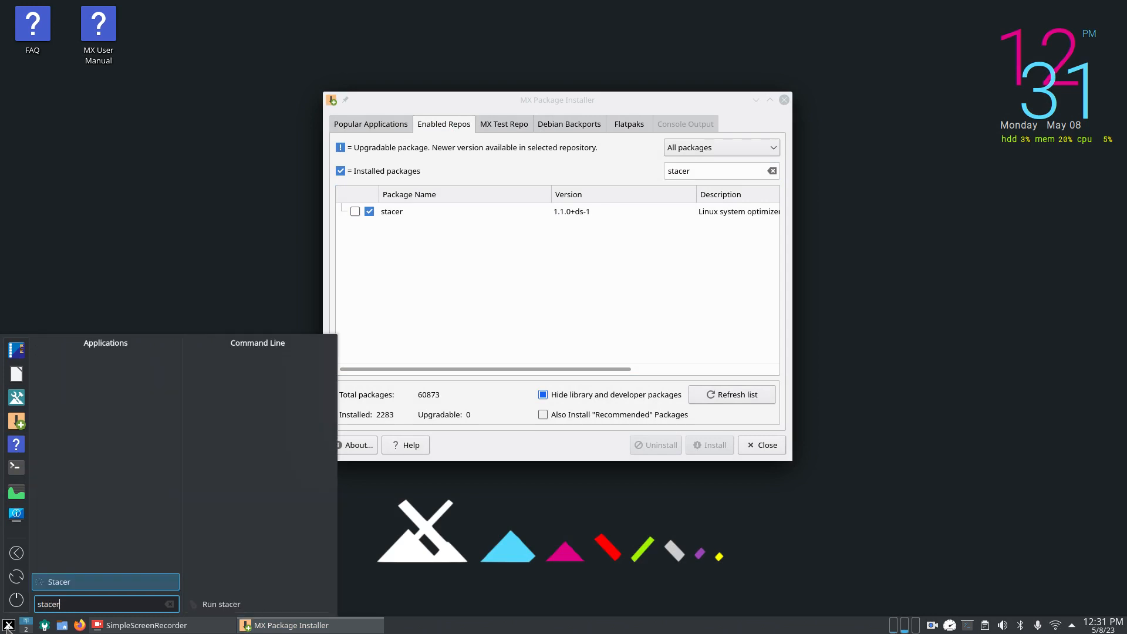
{"action": "left_click", "coordinate": [223, 605]}
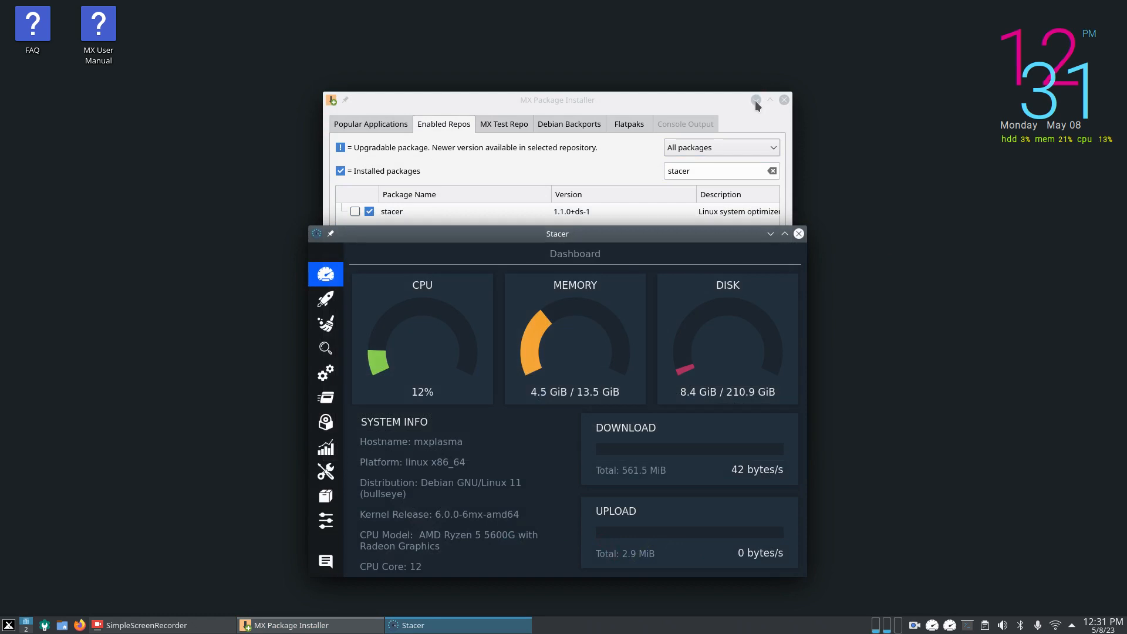
Step: Minimize the installer, browse Stacer's Startup Apps, Search, Helpers and Settings pages, then quit Stacer
{"action": "left_click", "coordinate": [756, 100]}
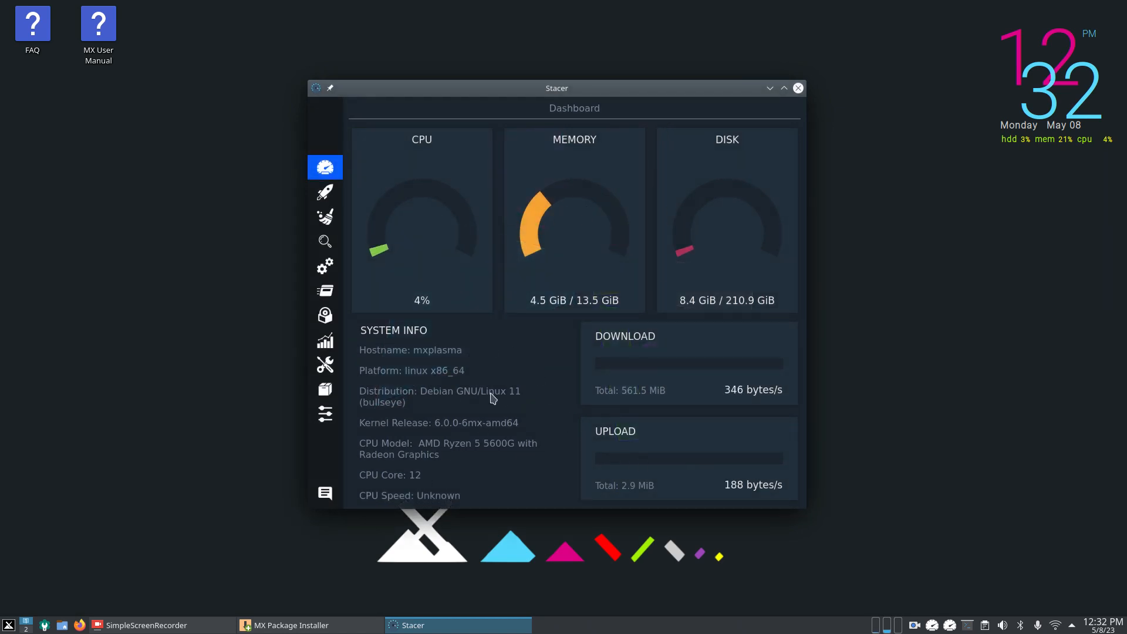
{"action": "left_click", "coordinate": [324, 192]}
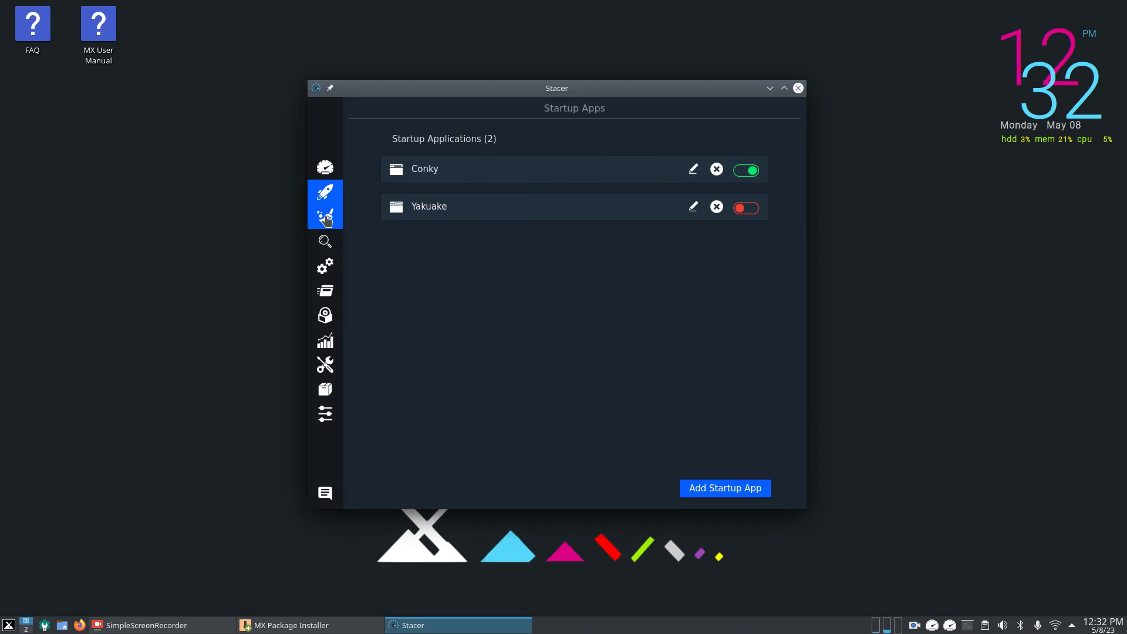
{"action": "left_click", "coordinate": [325, 241]}
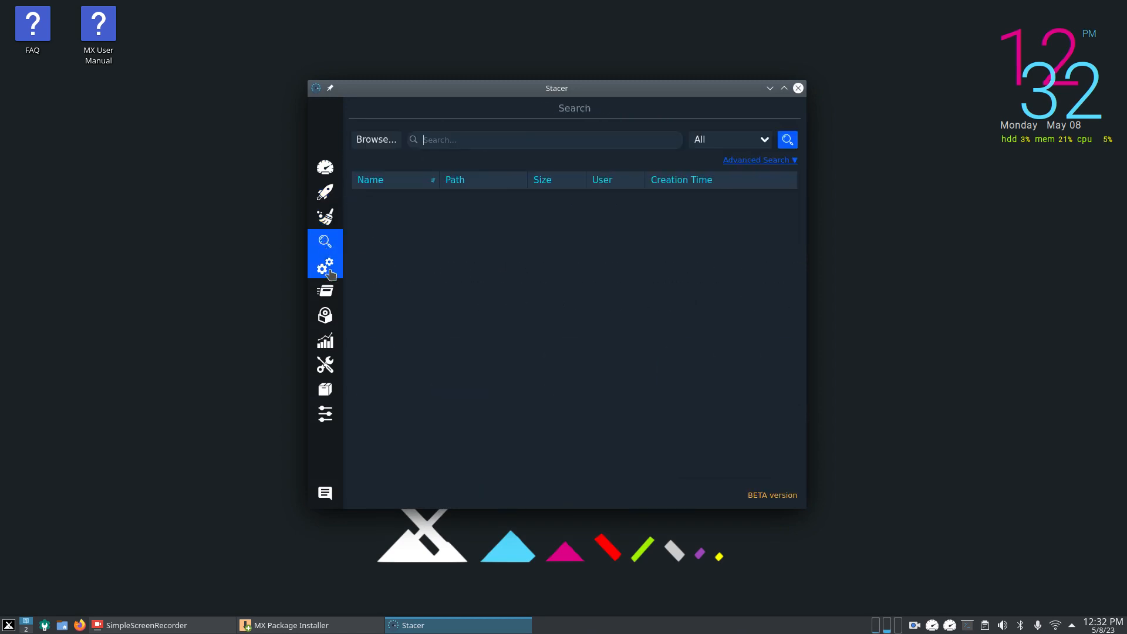
{"action": "left_click", "coordinate": [324, 315]}
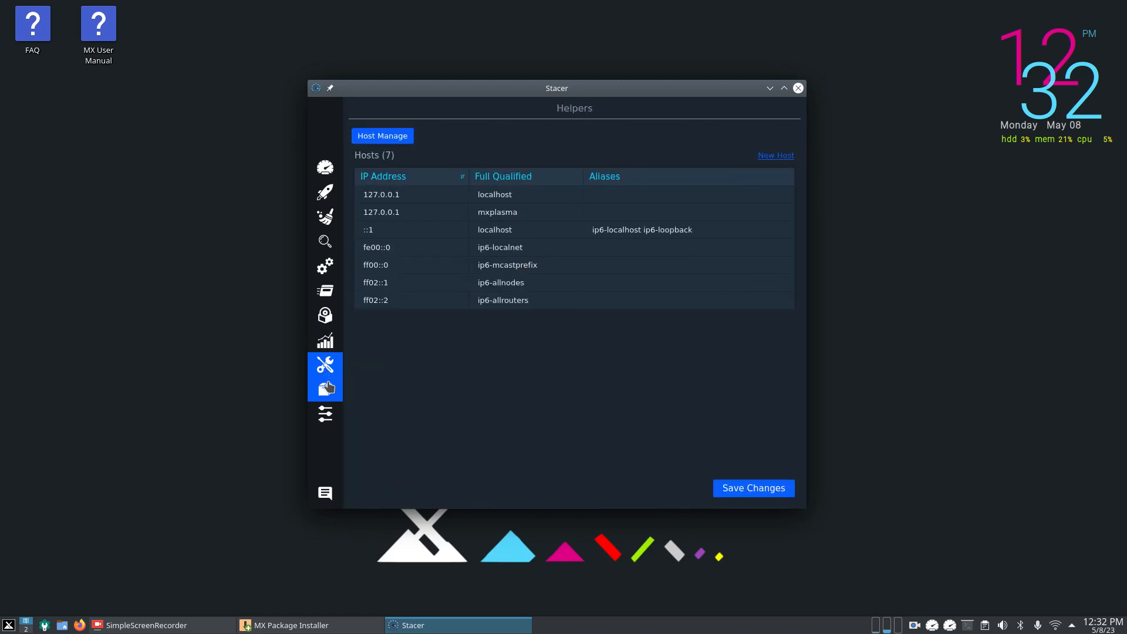
{"action": "left_click", "coordinate": [324, 413]}
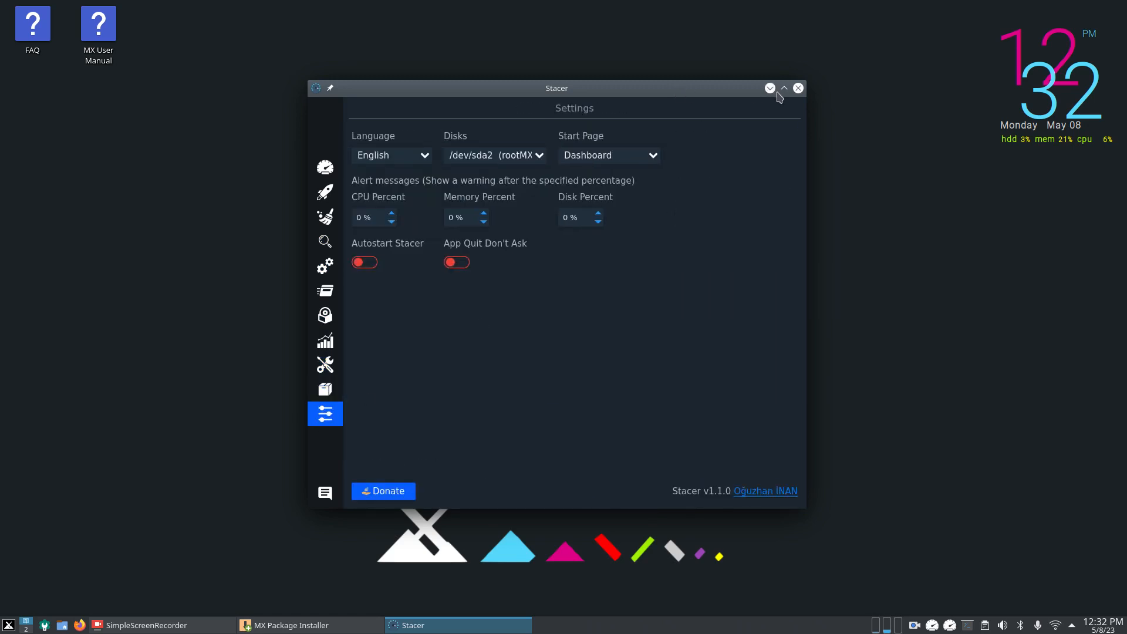
{"action": "mouse_move", "coordinate": [756, 232]}
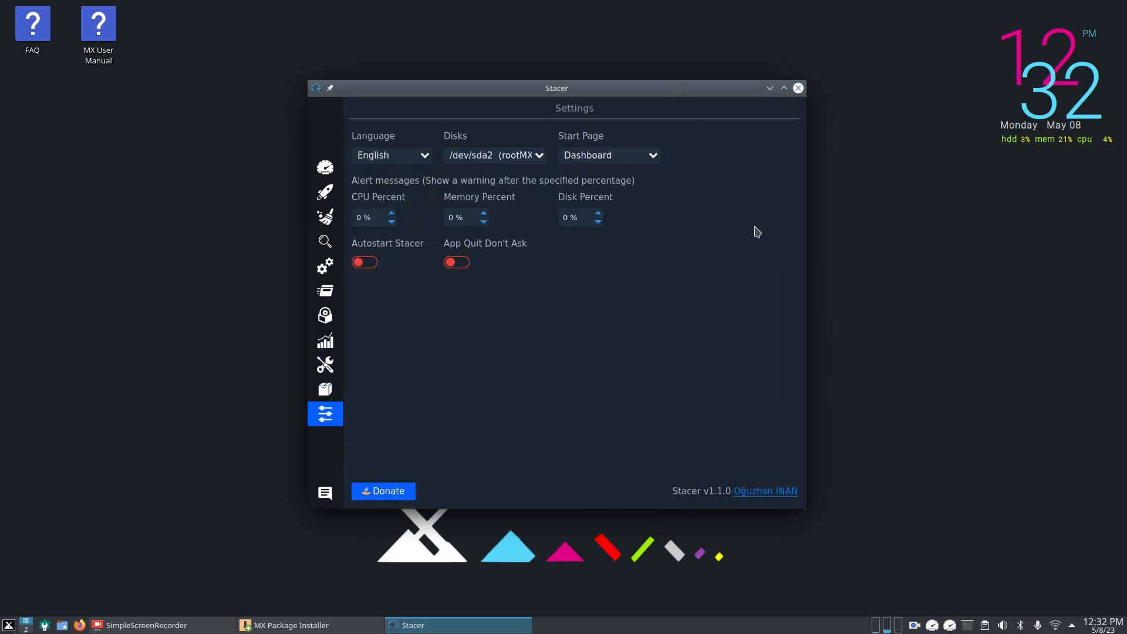
{"action": "left_click", "coordinate": [797, 88]}
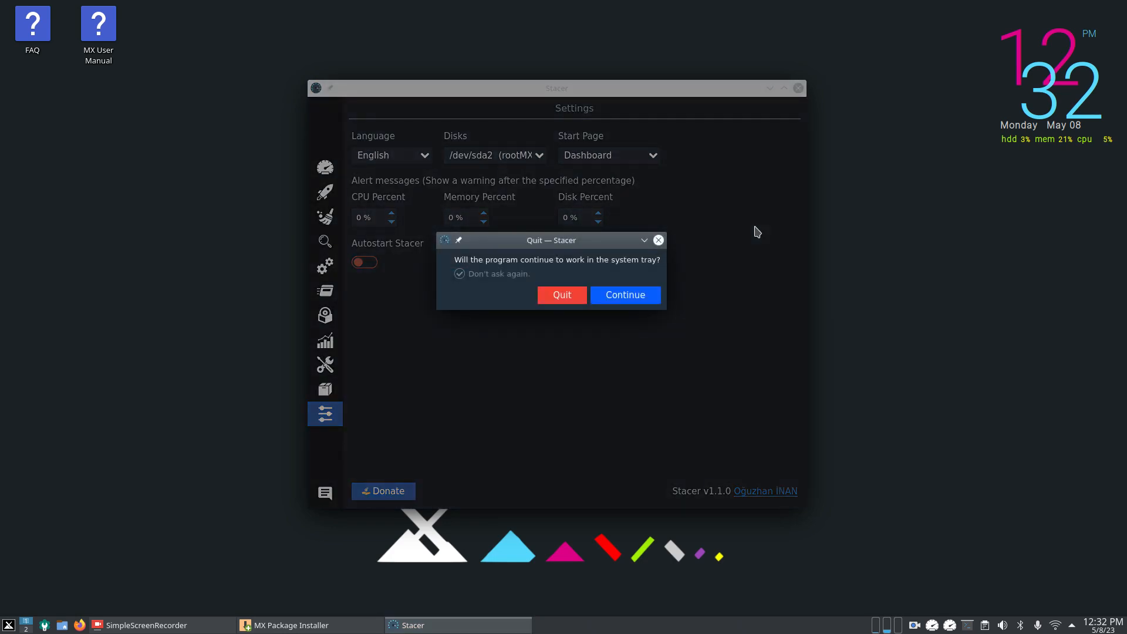
{"action": "left_click", "coordinate": [562, 295]}
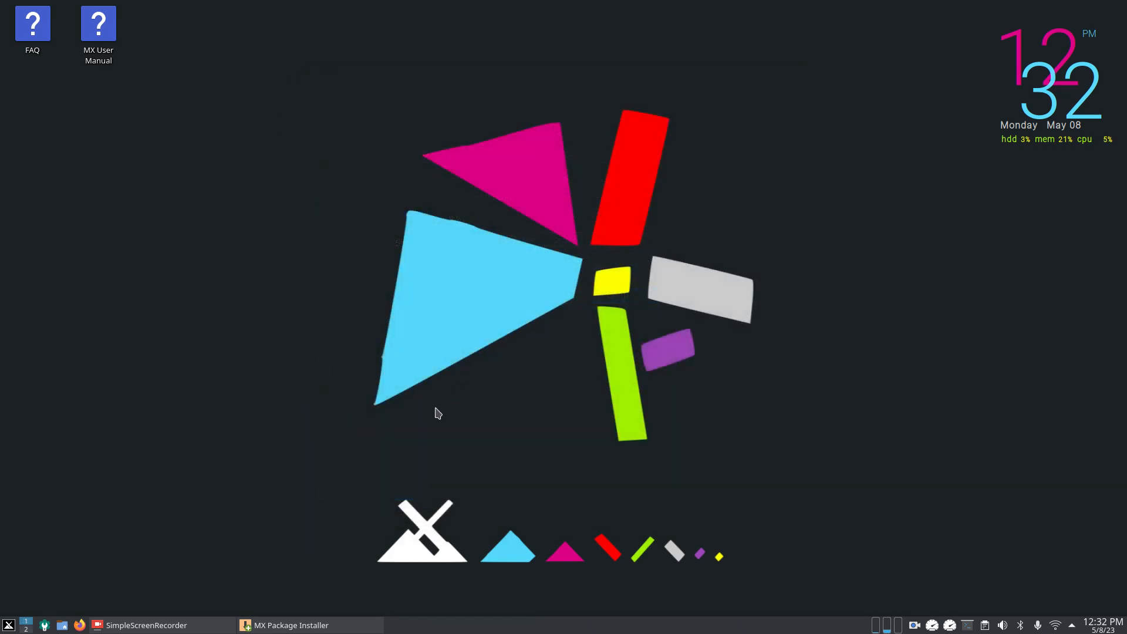
{"action": "mouse_move", "coordinate": [401, 460]}
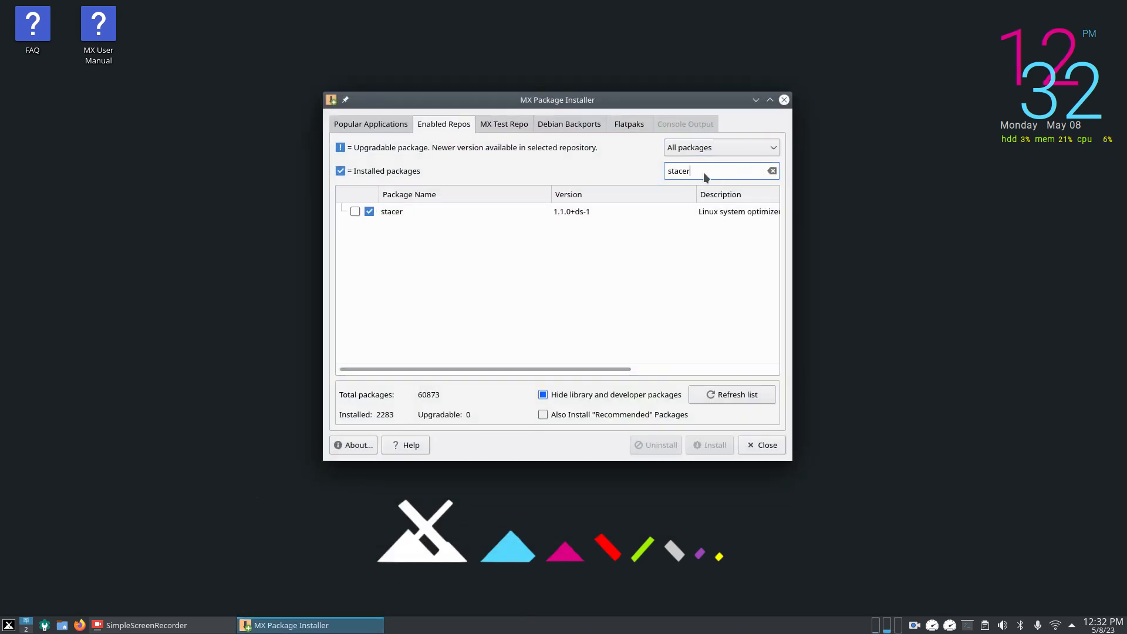
Step: Search Popular Applications for 'hardinfo', then check Enabled Repos for it
{"action": "left_click", "coordinate": [370, 124]}
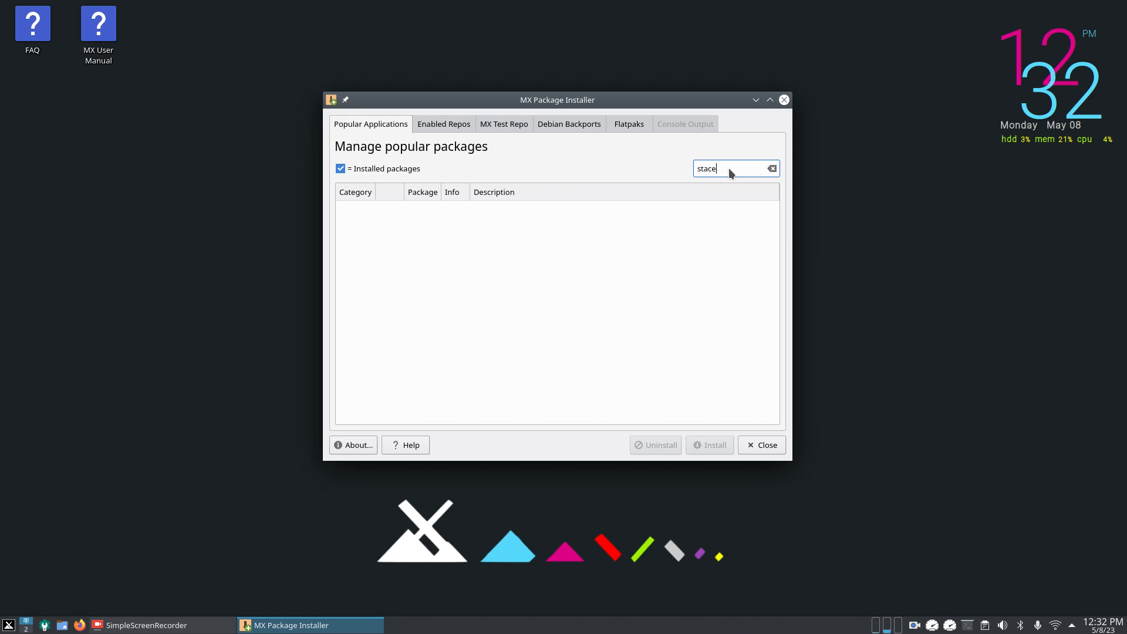
{"action": "left_click", "coordinate": [772, 168]}
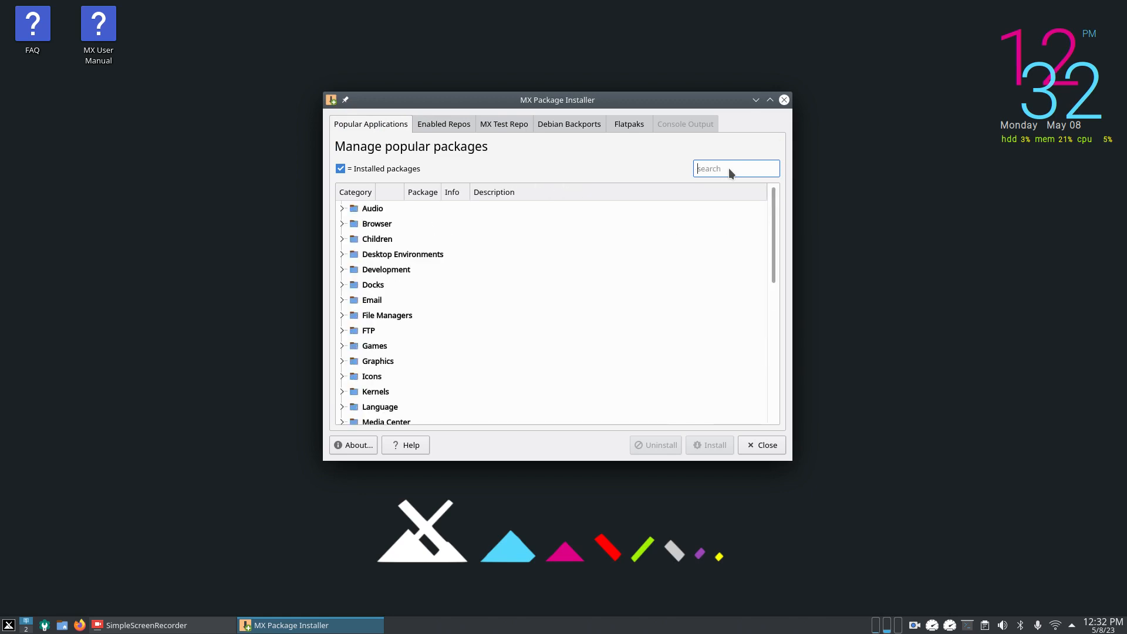
{"action": "type", "text": "hardin"}
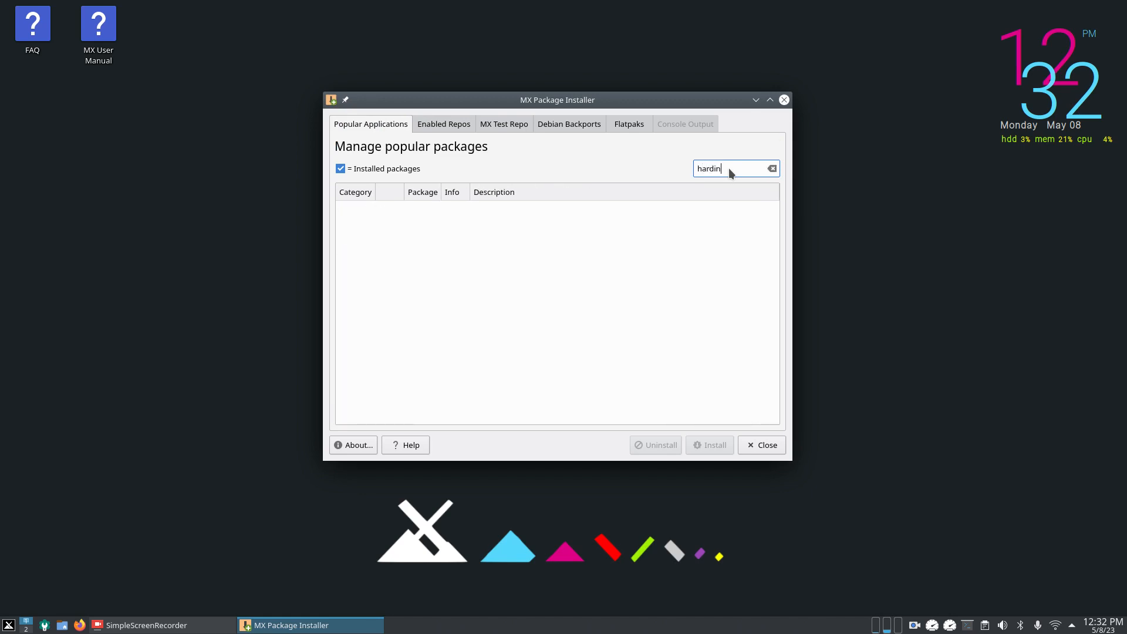
{"action": "type", "text": "fo"}
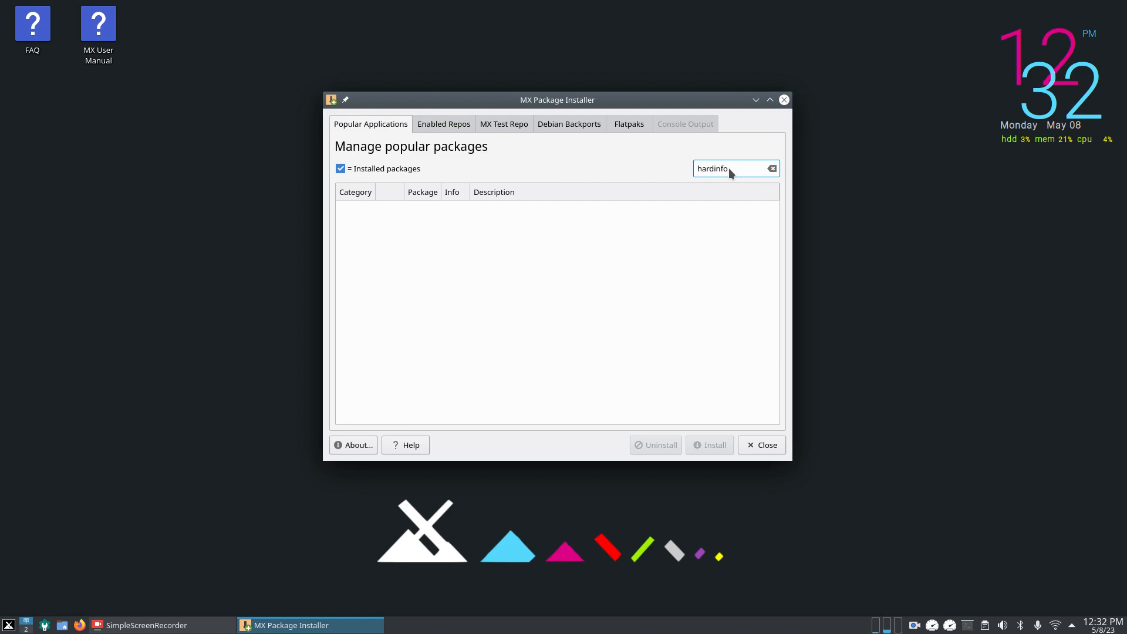
{"action": "mouse_move", "coordinate": [701, 198]}
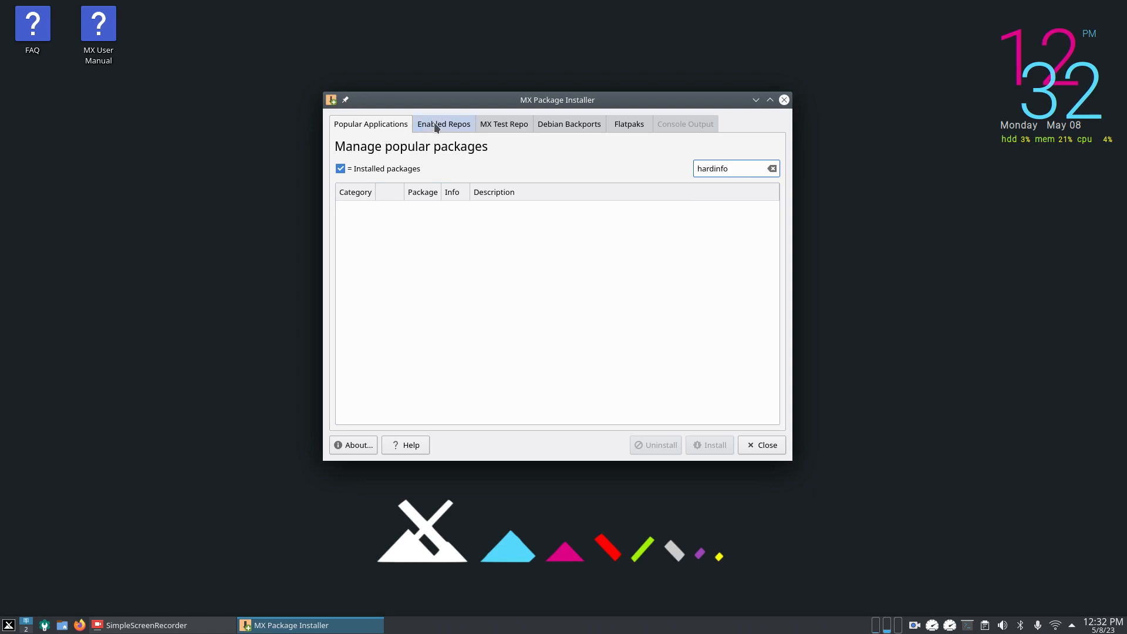
{"action": "left_click", "coordinate": [444, 124]}
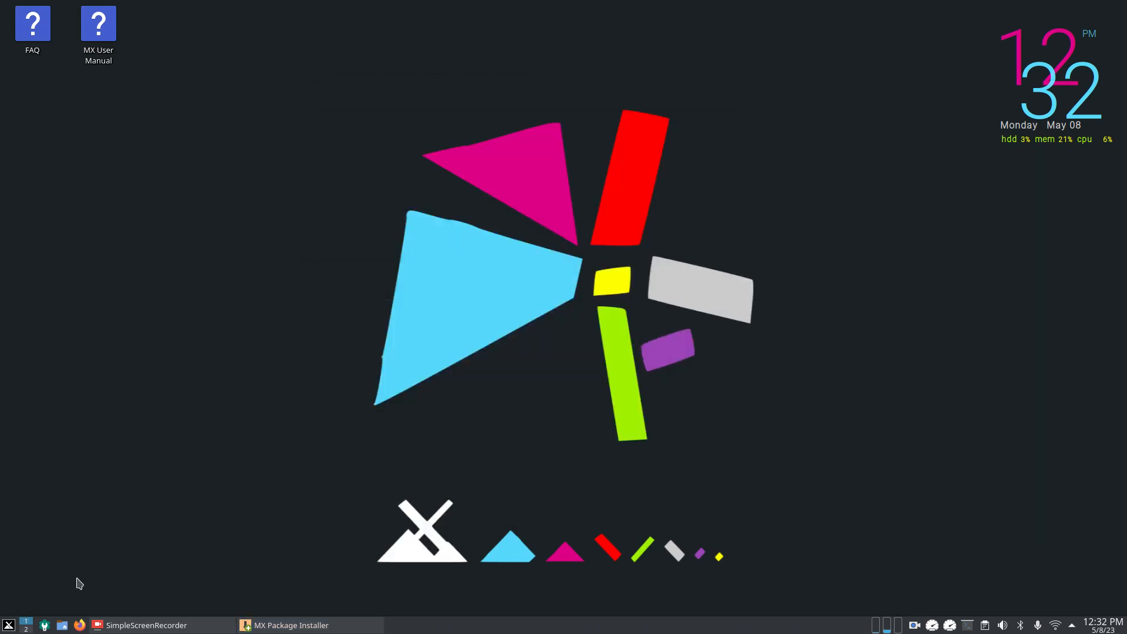
Step: Launch System Profiler and Benchmark from the application menu by searching 'hard'
{"action": "left_click", "coordinate": [7, 625]}
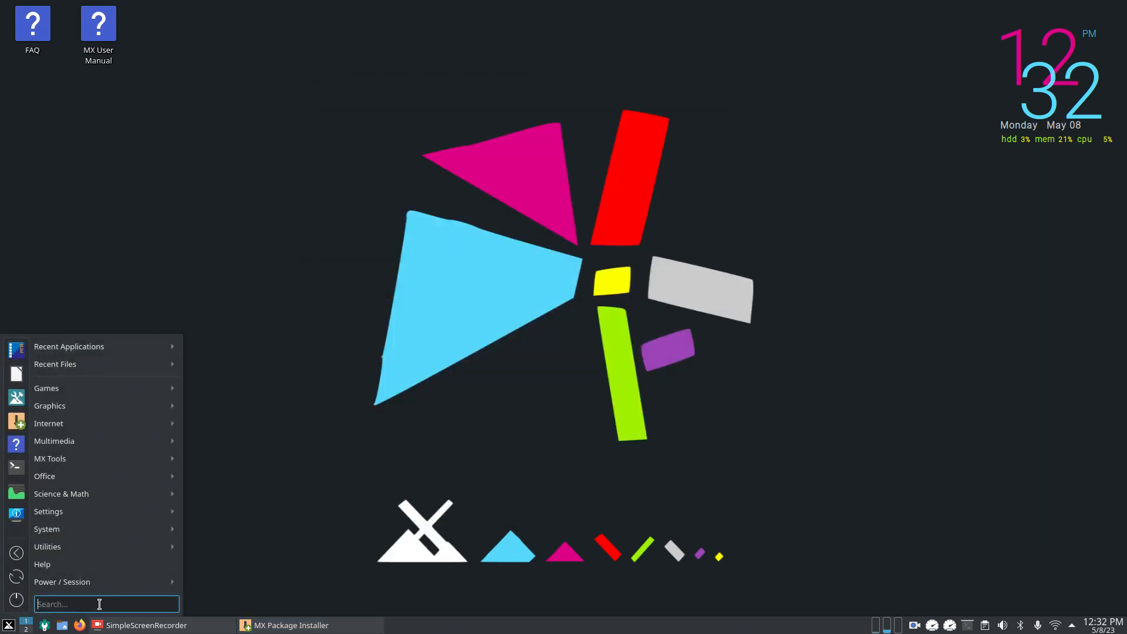
{"action": "type", "text": "hard"}
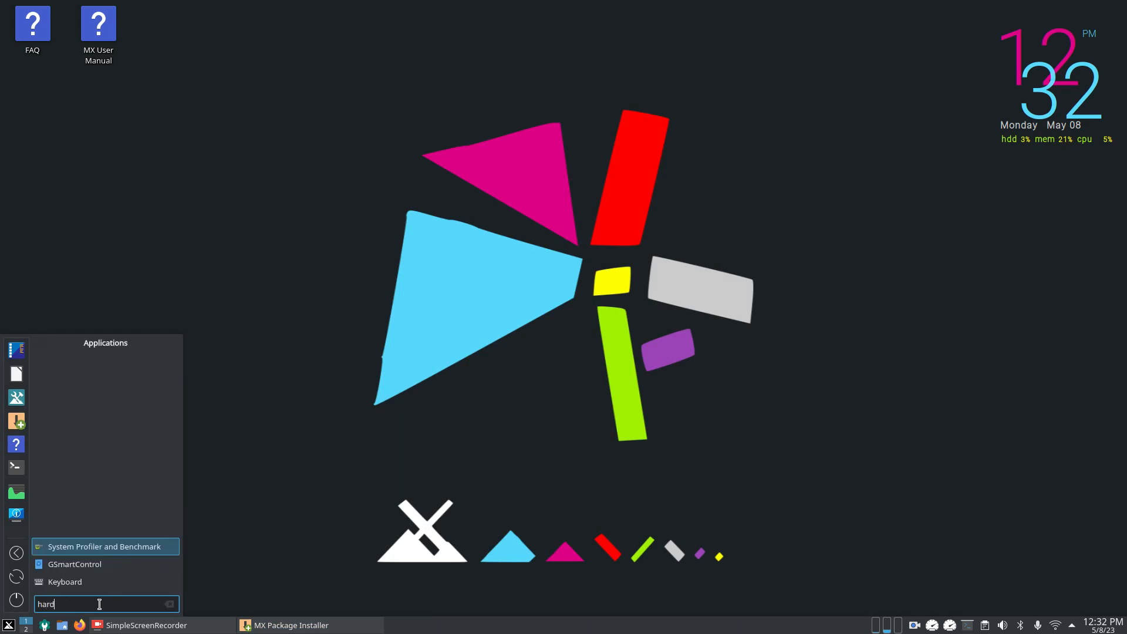
{"action": "mouse_move", "coordinate": [111, 552]}
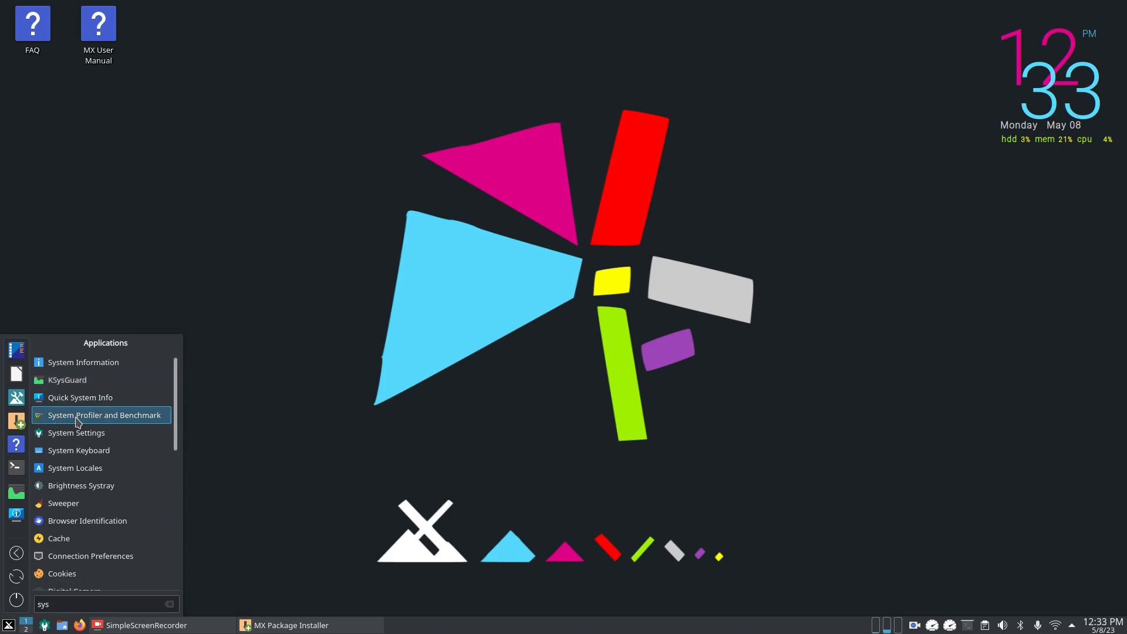
{"action": "left_click", "coordinate": [83, 362]}
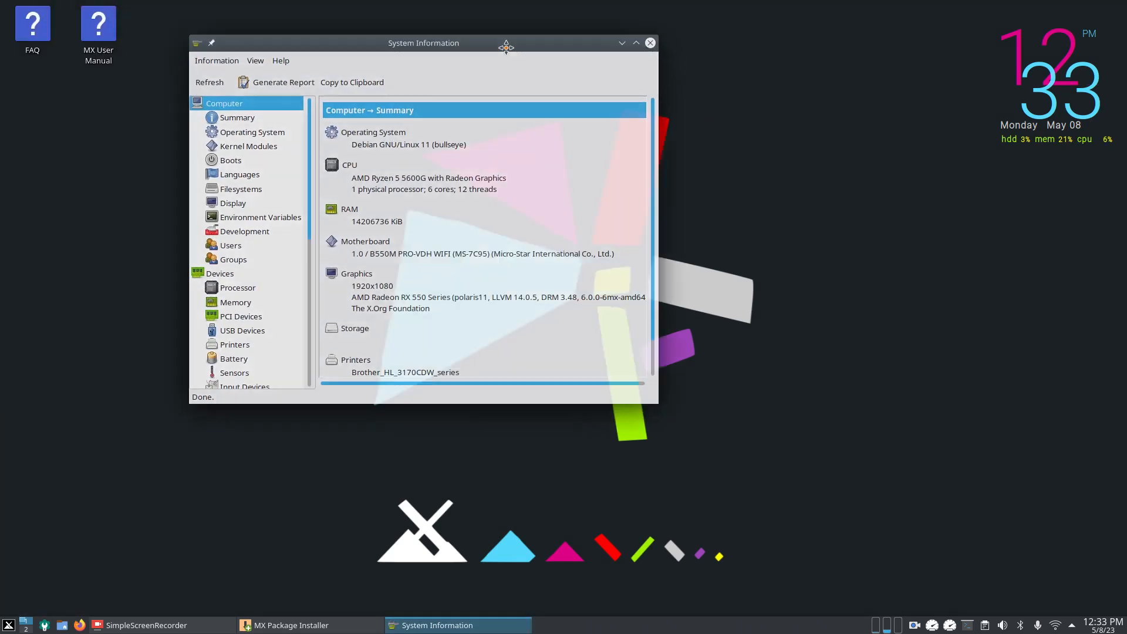
Step: Scroll the HardInfo sidebar down to the Benchmarks and bring up the Help menu
{"action": "left_click", "coordinate": [635, 42]}
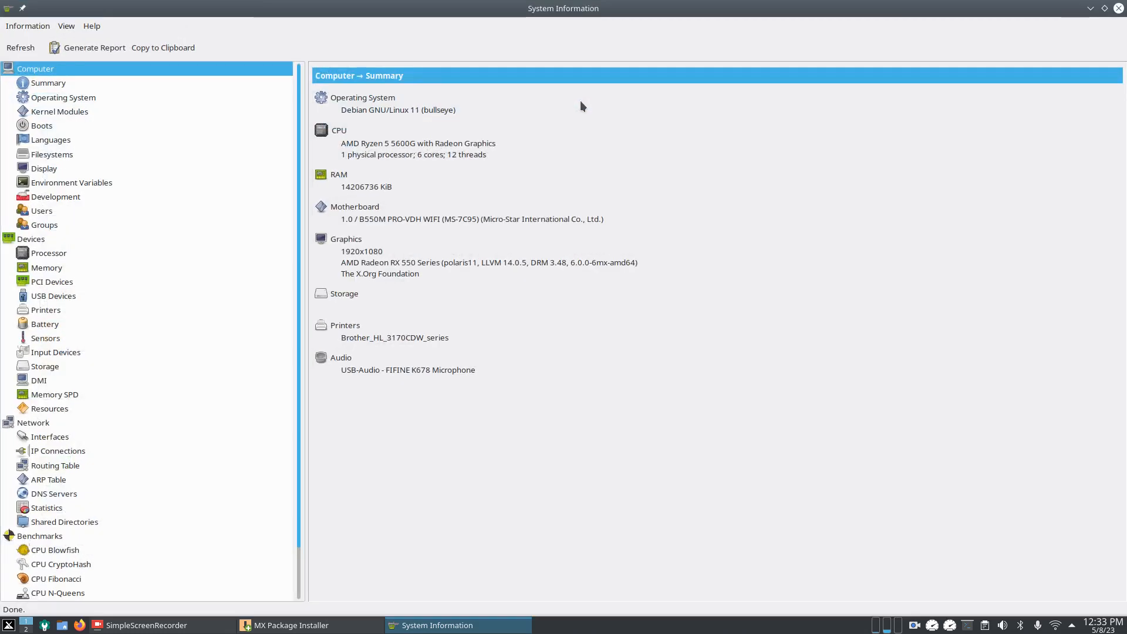
{"action": "mouse_move", "coordinate": [378, 426]}
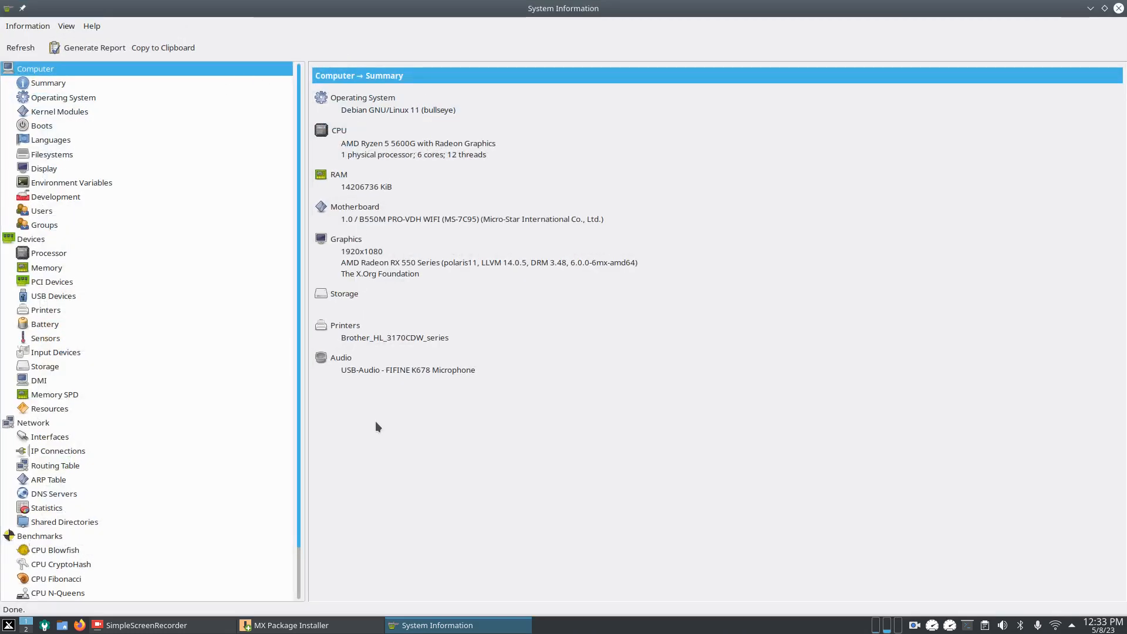
{"action": "mouse_move", "coordinate": [388, 148]}
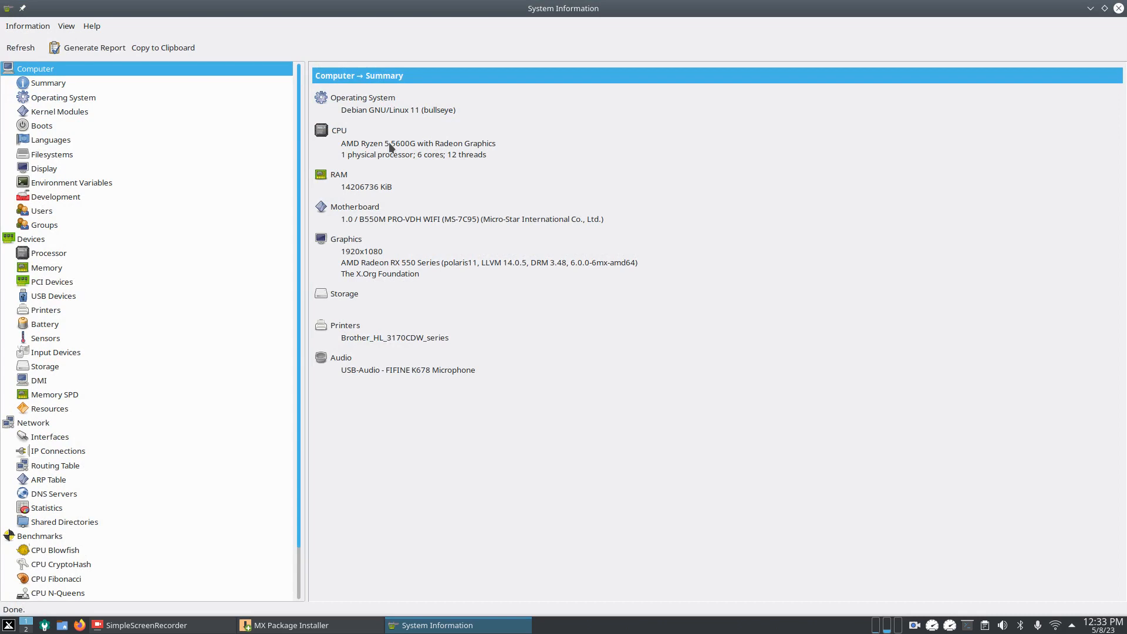
{"action": "mouse_move", "coordinate": [387, 295]}
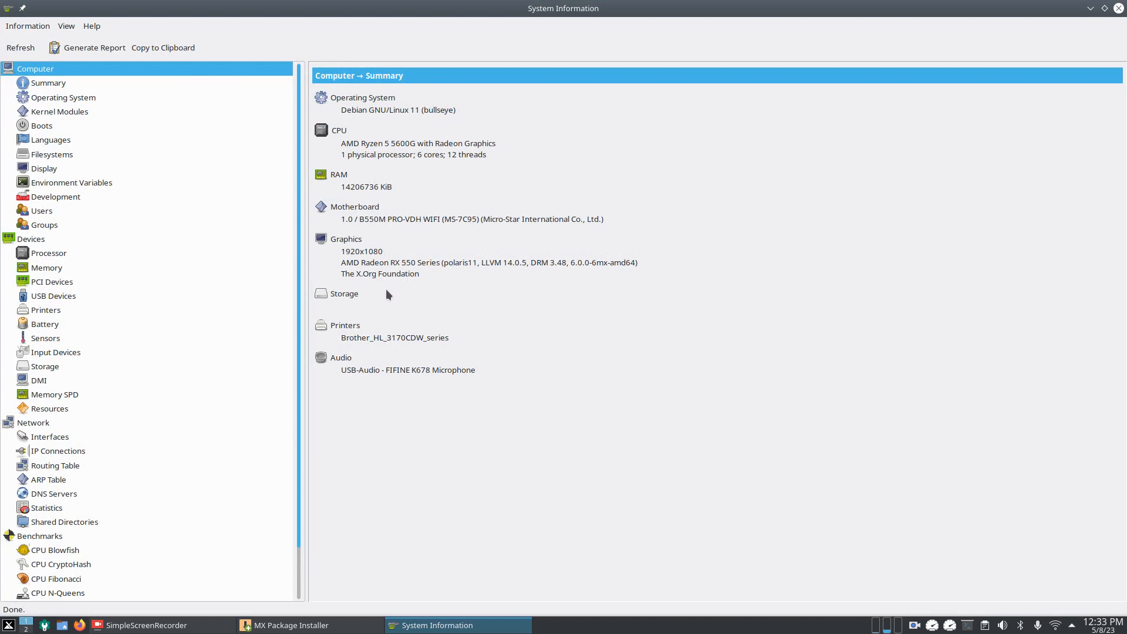
{"action": "mouse_move", "coordinate": [41, 126]}
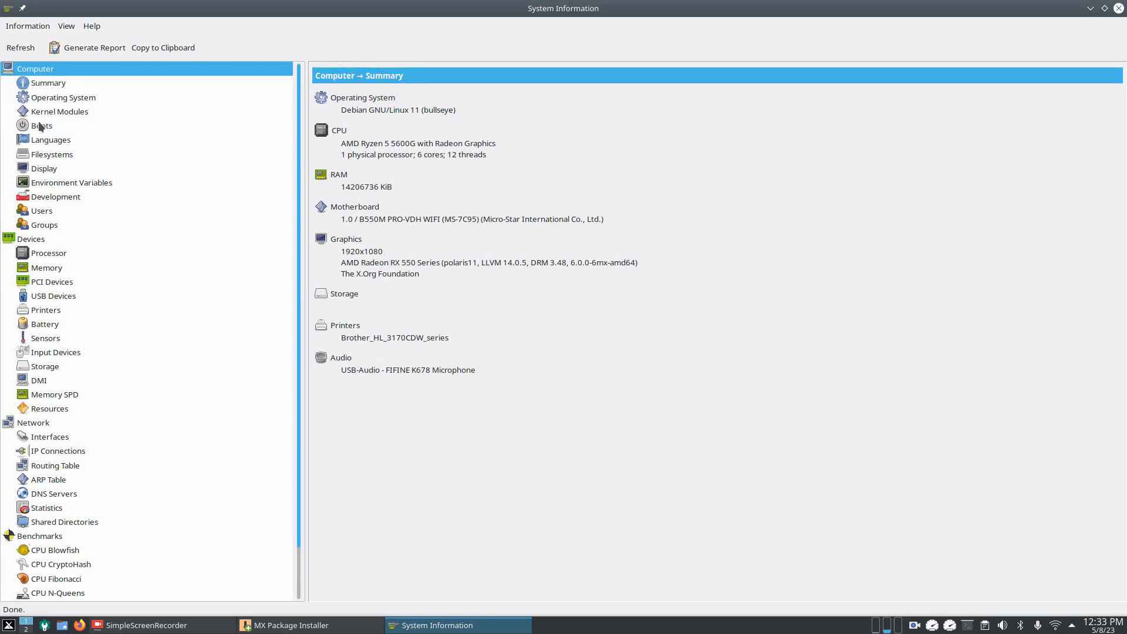
{"action": "mouse_move", "coordinate": [287, 338]}
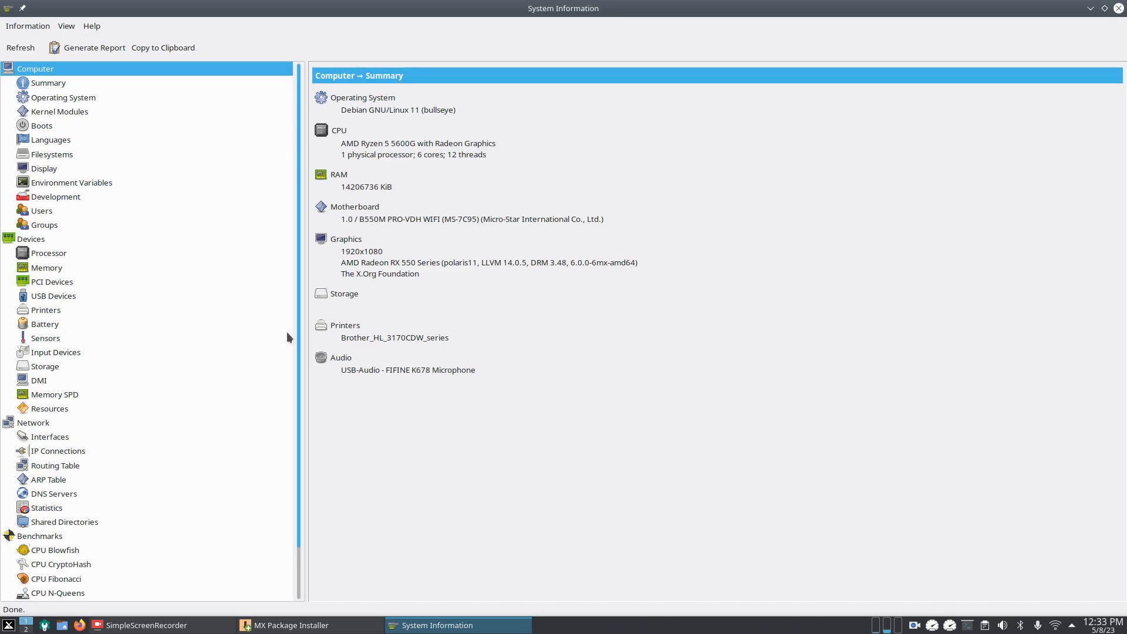
{"action": "scroll", "scroll_direction": "down", "scroll_amount": 3}
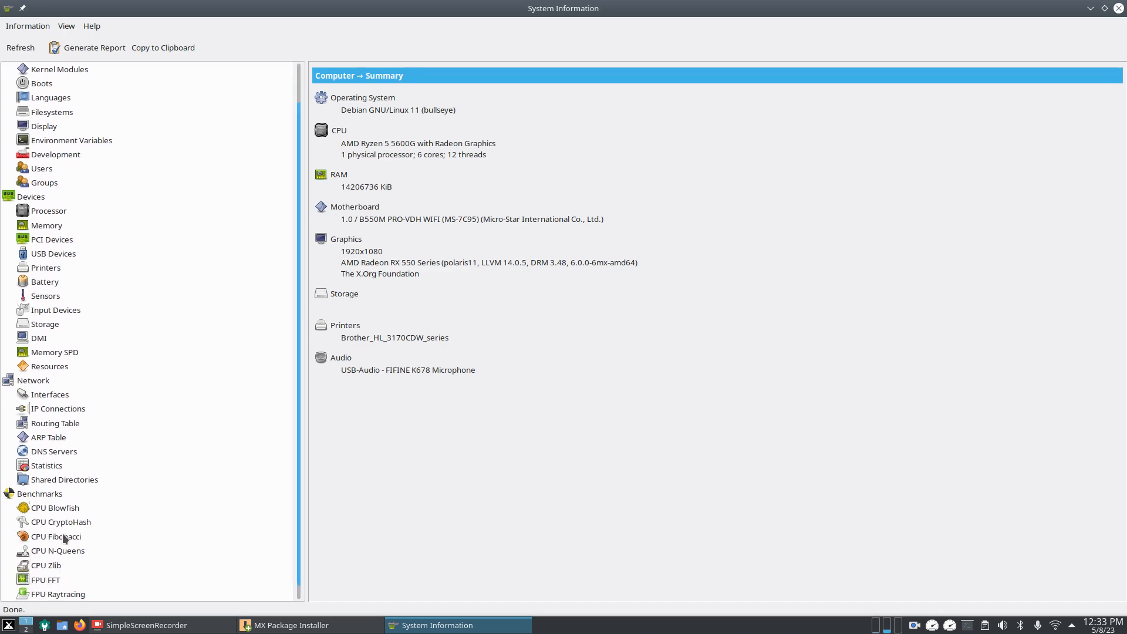
{"action": "left_click", "coordinate": [91, 26]}
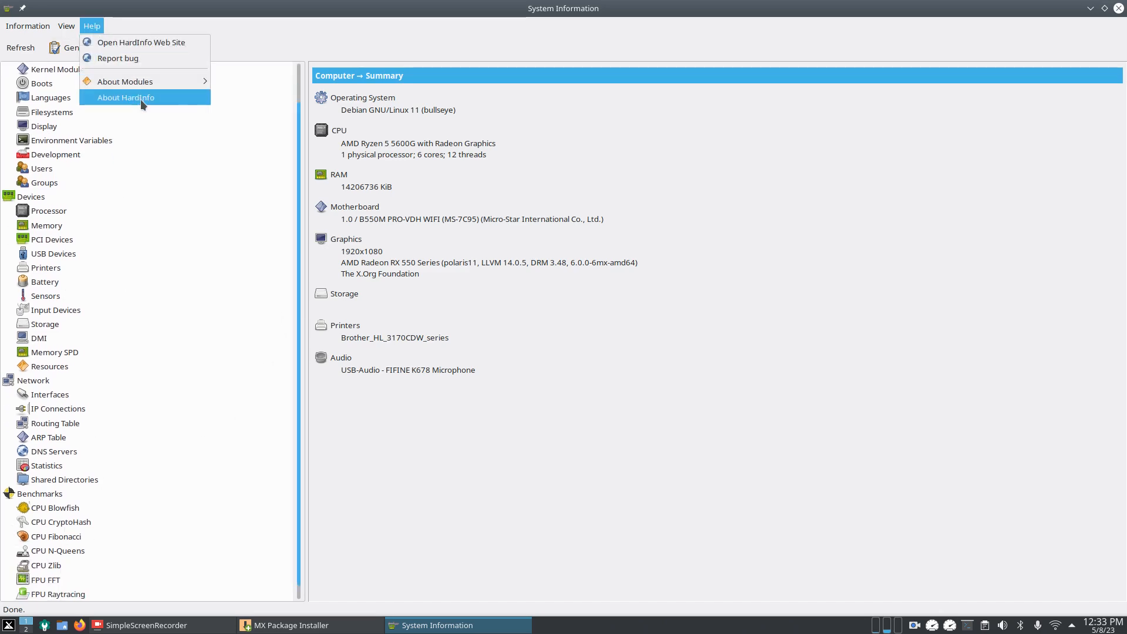
Step: View About HardInfo (version 0.6-alpha) twice, then close the HardInfo window
{"action": "left_click", "coordinate": [126, 97]}
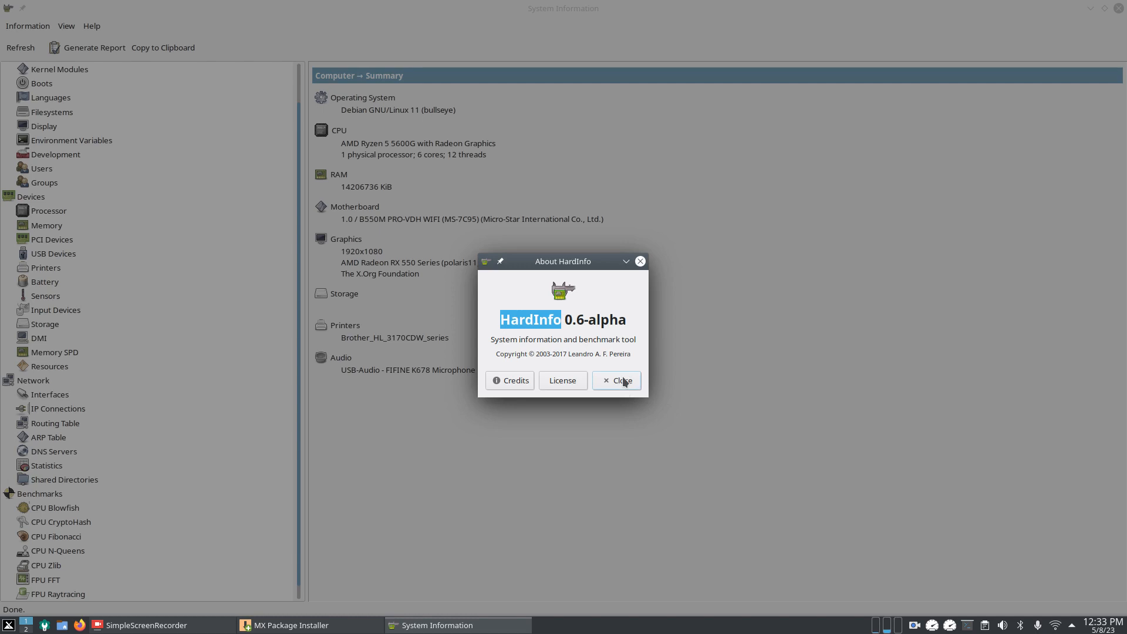
{"action": "left_click", "coordinate": [615, 380]}
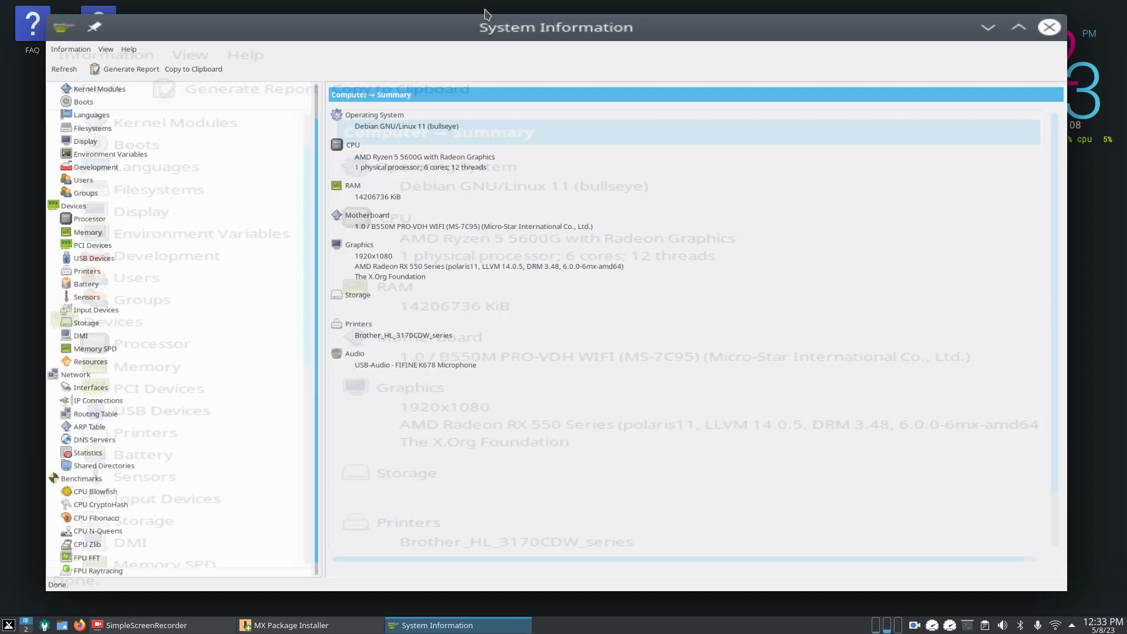
{"action": "left_click", "coordinate": [376, 115]}
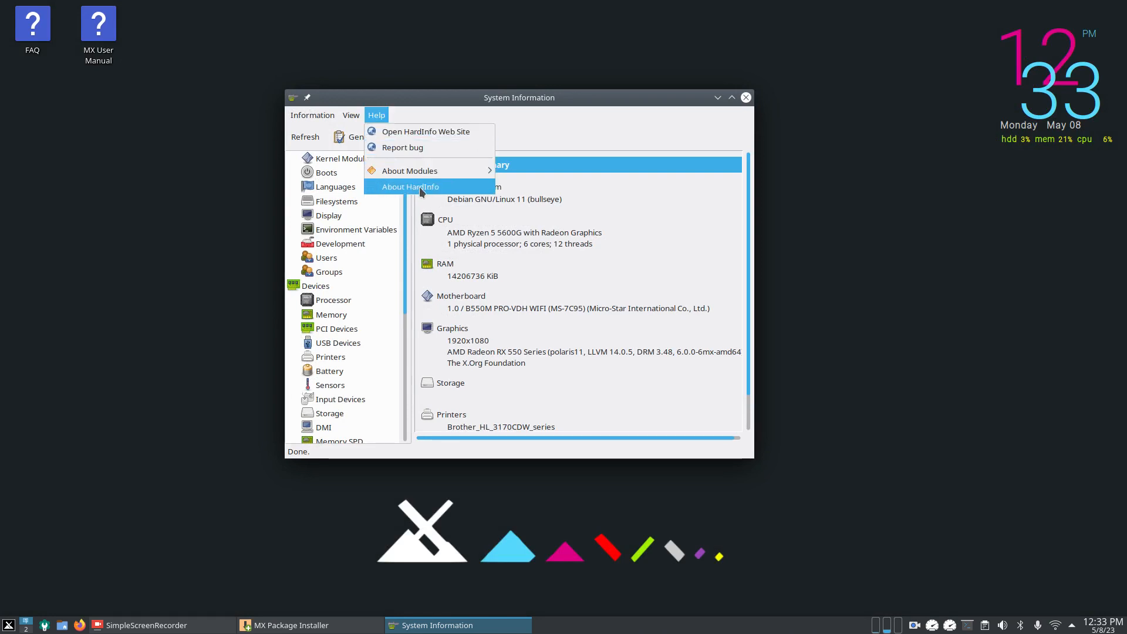
{"action": "left_click", "coordinate": [409, 186]}
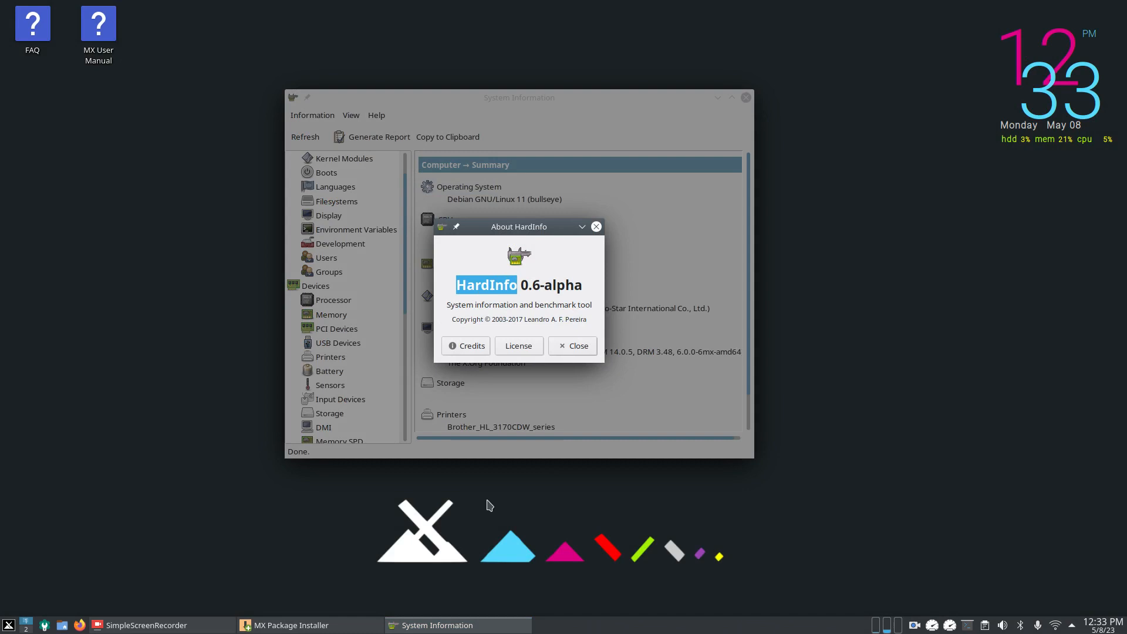
{"action": "left_click", "coordinate": [572, 346]}
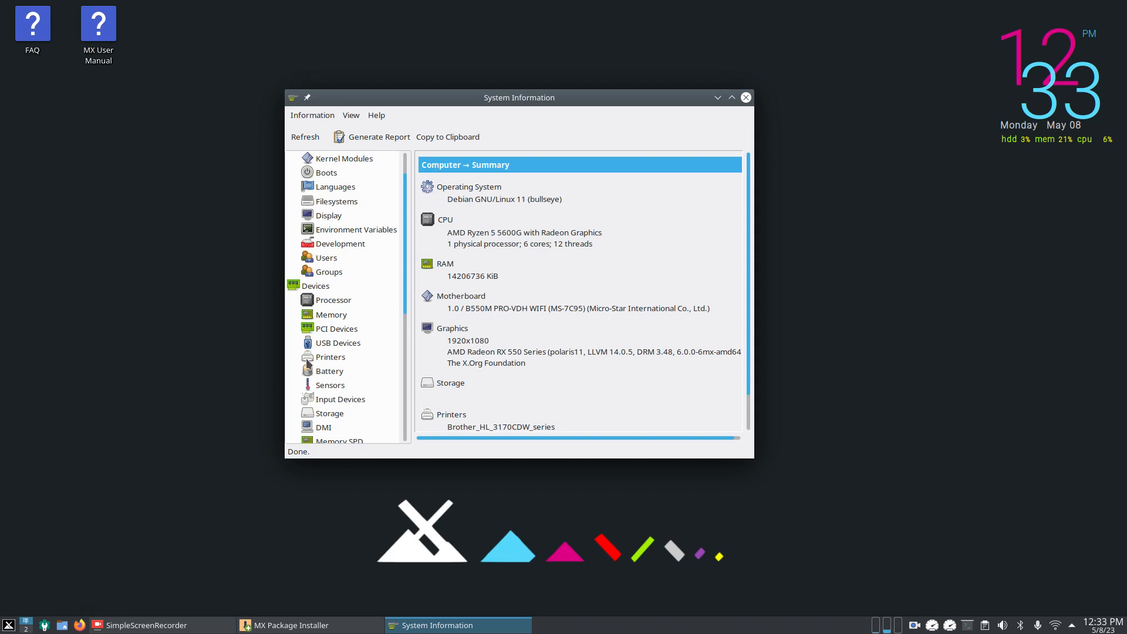
{"action": "mouse_move", "coordinate": [637, 120]}
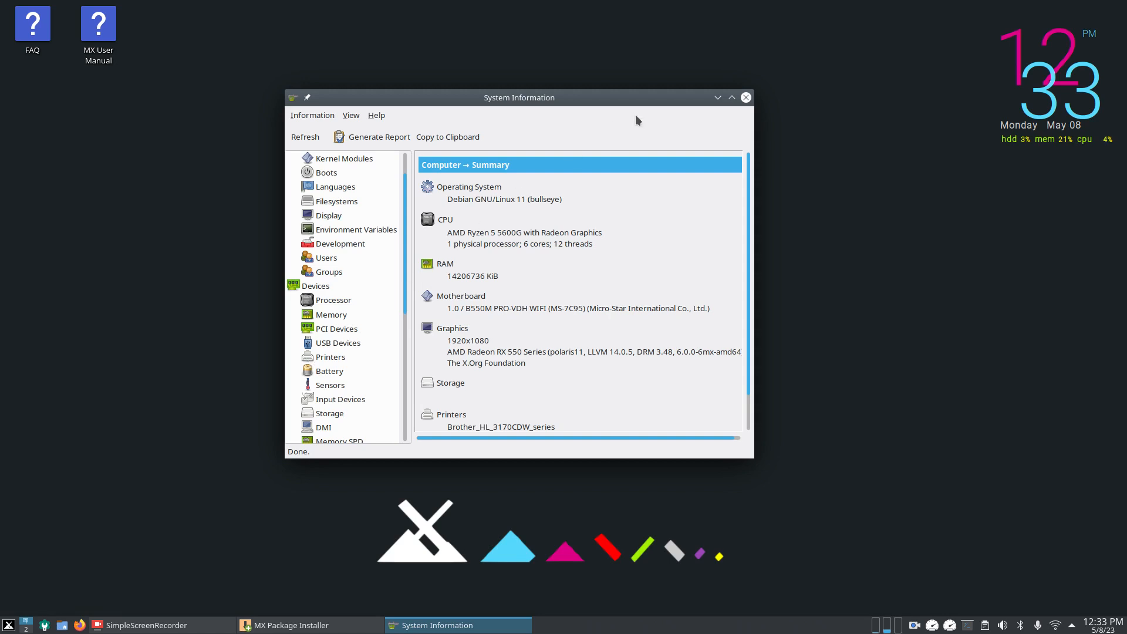
{"action": "left_click", "coordinate": [746, 96]}
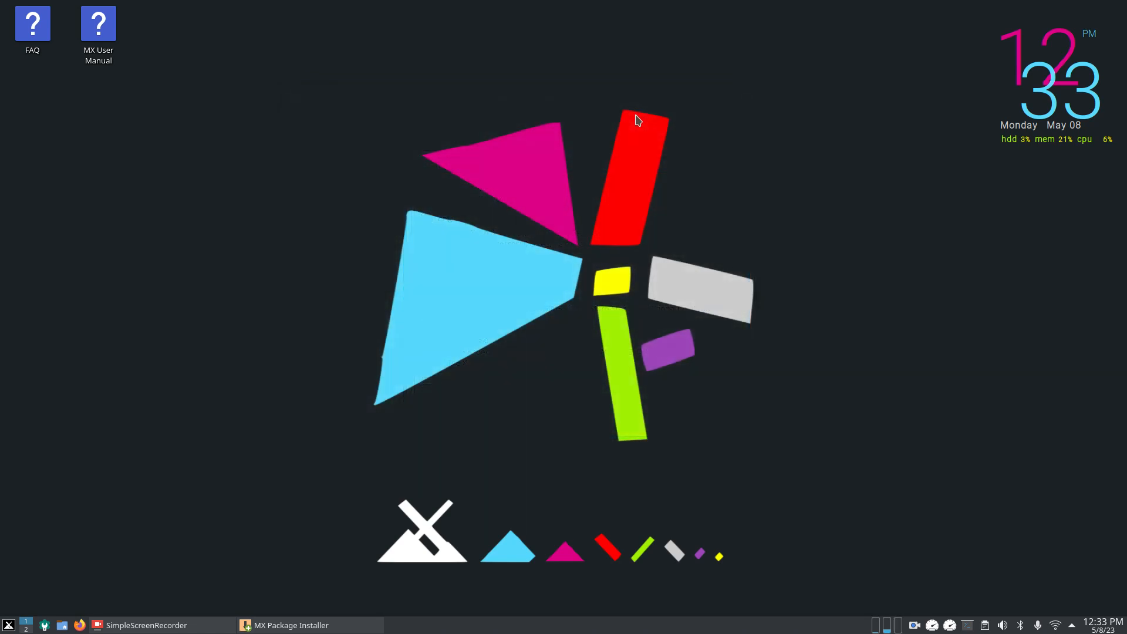
{"action": "mouse_move", "coordinate": [53, 593]}
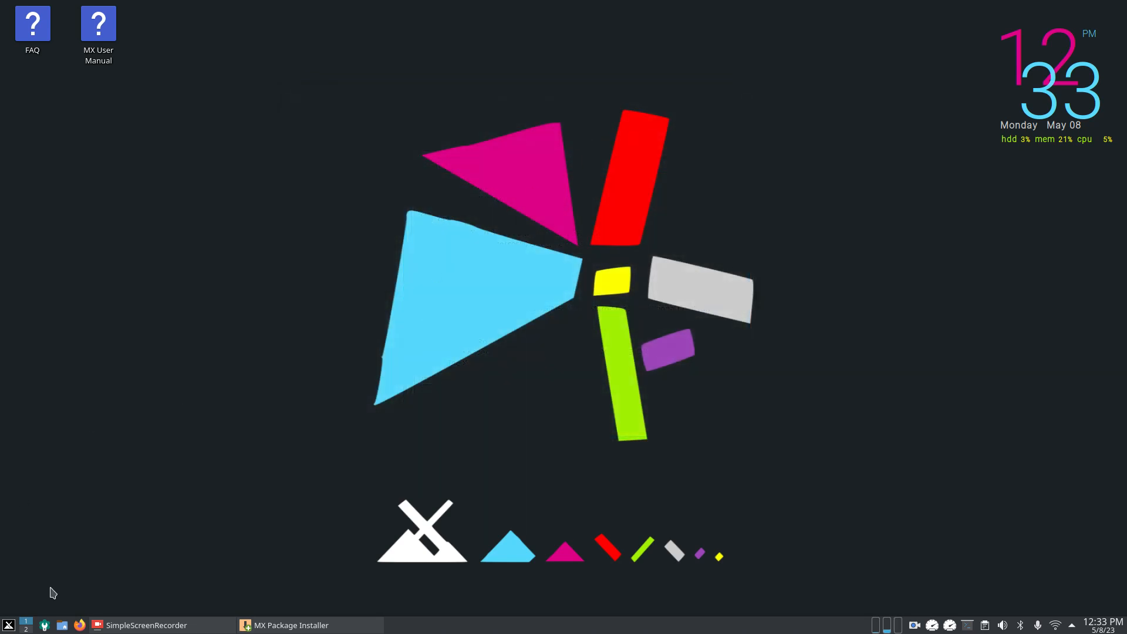
Step: Run top in a new Konsole terminal to watch live processes, then quit it with q
{"action": "left_click", "coordinate": [7, 625]}
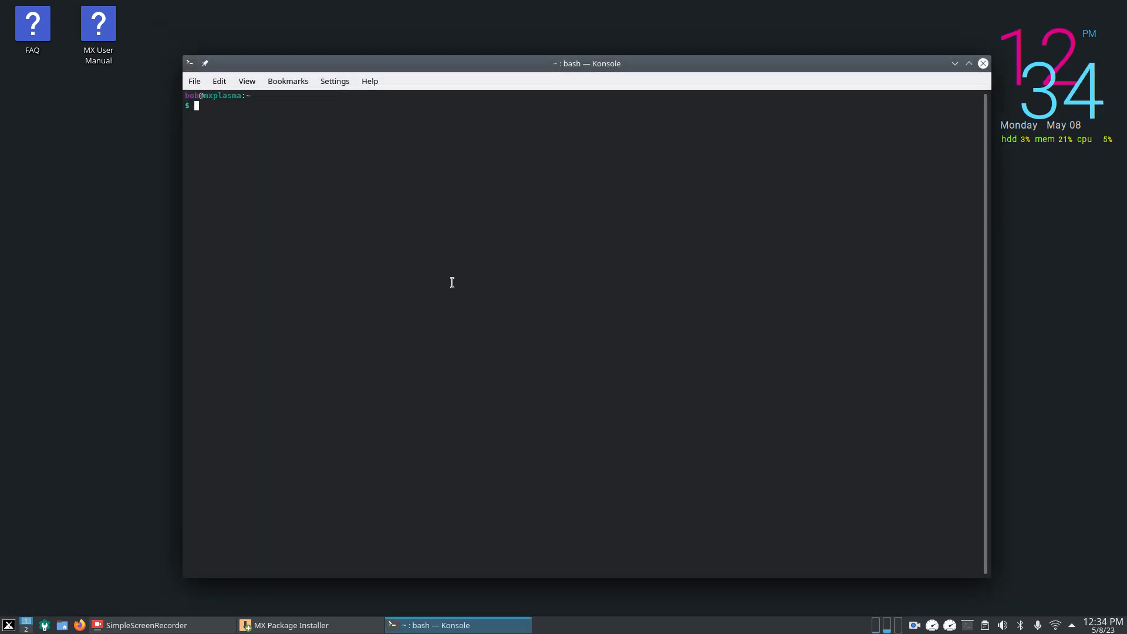
{"action": "mouse_move", "coordinate": [438, 300]}
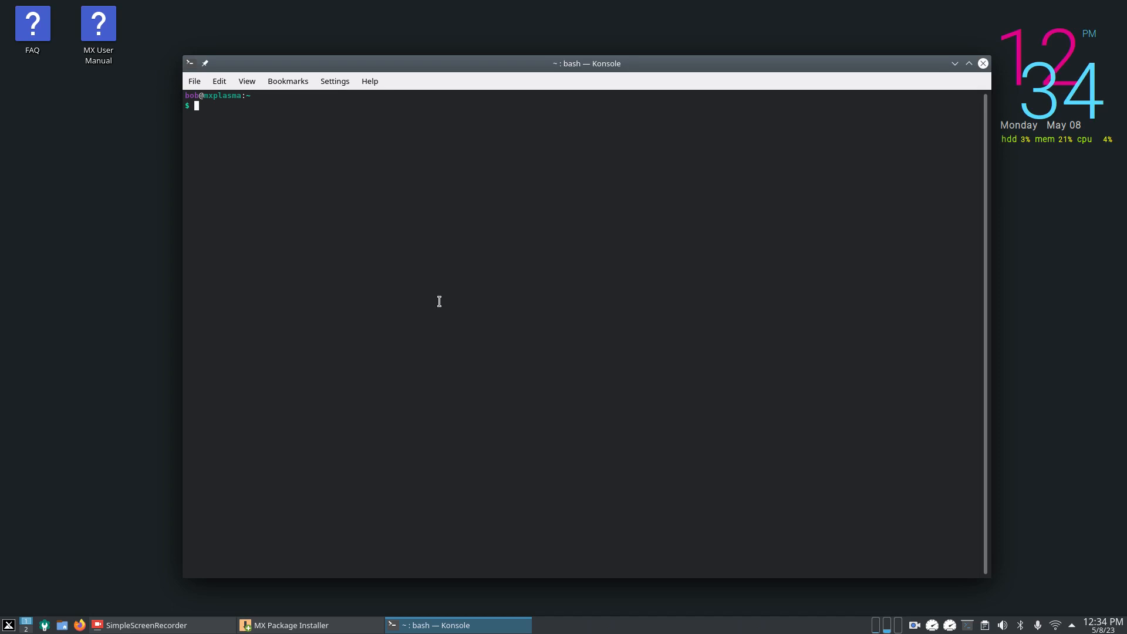
{"action": "type", "text": "top"}
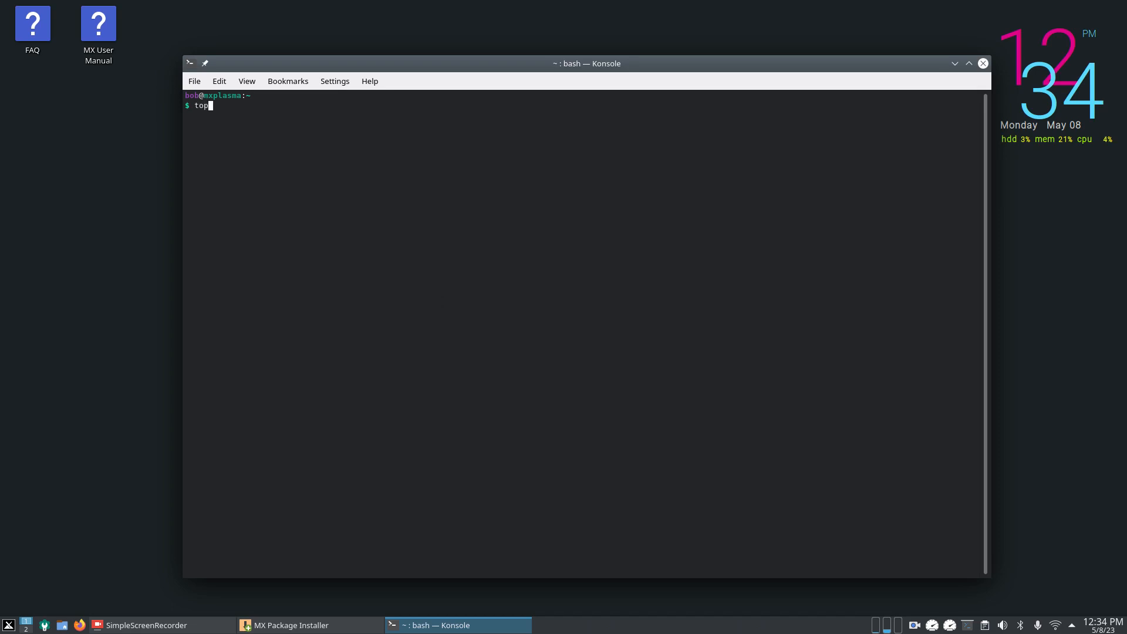
{"action": "mouse_move", "coordinate": [442, 310]}
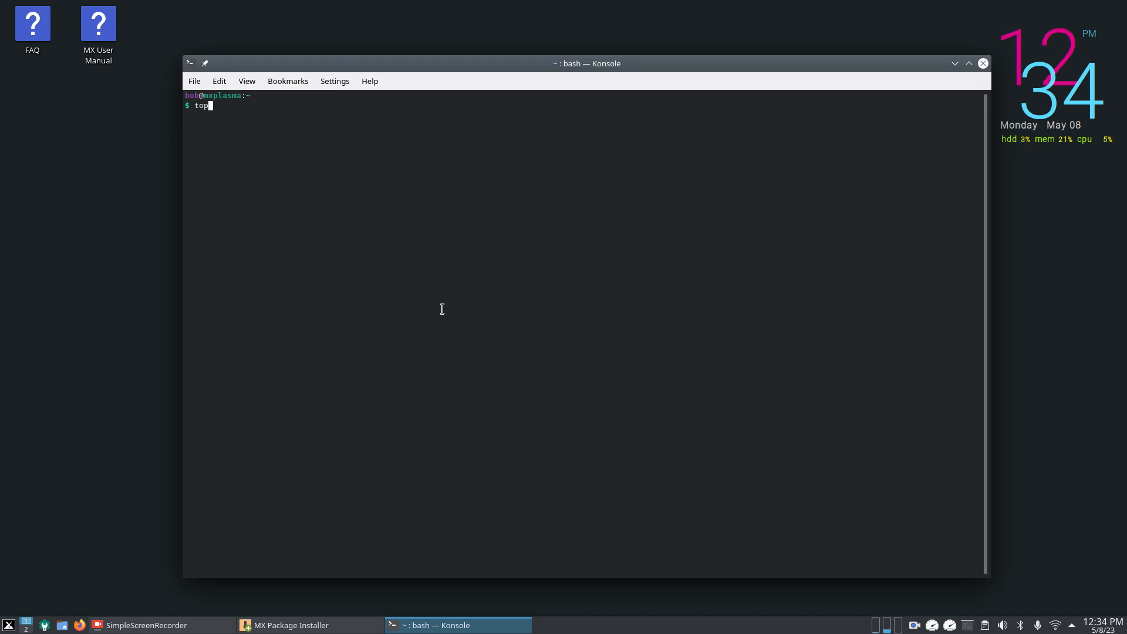
{"action": "key", "text": "Return"}
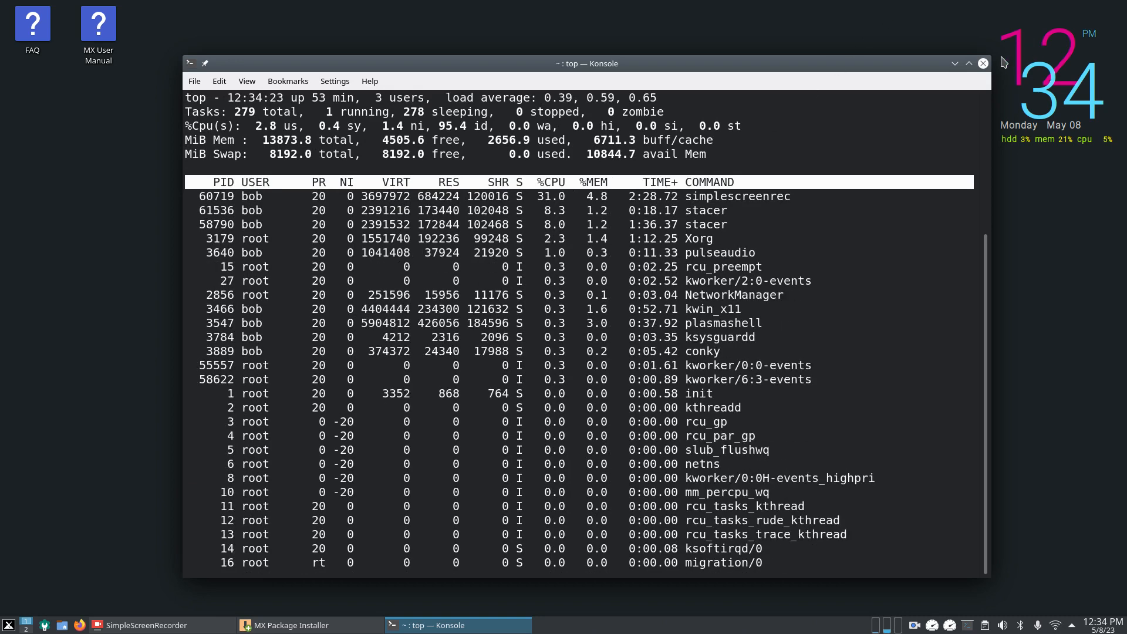
{"action": "key", "text": "q"}
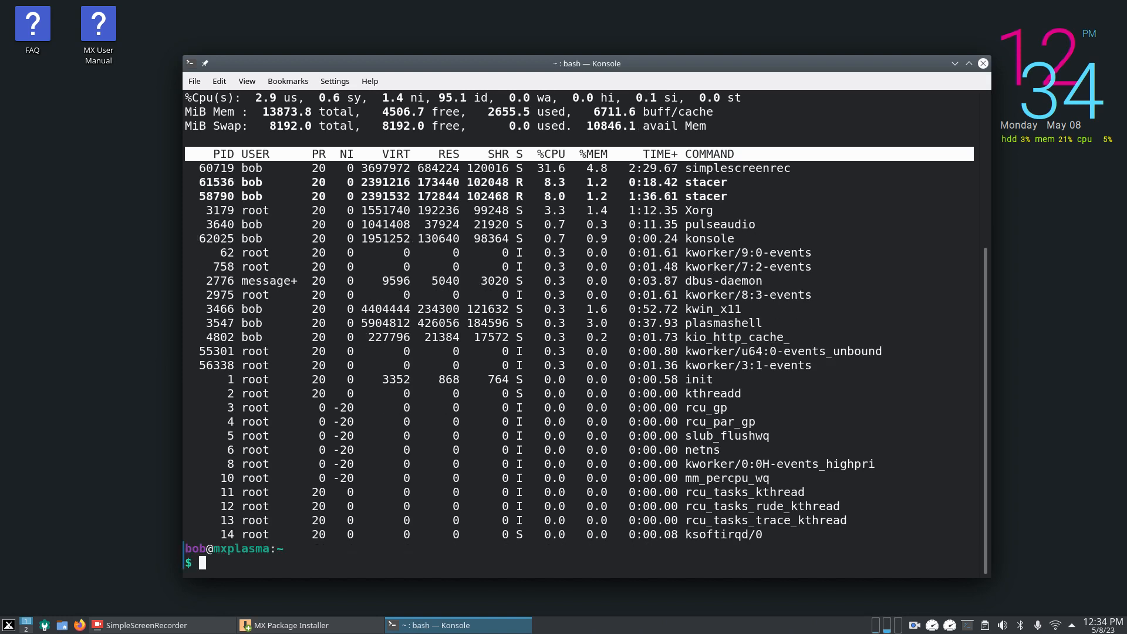
{"action": "mouse_move", "coordinate": [388, 473]}
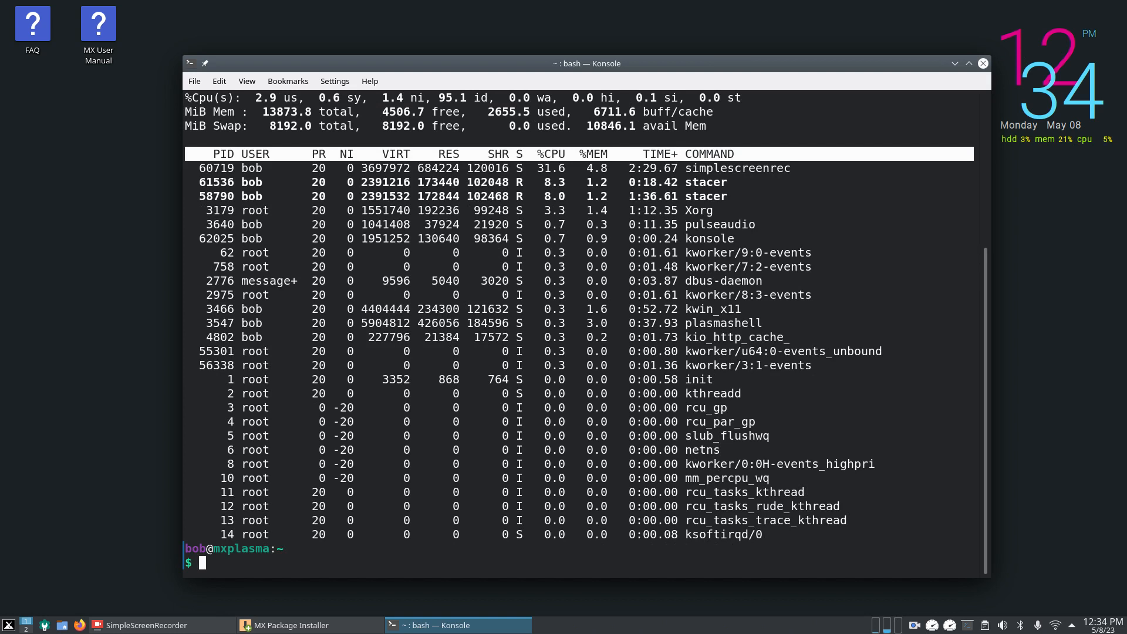
Step: Run htop at the Konsole prompt, which returns straight to a fresh prompt
{"action": "type", "text": "h"}
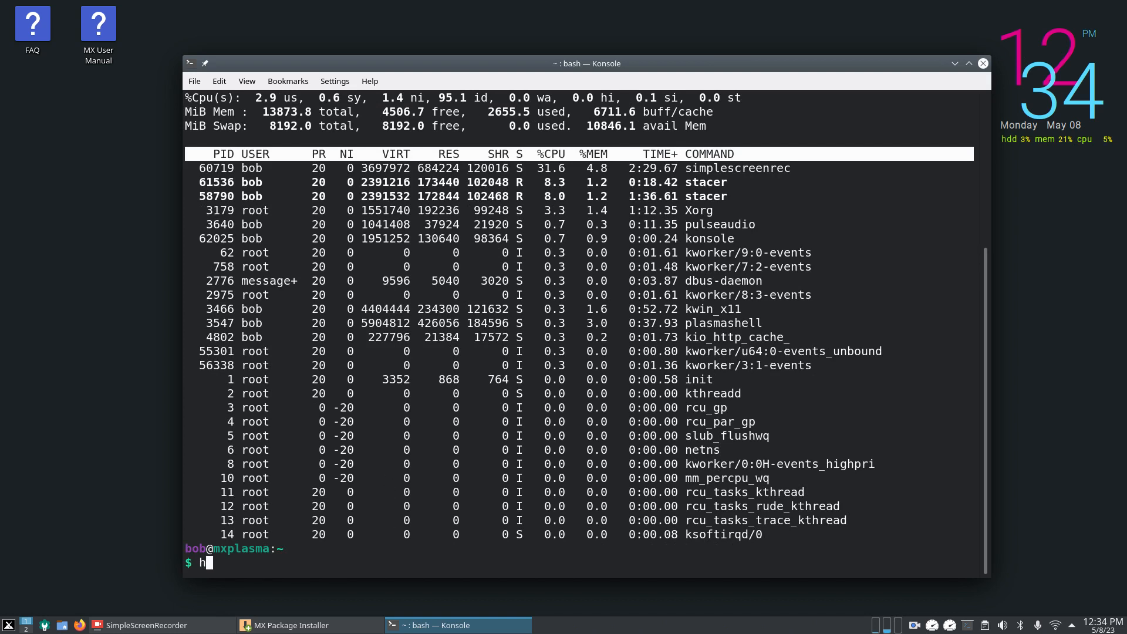
{"action": "type", "text": "top"}
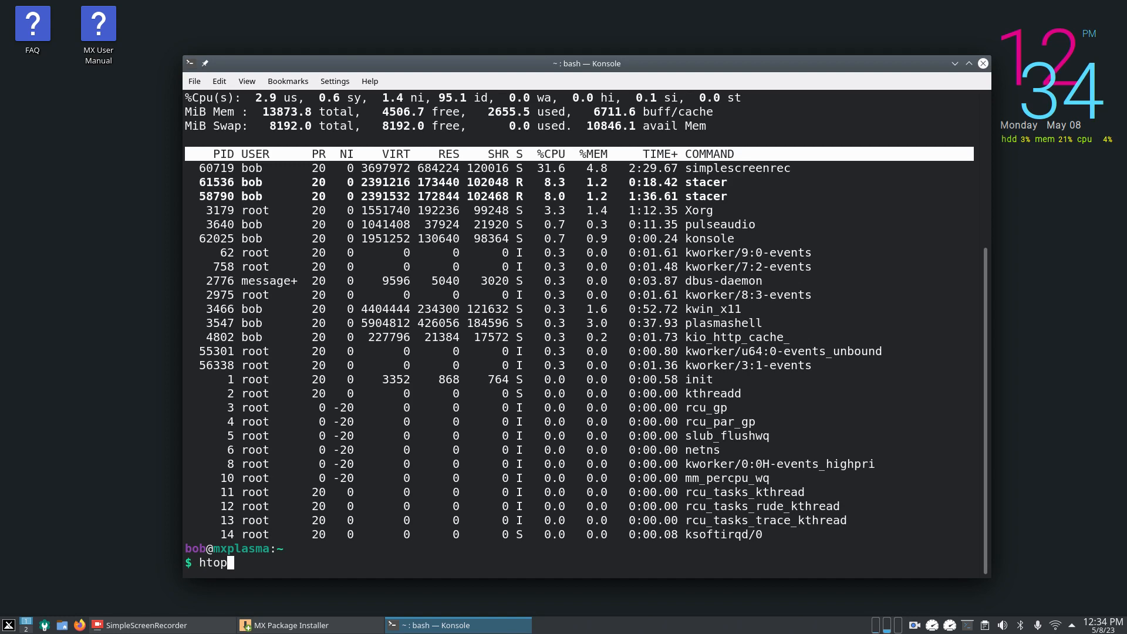
{"action": "key", "text": "Return"}
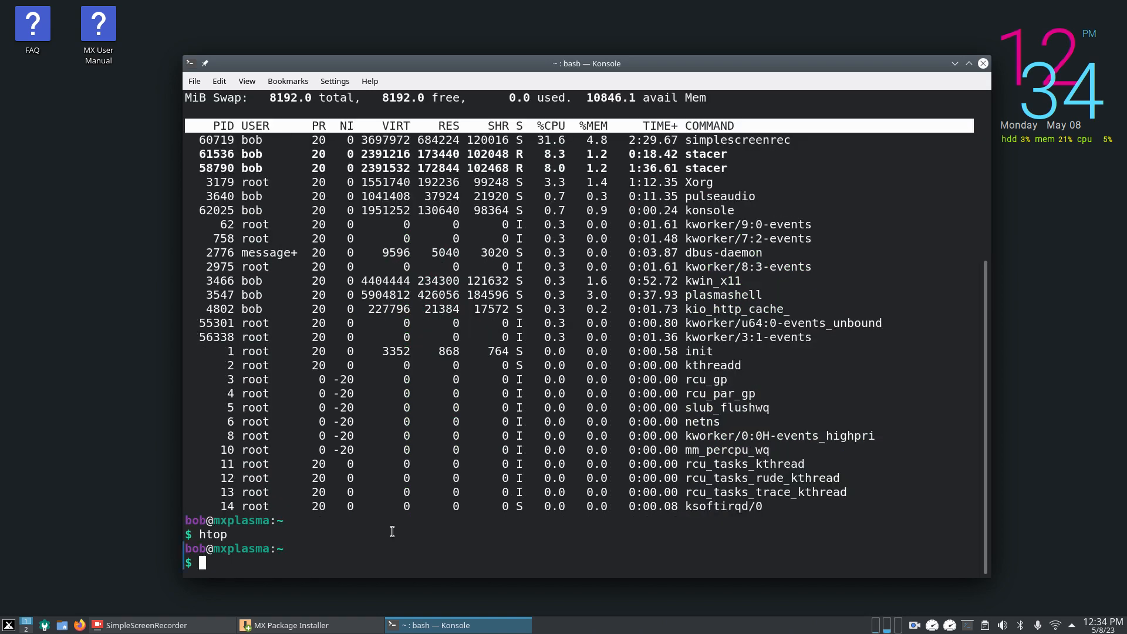
{"action": "mouse_move", "coordinate": [9, 624]}
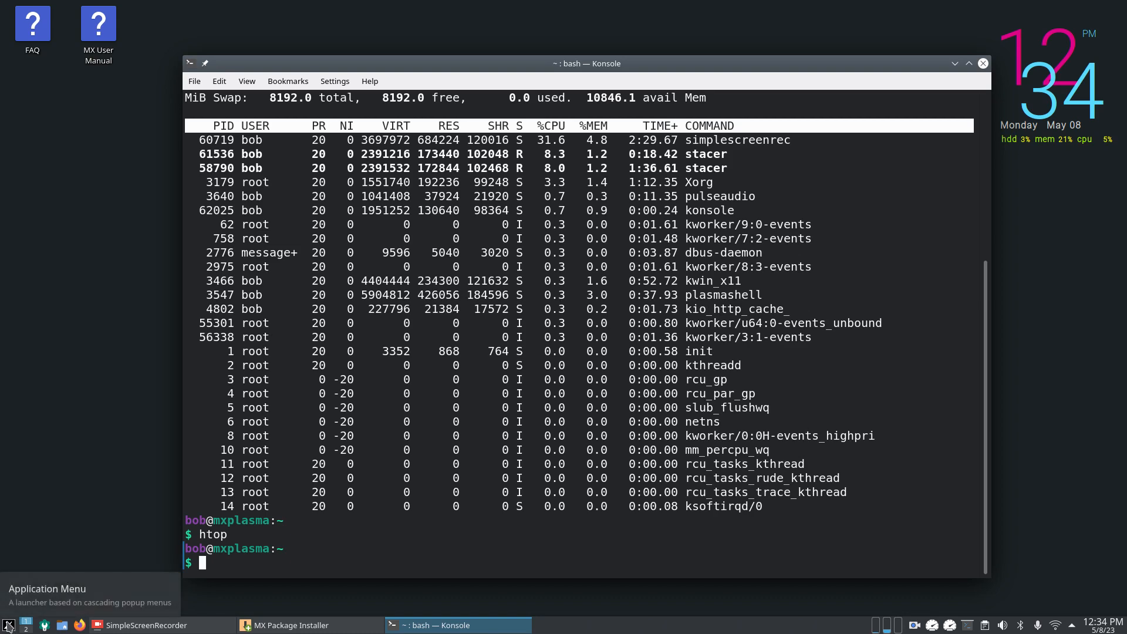
{"action": "mouse_move", "coordinate": [982, 82]}
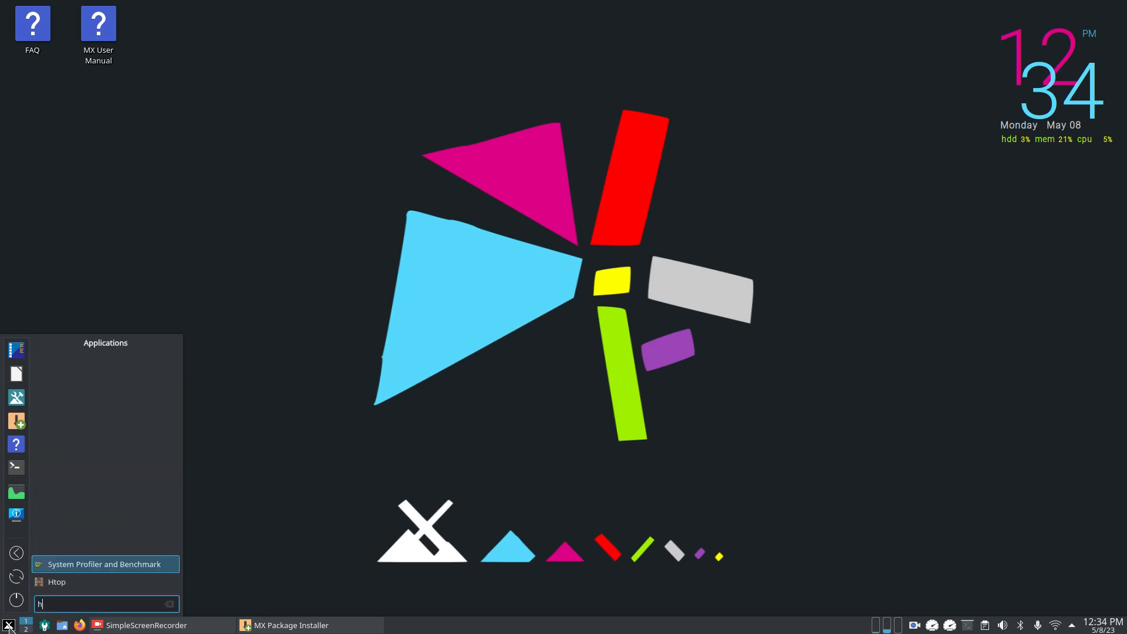
Step: Launch Htop from the application menu, view its process monitor, then close its window
{"action": "type", "text": "to"}
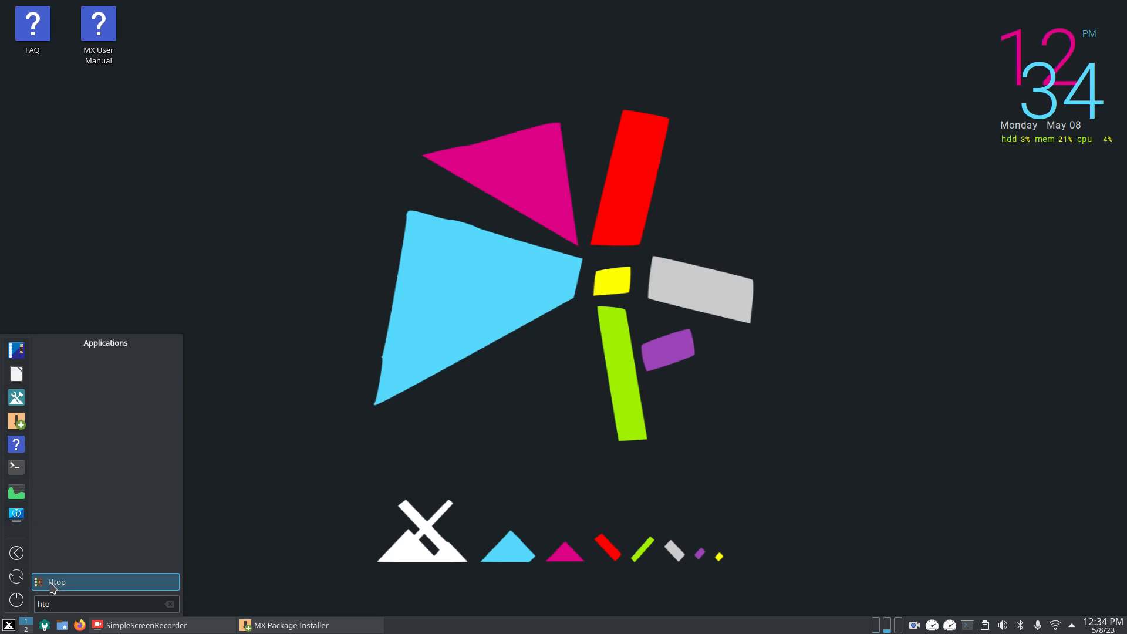
{"action": "left_click", "coordinate": [105, 582]}
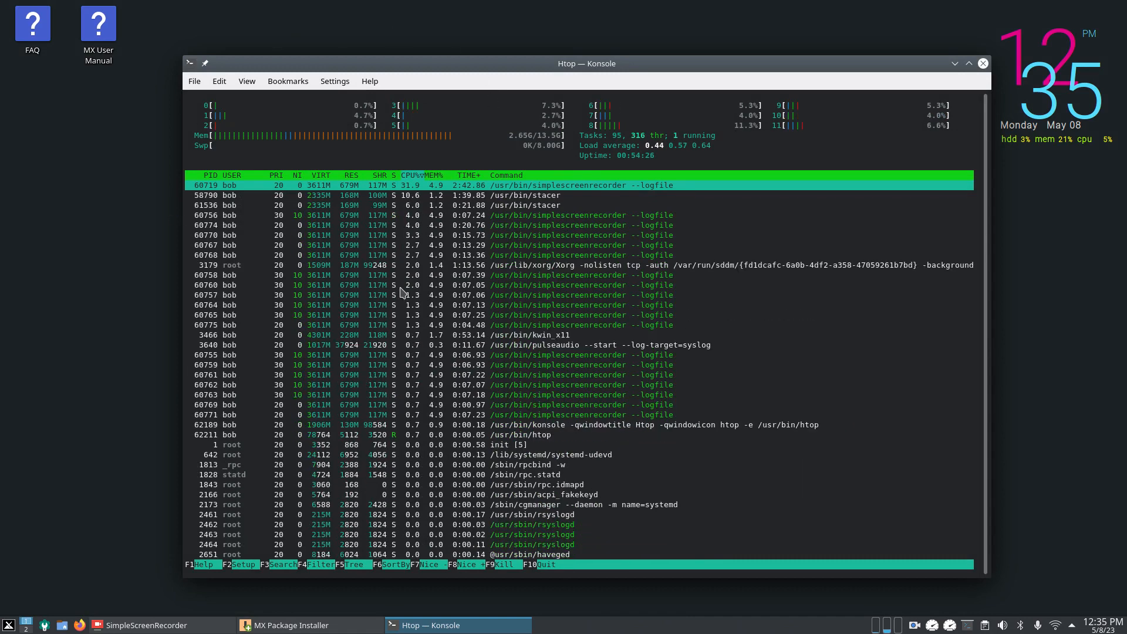
{"action": "left_click", "coordinate": [982, 64]}
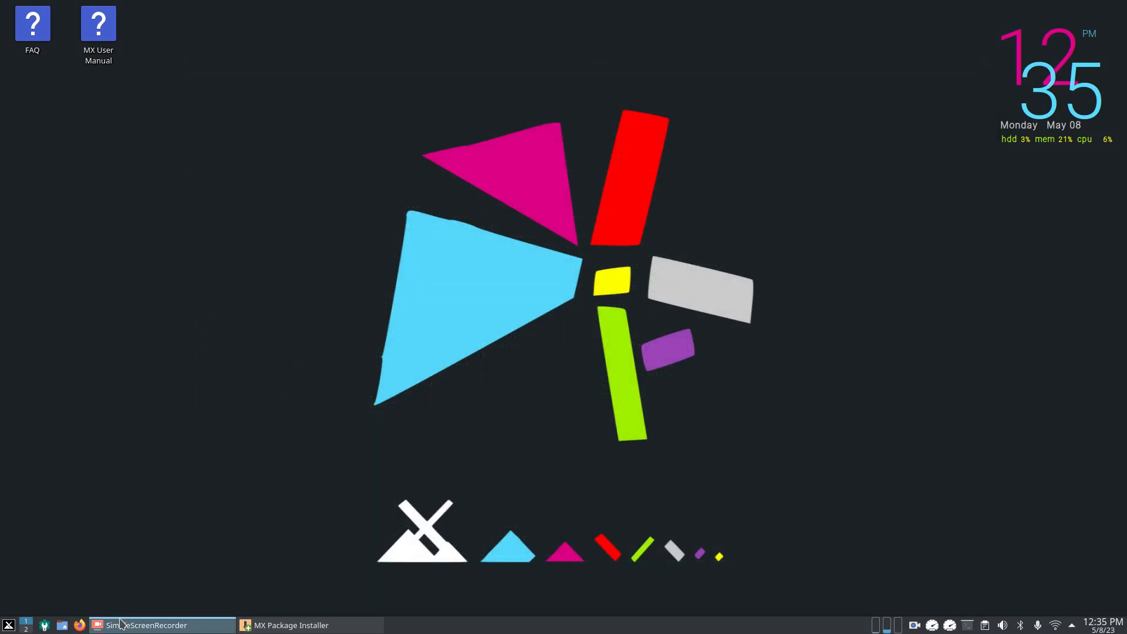
Step: Search MX Package Installer's Enabled Repos for 'atop', confirming 2.6.0-2 is installed, then set it aside
{"action": "left_click", "coordinate": [309, 625]}
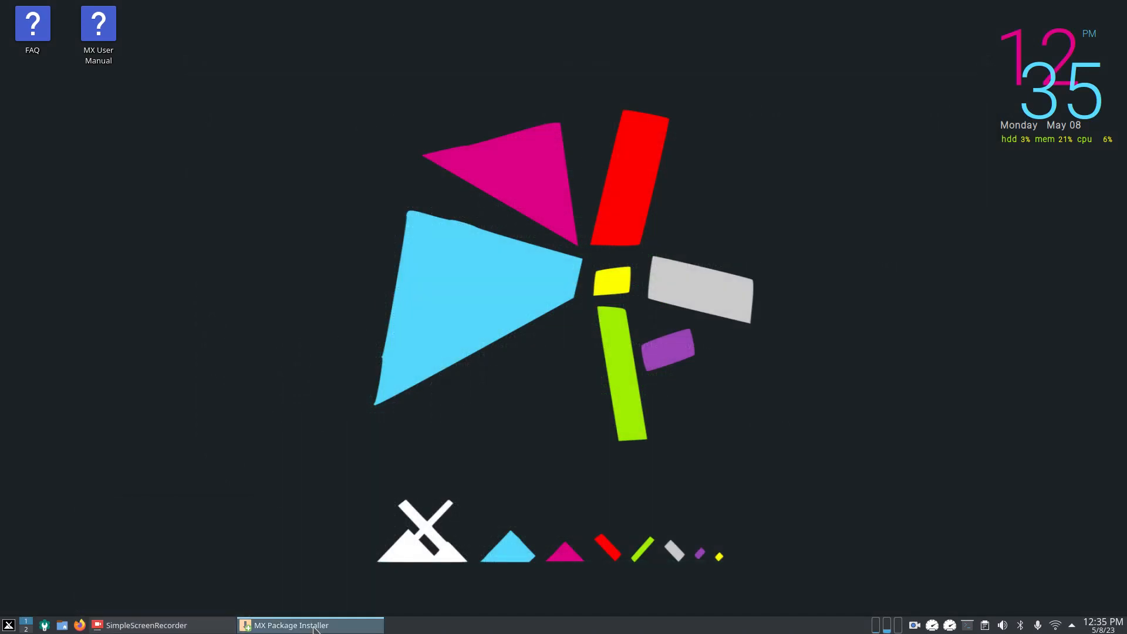
{"action": "left_click", "coordinate": [291, 625]}
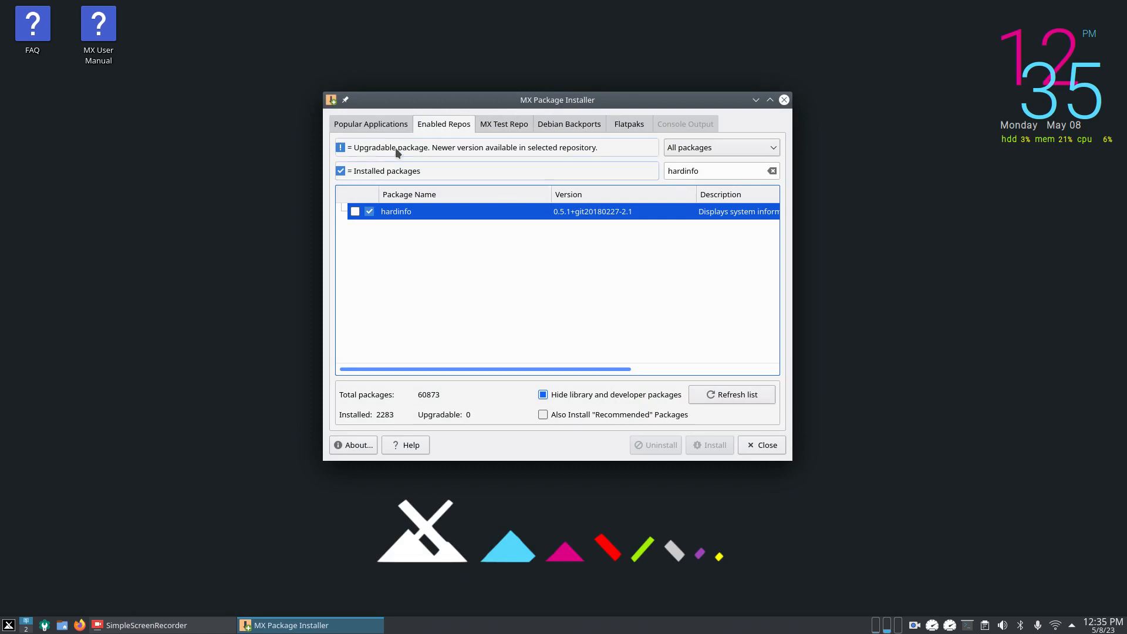
{"action": "left_click", "coordinate": [371, 123]}
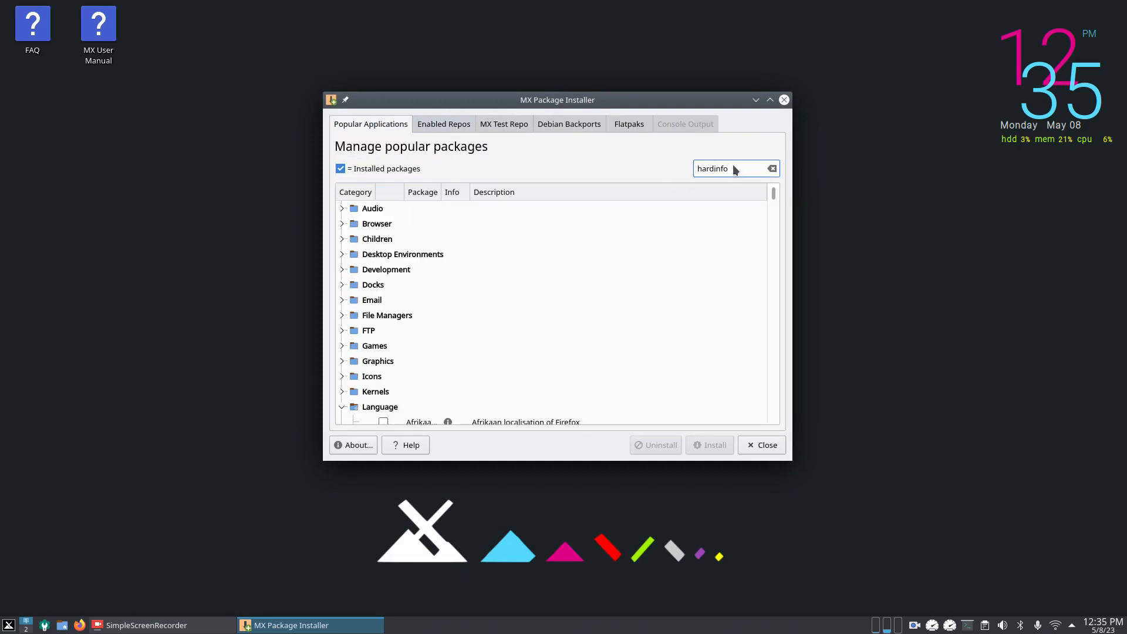
{"action": "left_click", "coordinate": [772, 169]}
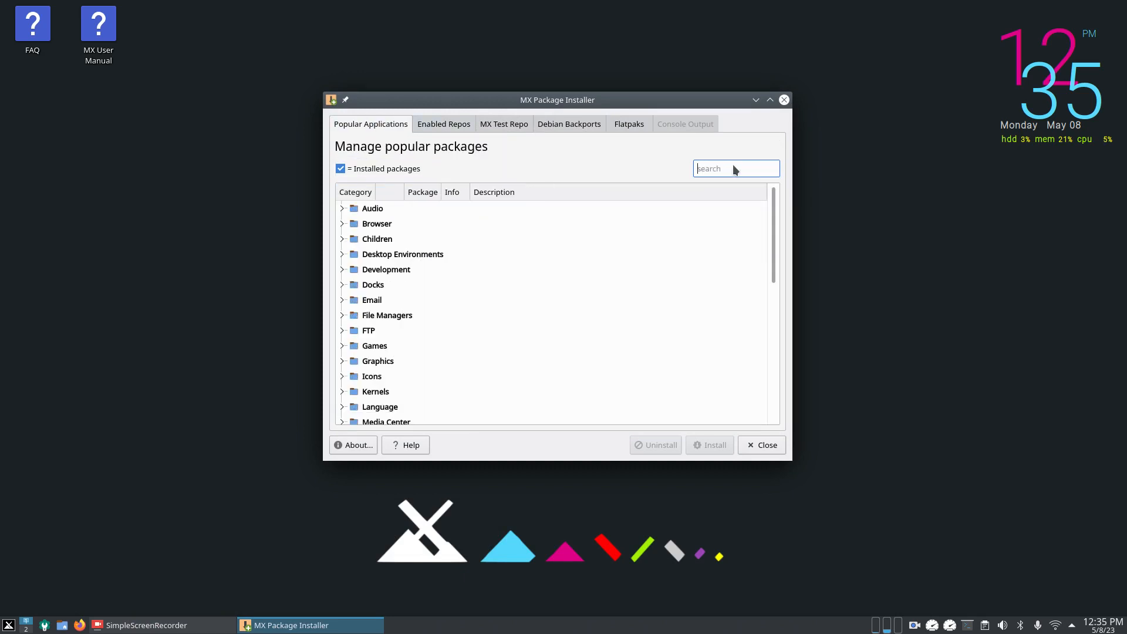
{"action": "type", "text": "atop"}
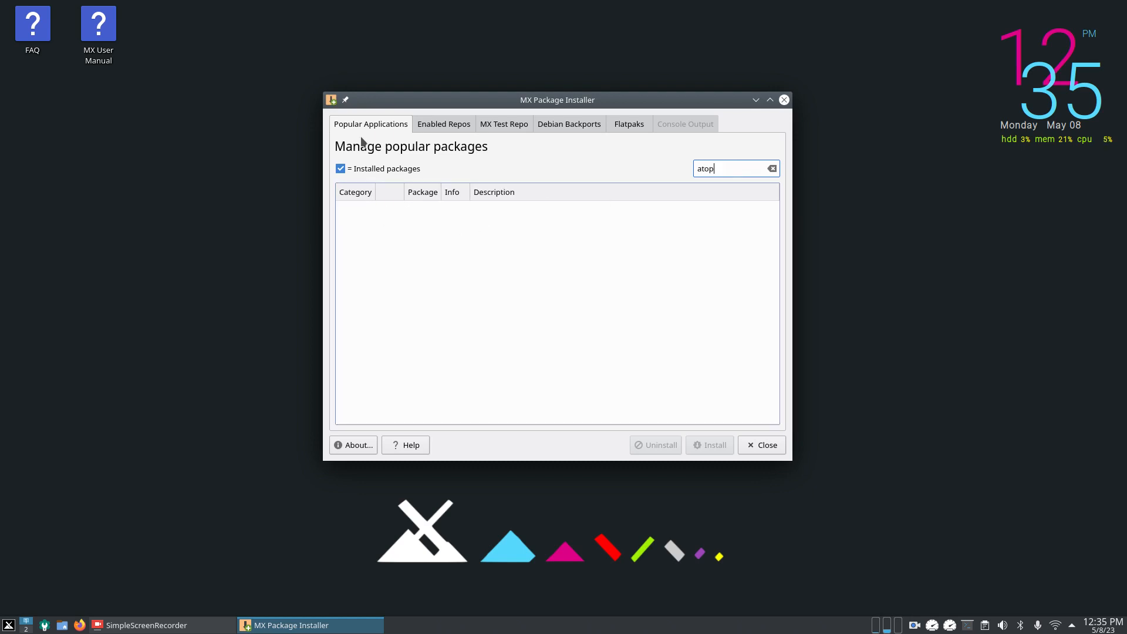
{"action": "left_click", "coordinate": [444, 124]}
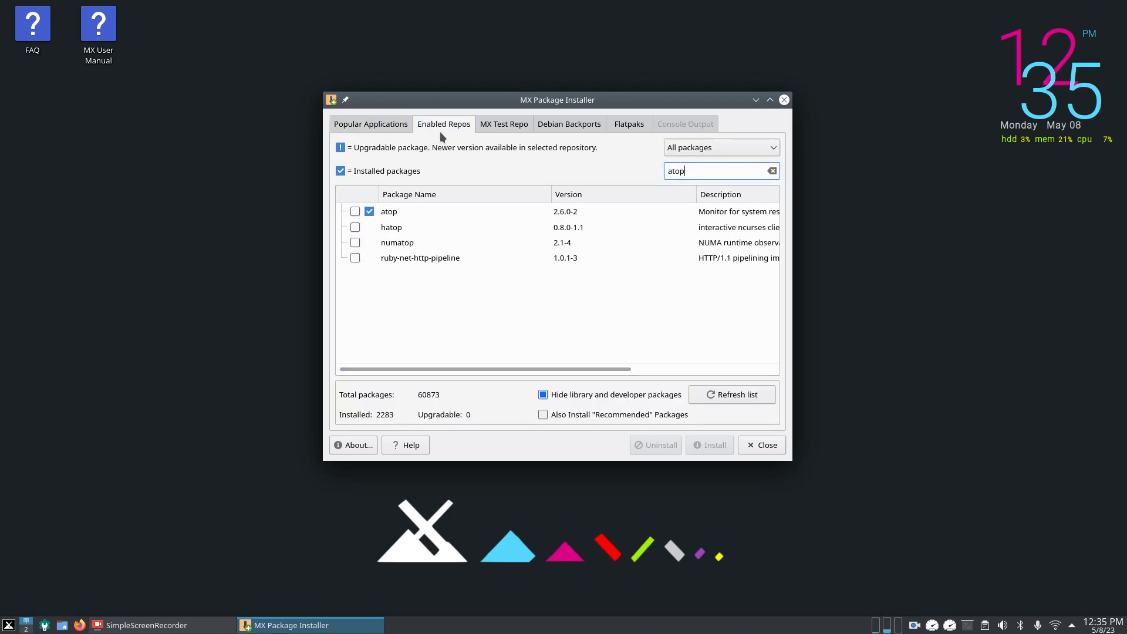
{"action": "mouse_move", "coordinate": [399, 216]}
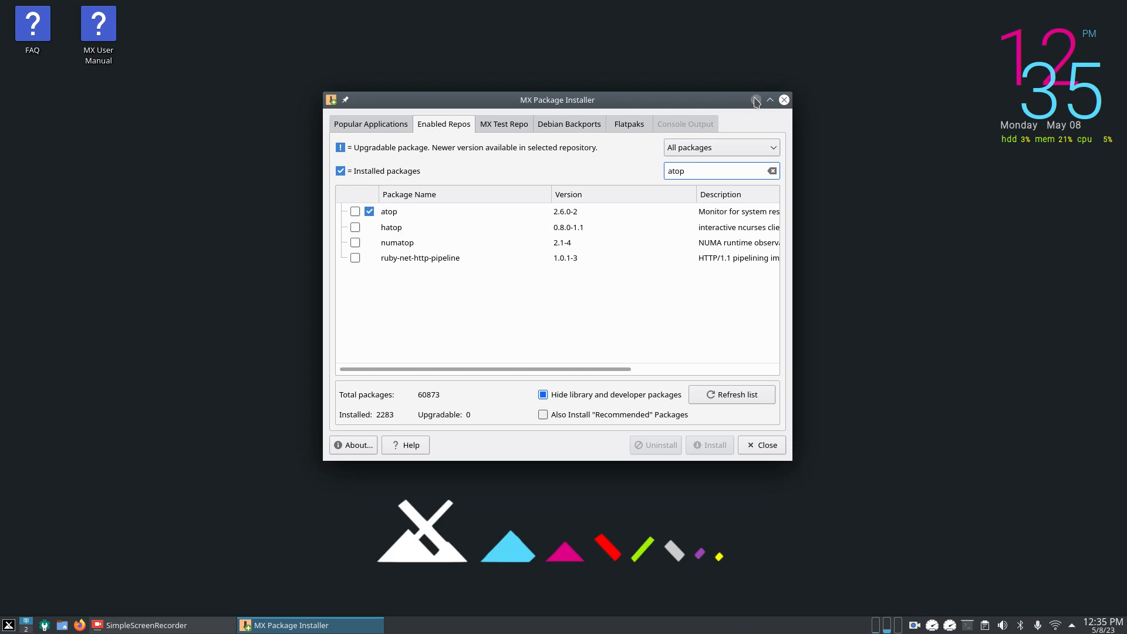
{"action": "left_click", "coordinate": [8, 625]}
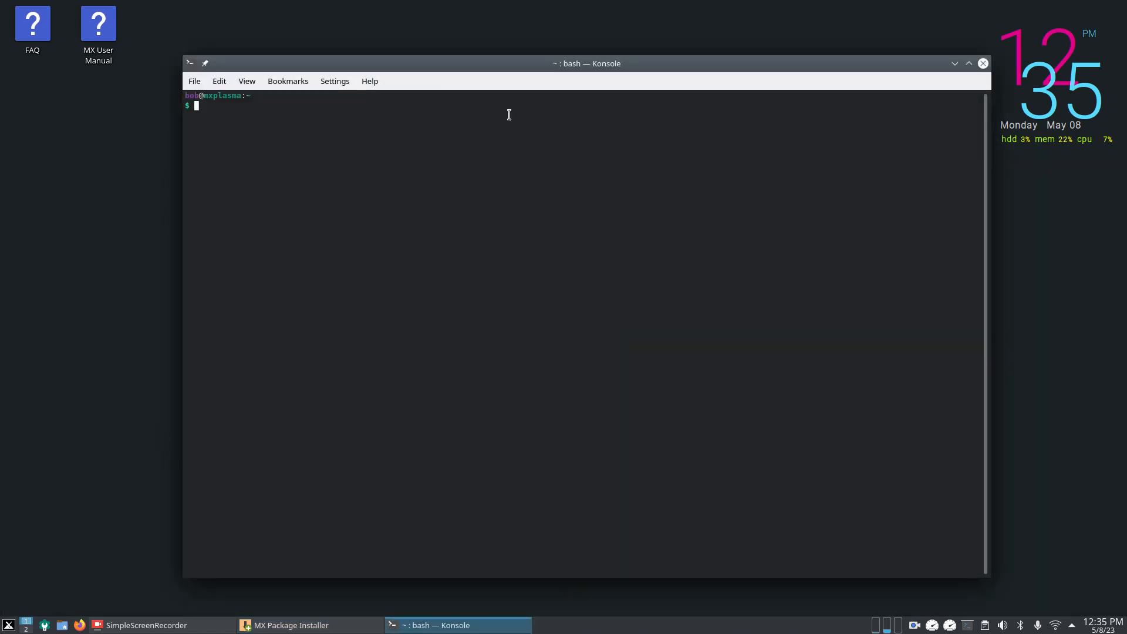
Step: Run atop in Konsole to view live system statistics, quit it, and bring the package installer back
{"action": "type", "text": "ato"}
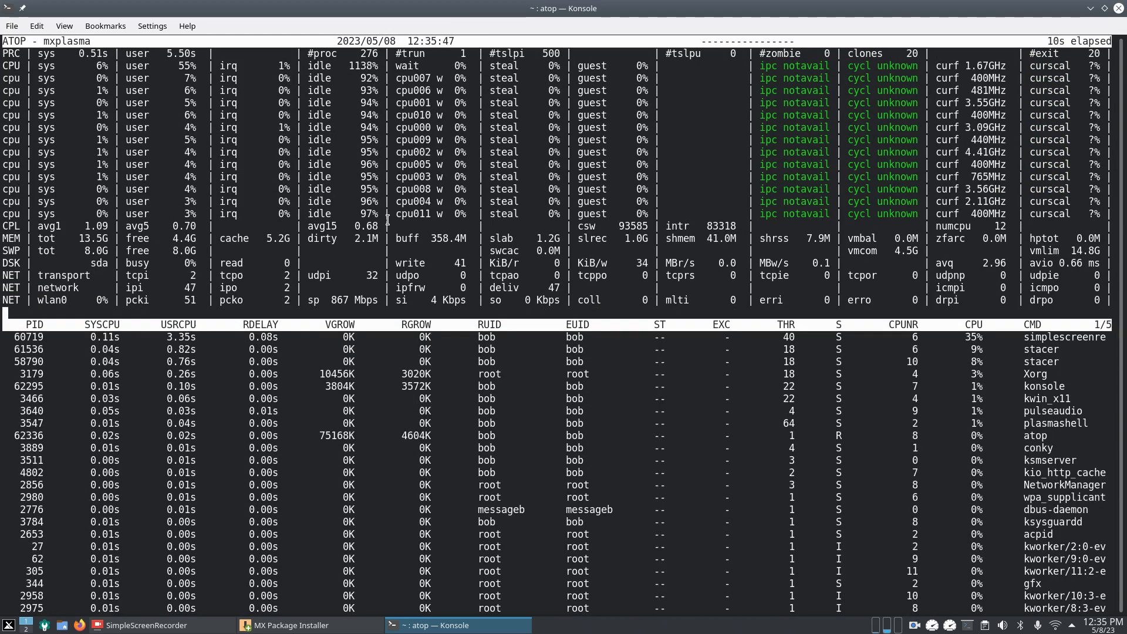
{"action": "key", "text": "q"}
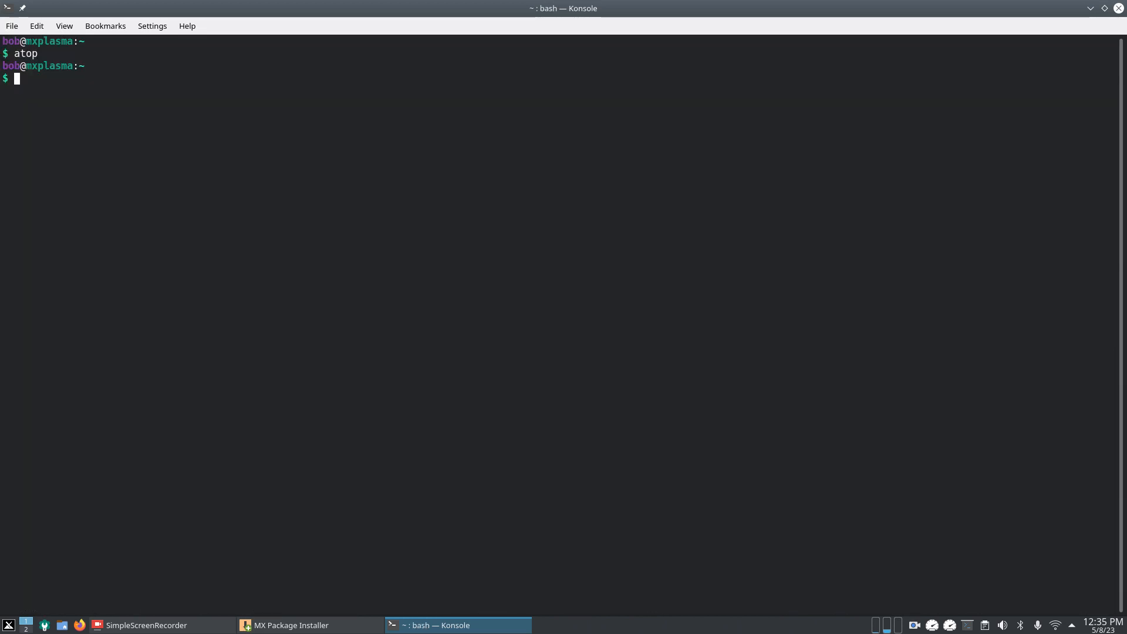
{"action": "mouse_move", "coordinate": [422, 215]}
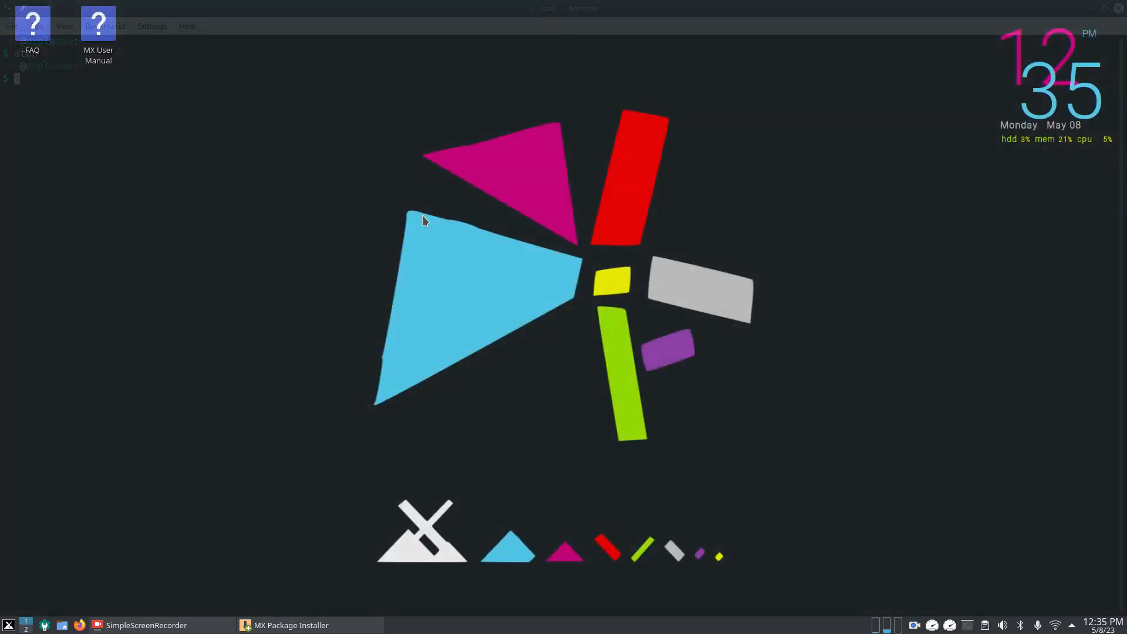
{"action": "left_click", "coordinate": [291, 625]}
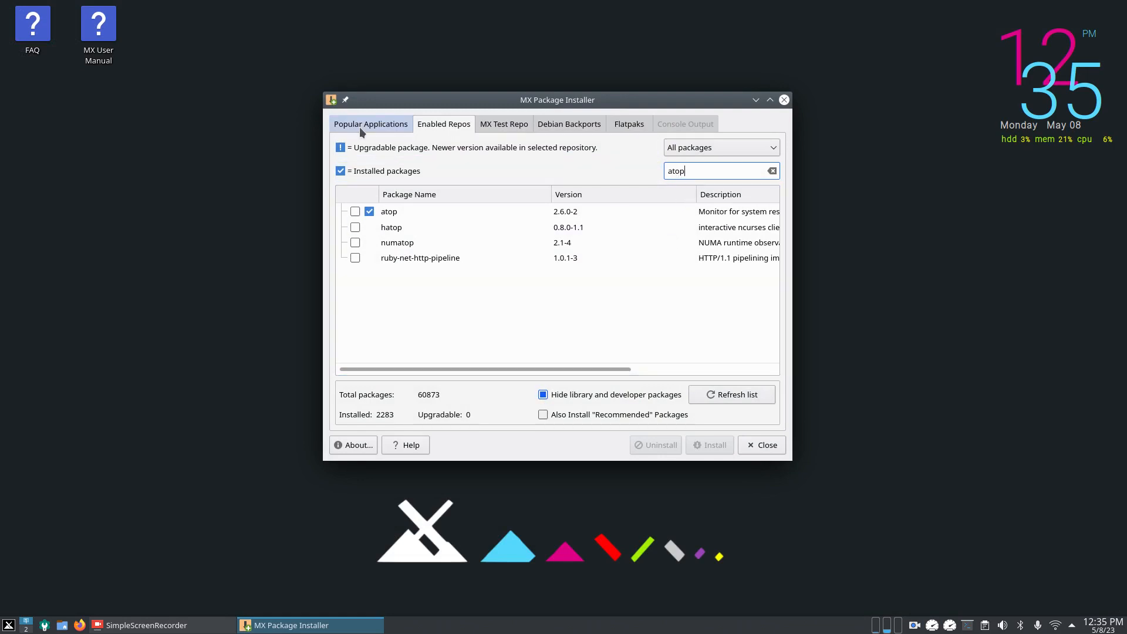
Step: Search the Popular Applications list for 'glances', finding no matching entry
{"action": "left_click", "coordinate": [371, 123]}
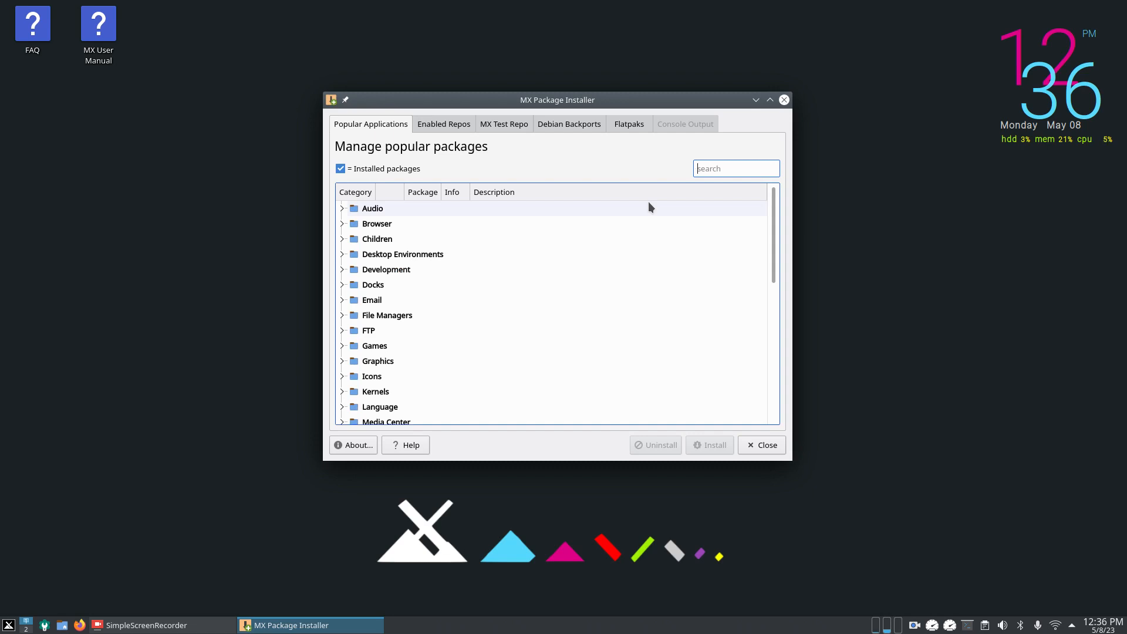
{"action": "type", "text": "glan"}
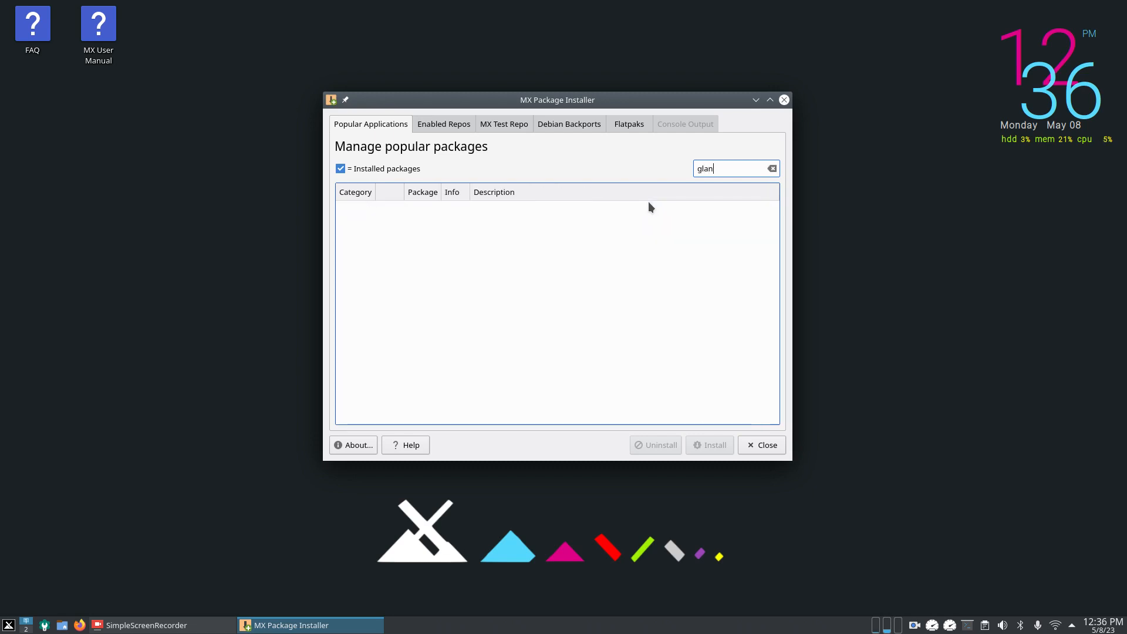
{"action": "type", "text": "ces"}
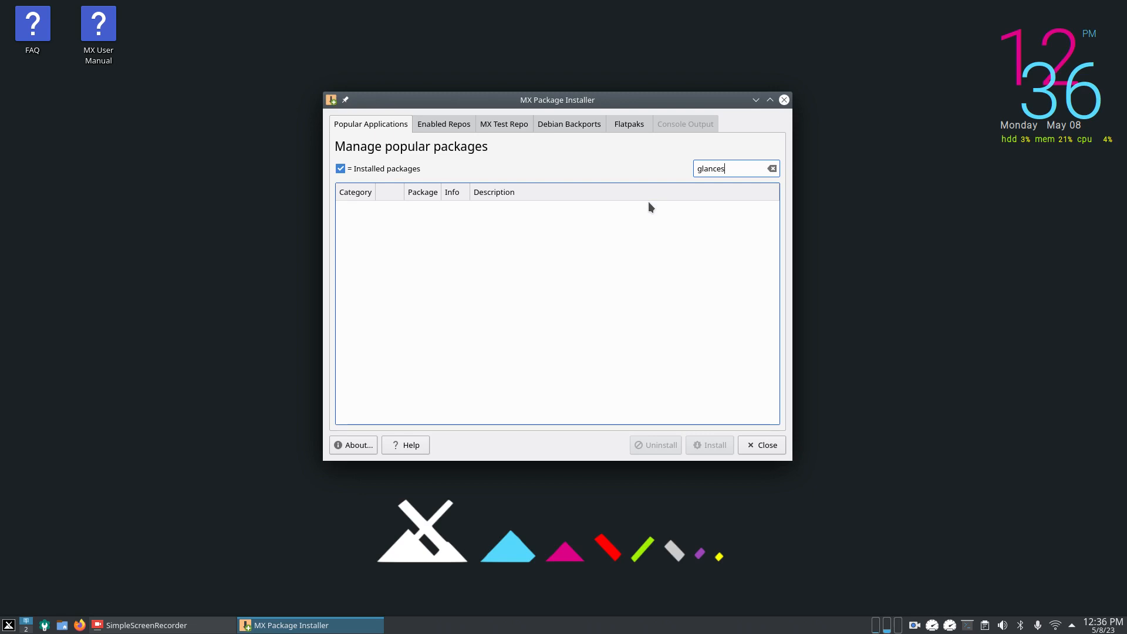
{"action": "mouse_move", "coordinate": [551, 168]}
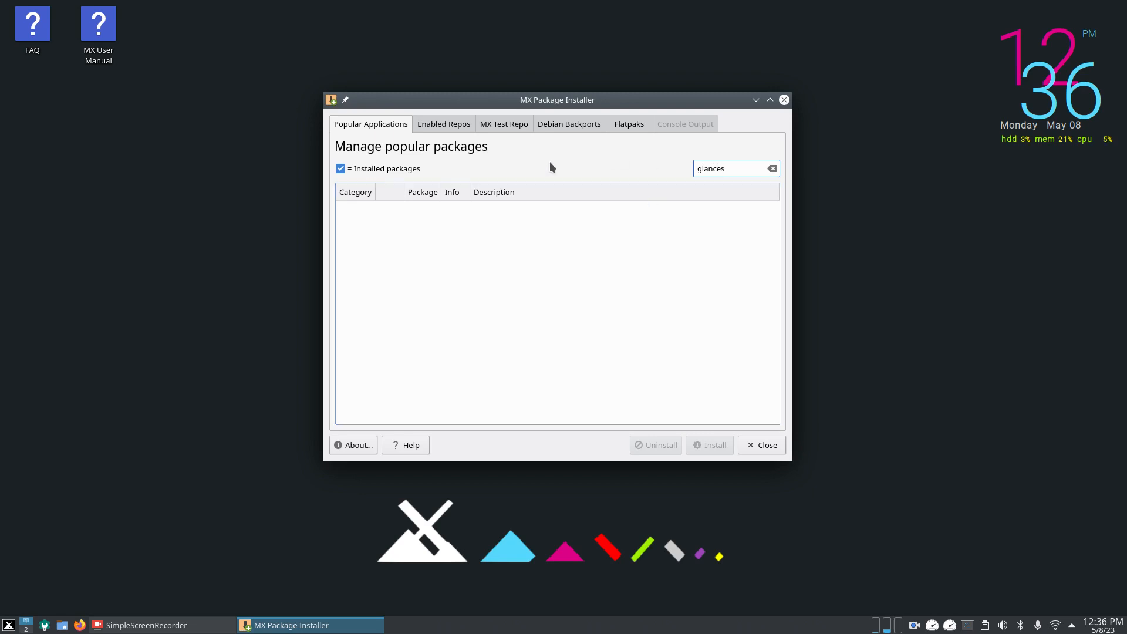
{"action": "left_click", "coordinate": [444, 124]}
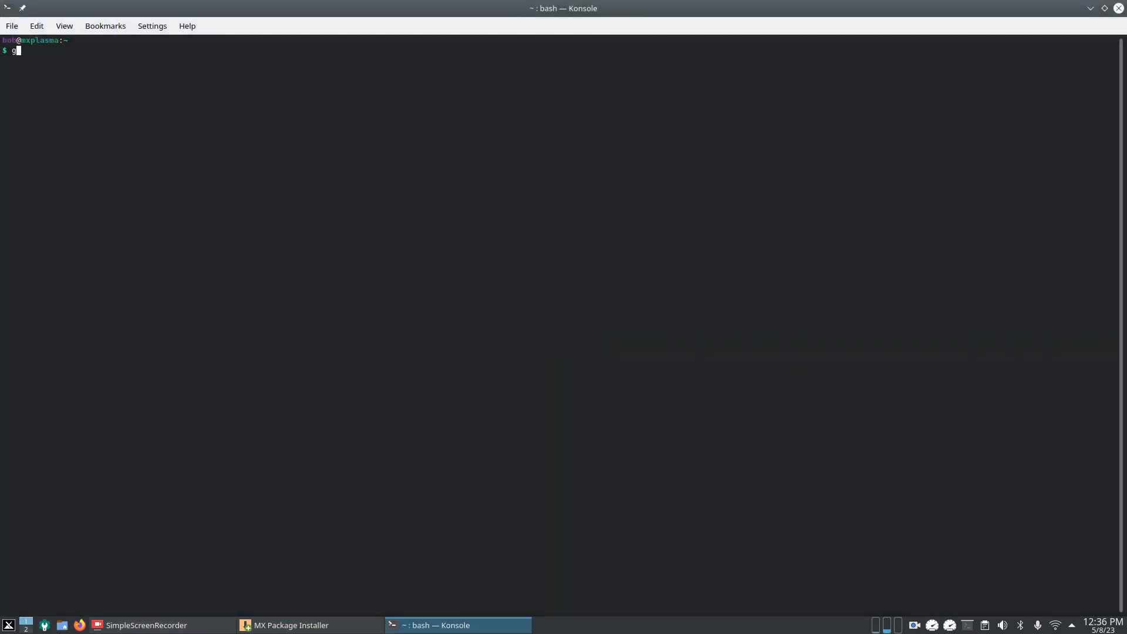
Step: Run glances in Konsole to view its combined system overview, then quit back to the prompt
{"action": "type", "text": "lances"}
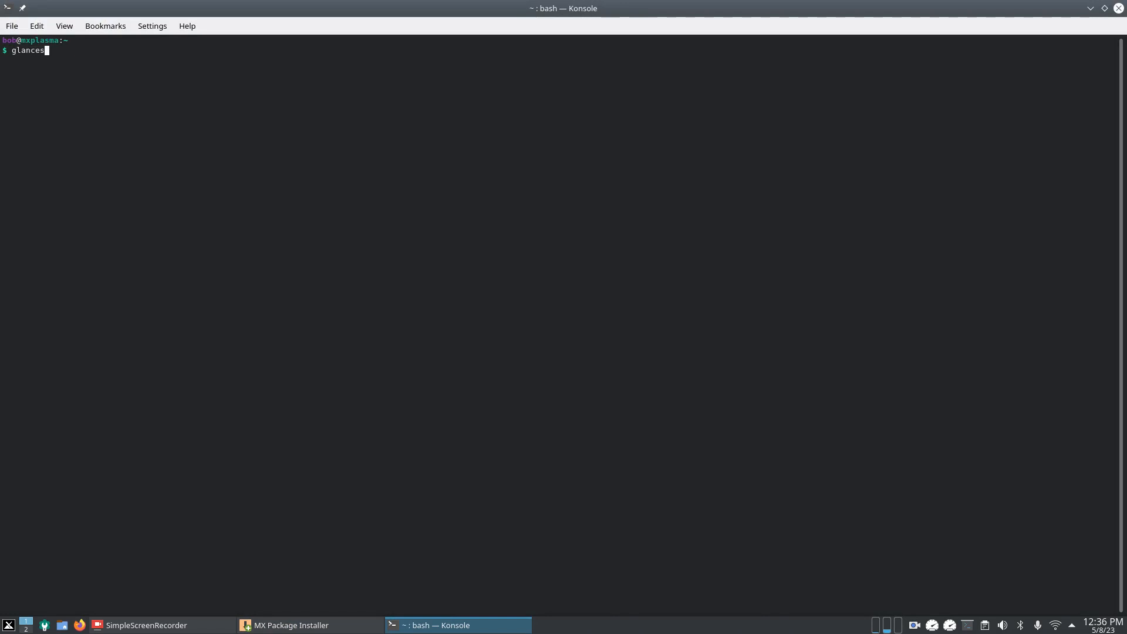
{"action": "key", "text": "Return"}
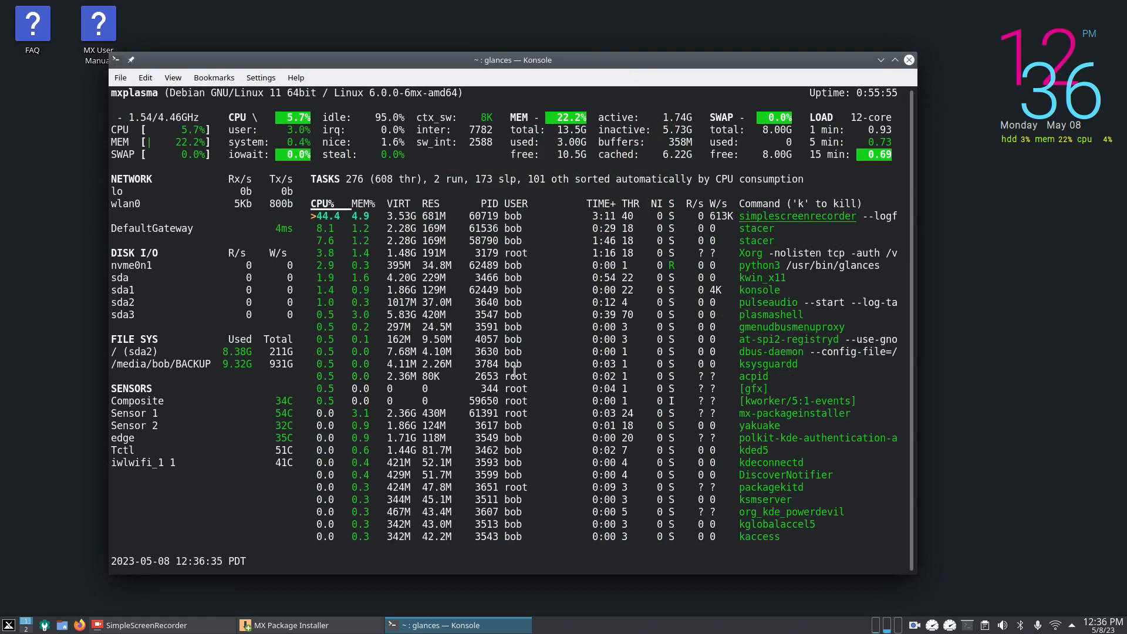
{"action": "key", "text": "q"}
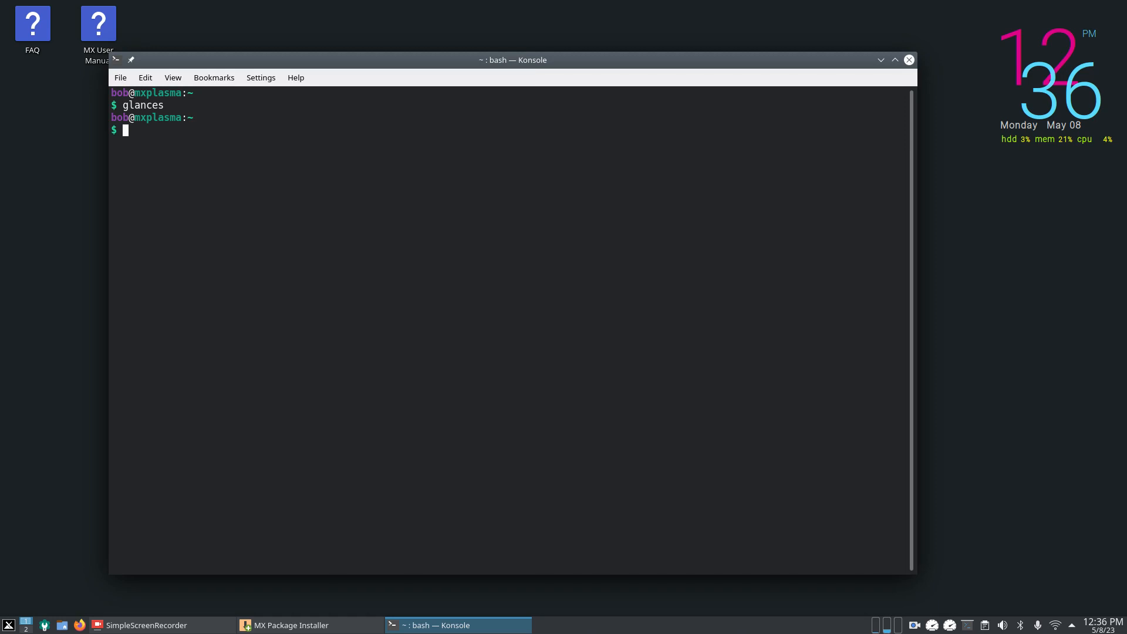
{"action": "mouse_move", "coordinate": [350, 375]}
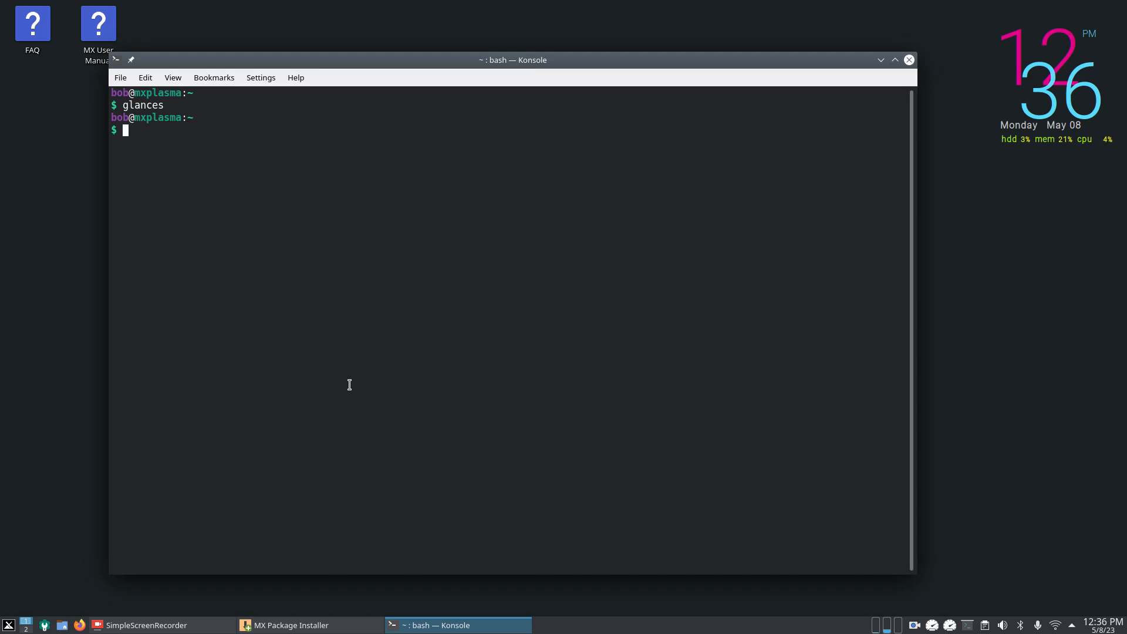
Step: Run inxi -Fxz to produce the full hardware report for the MX Plasma machine
{"action": "type", "text": "inxi"}
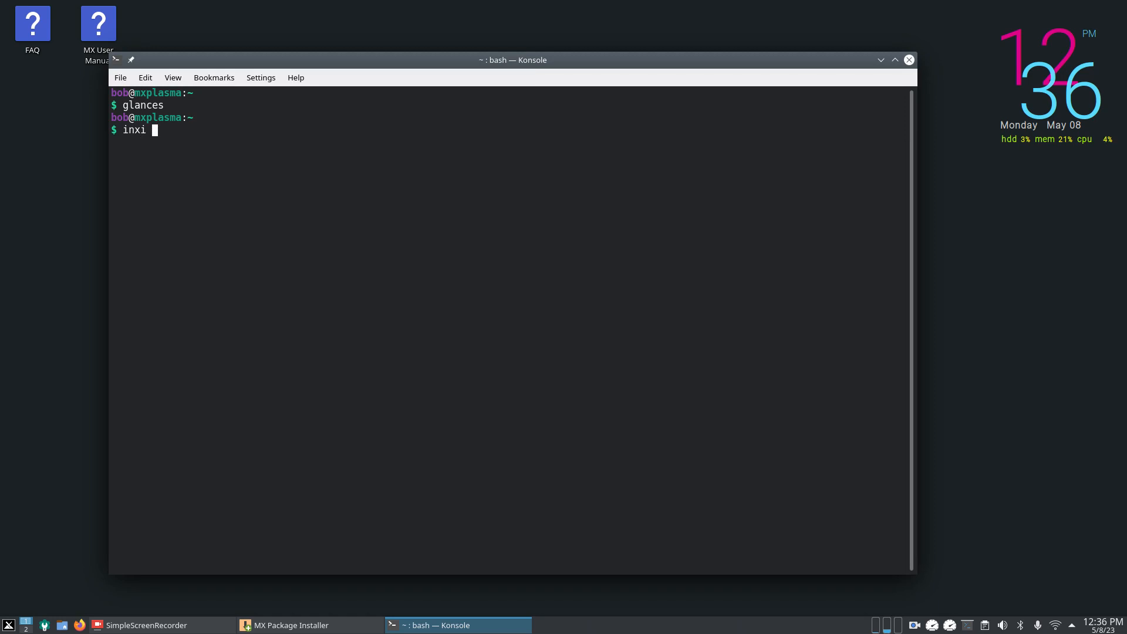
{"action": "type", "text": "-Fxz"}
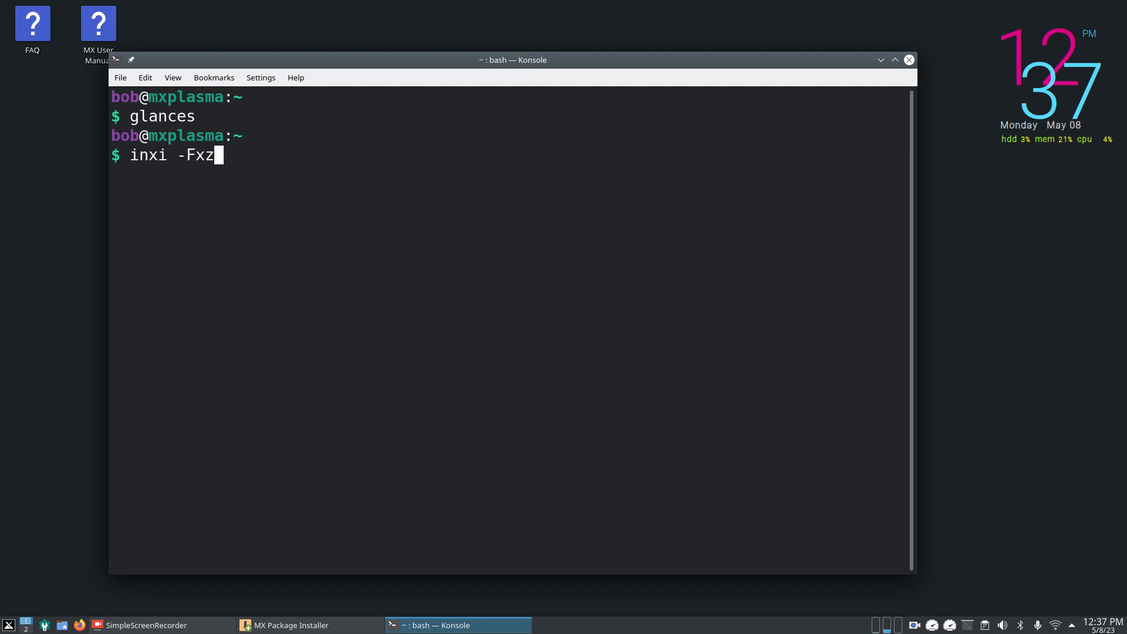
{"action": "key", "text": "Return"}
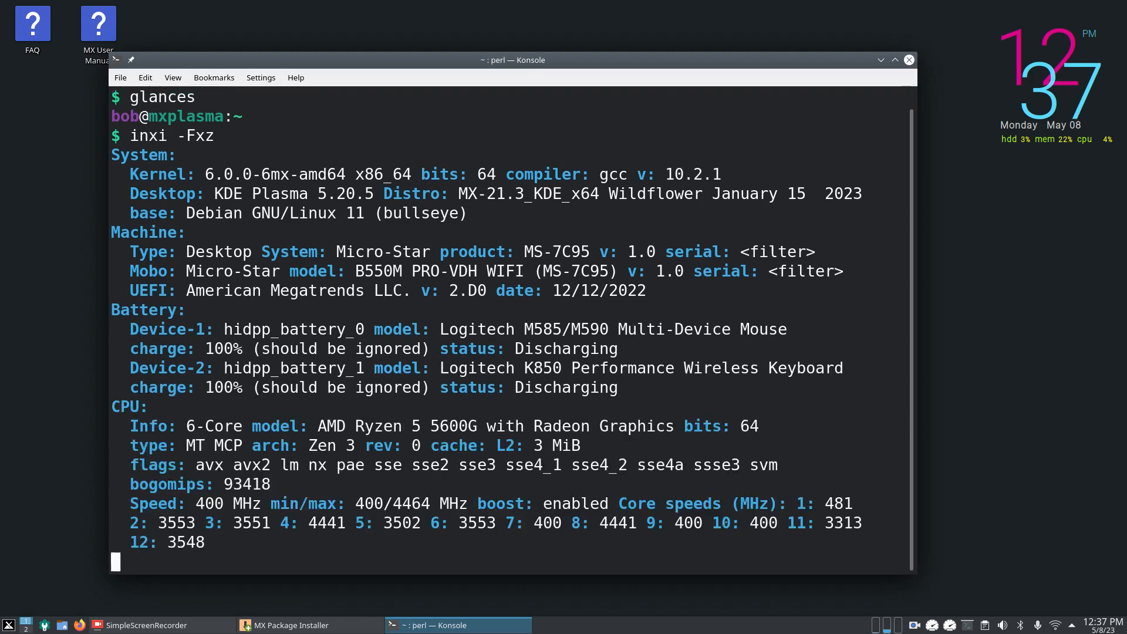
Step: Read down to the machine section and select the motherboard model line with copy options
{"action": "scroll", "scroll_direction": "down", "scroll_amount": 3}
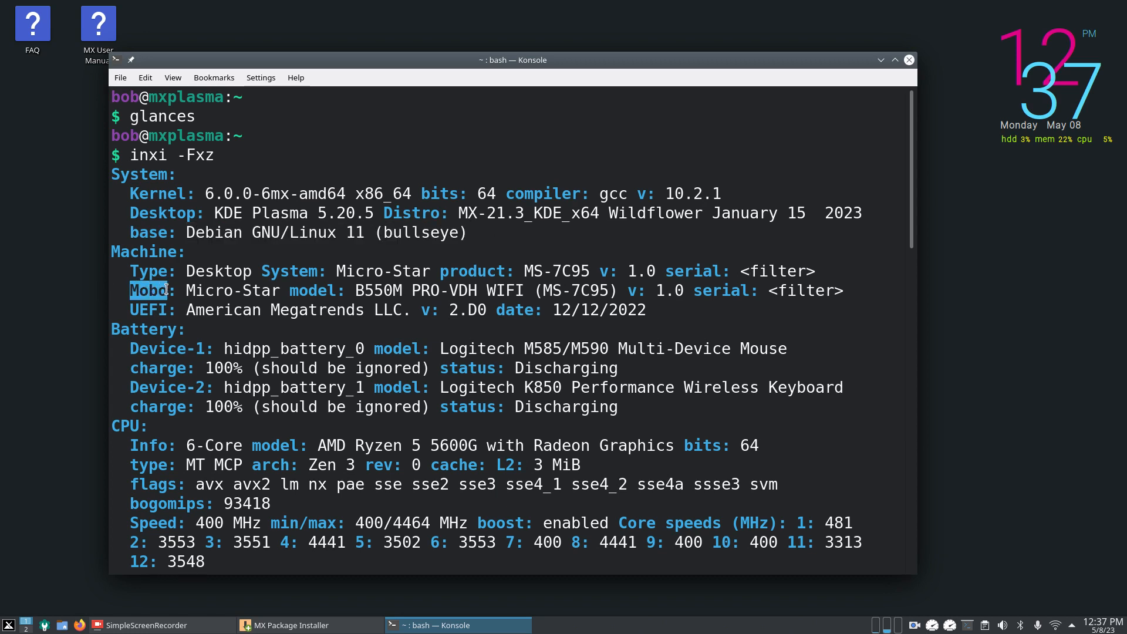
{"action": "double_click", "coordinate": [381, 291]}
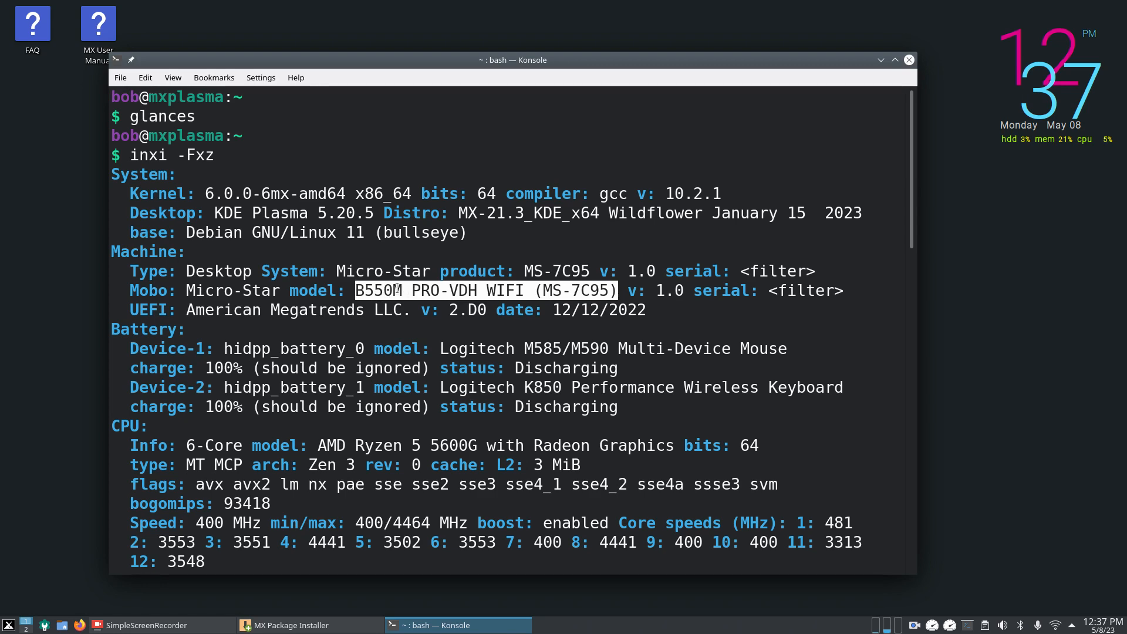
{"action": "right_click", "coordinate": [485, 290]}
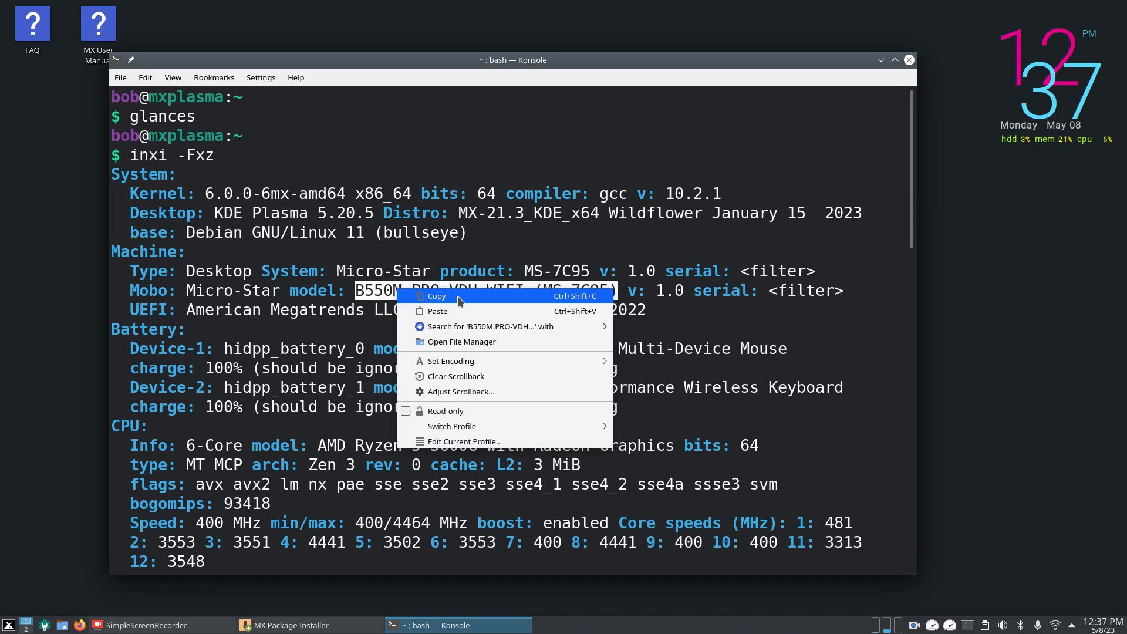
{"action": "mouse_move", "coordinate": [378, 304]}
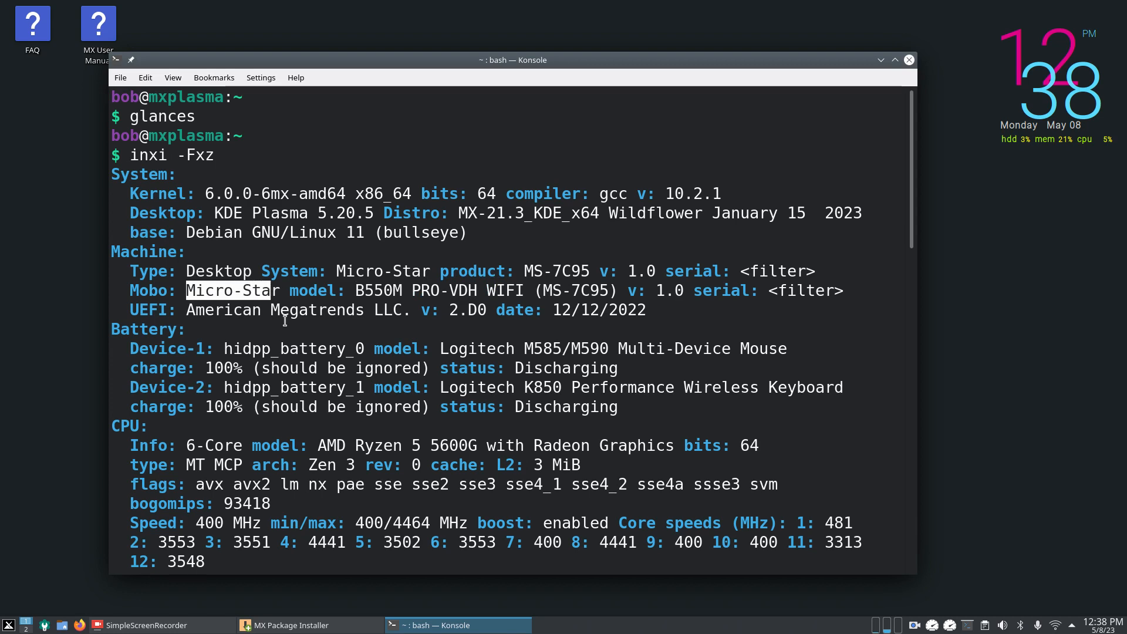
Step: Continue through graphics, audio, network and drives, marking the 1920x1080 display resolution
{"action": "scroll", "scroll_direction": "down", "scroll_amount": 3}
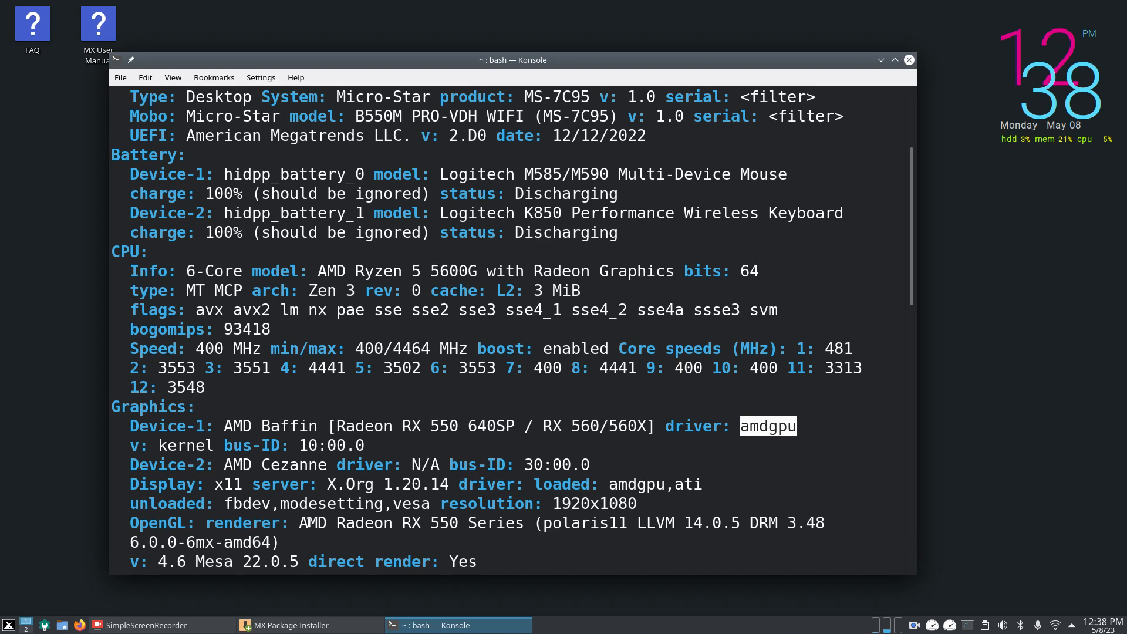
{"action": "scroll", "scroll_direction": "down", "scroll_amount": 3}
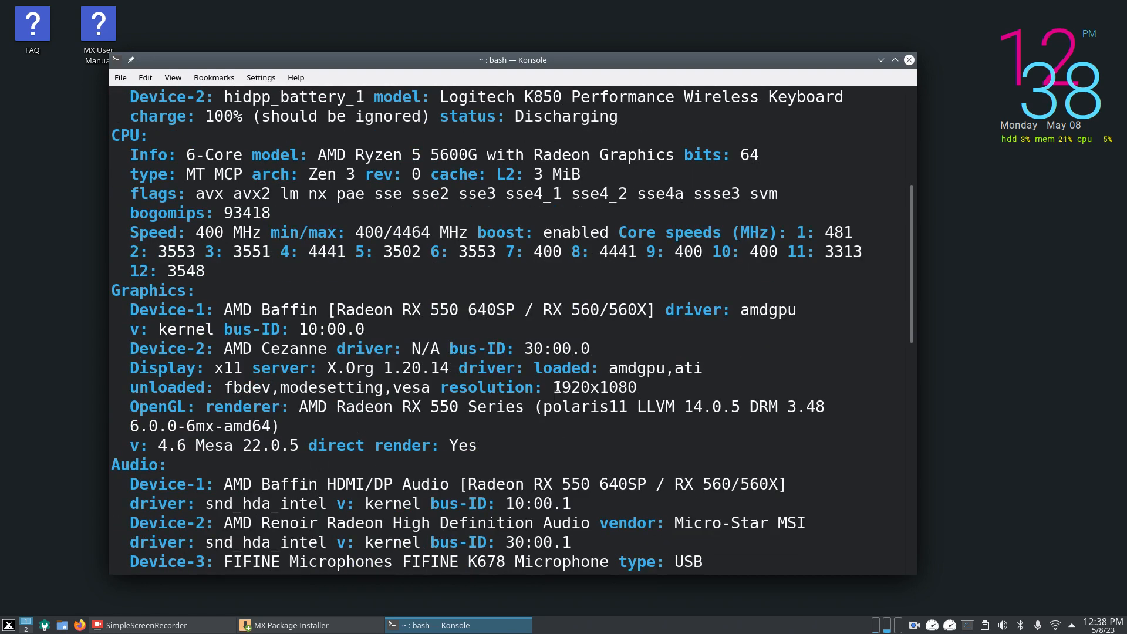
{"action": "double_click", "coordinate": [593, 388]}
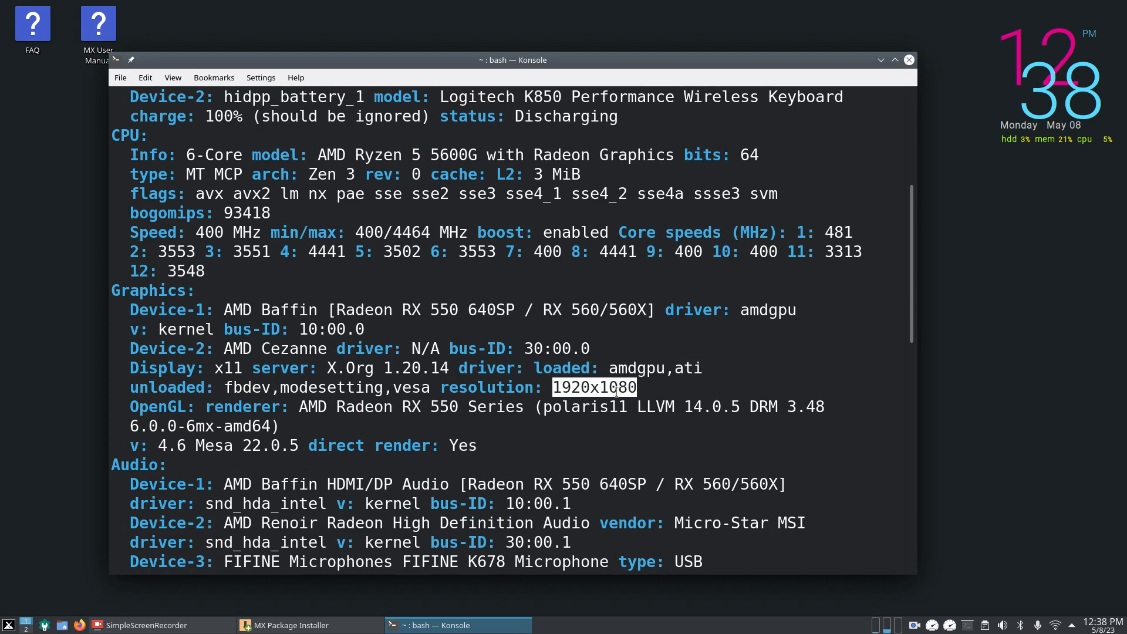
{"action": "scroll", "scroll_direction": "down", "scroll_amount": 3}
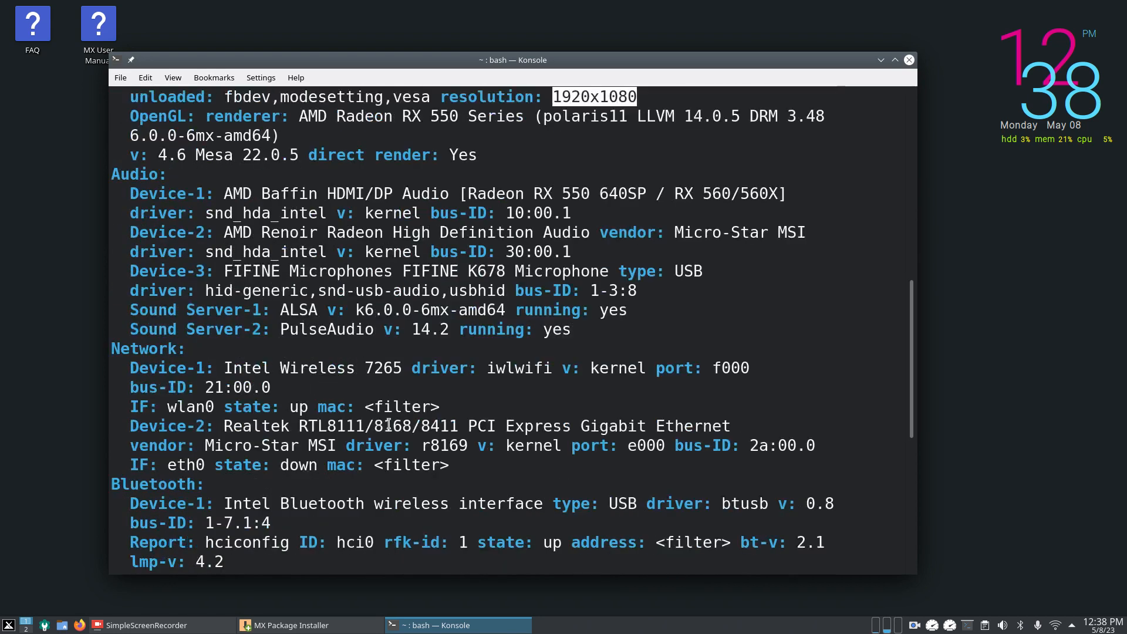
{"action": "scroll", "scroll_direction": "down", "scroll_amount": 3}
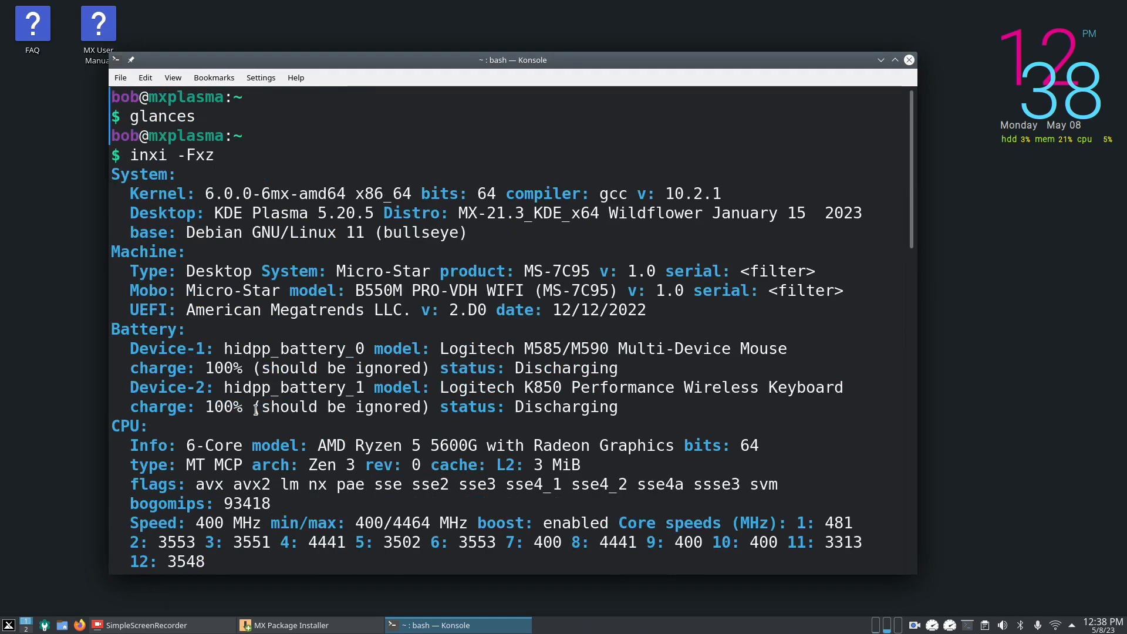
{"action": "mouse_move", "coordinate": [223, 142]}
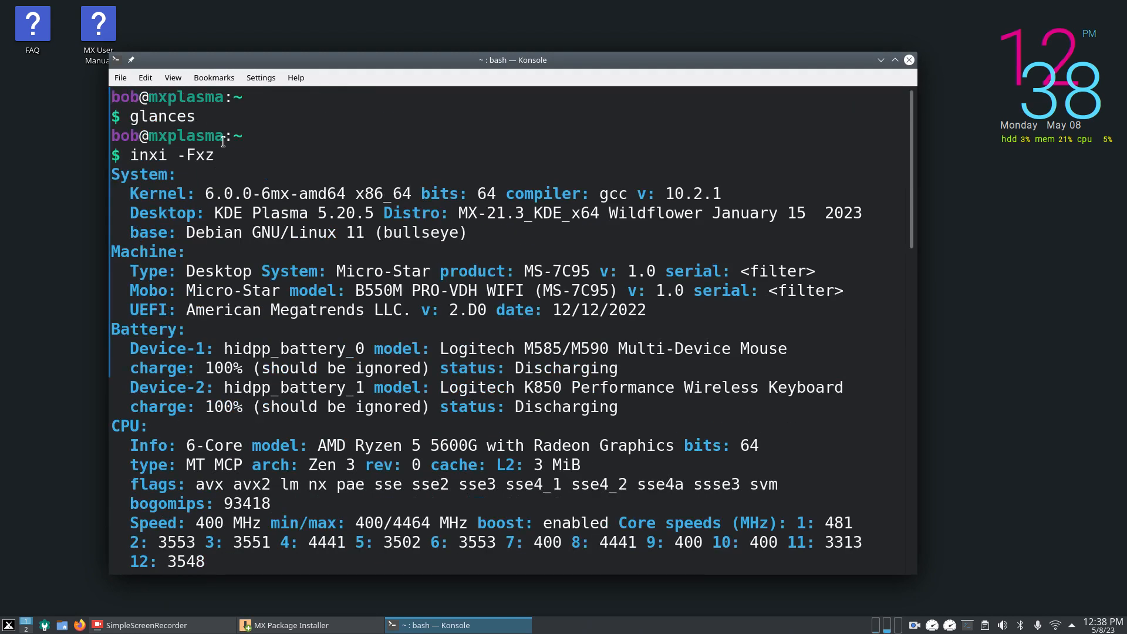
{"action": "scroll", "scroll_direction": "down", "scroll_amount": 3}
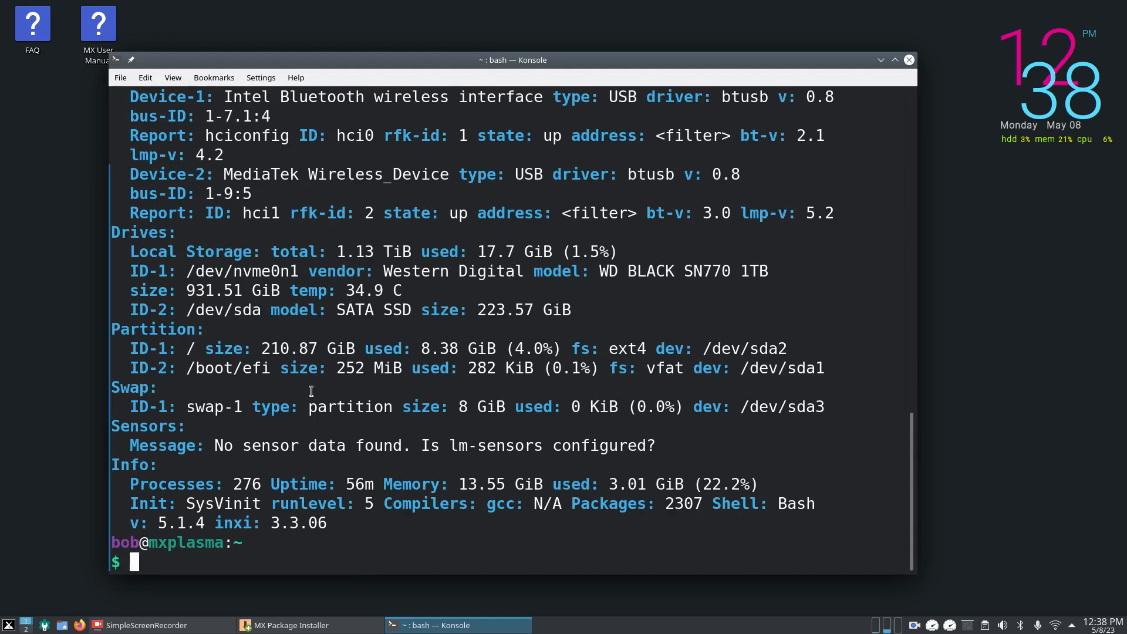
{"action": "mouse_move", "coordinate": [323, 542]}
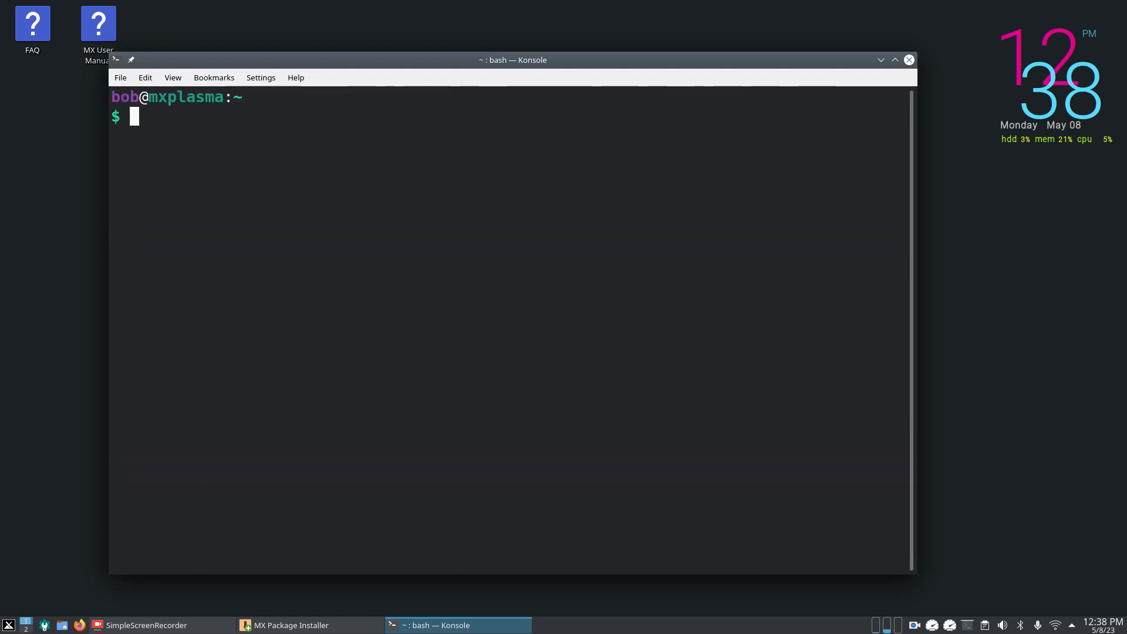
{"action": "mouse_move", "coordinate": [320, 539]}
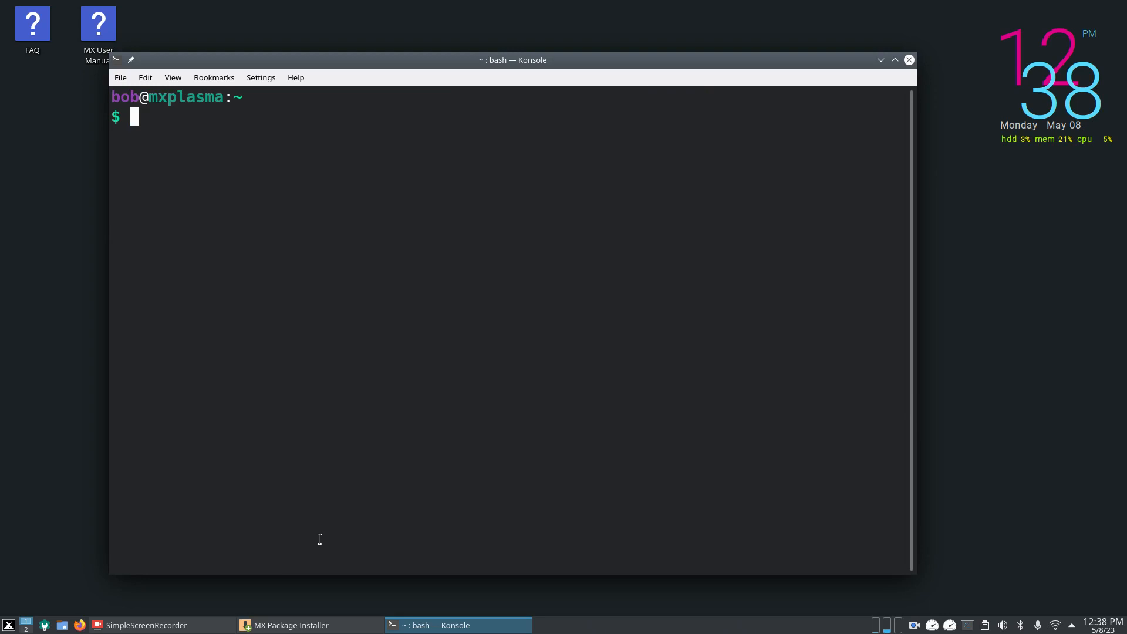
Step: List the home folders with ls
{"action": "type", "text": "ls"}
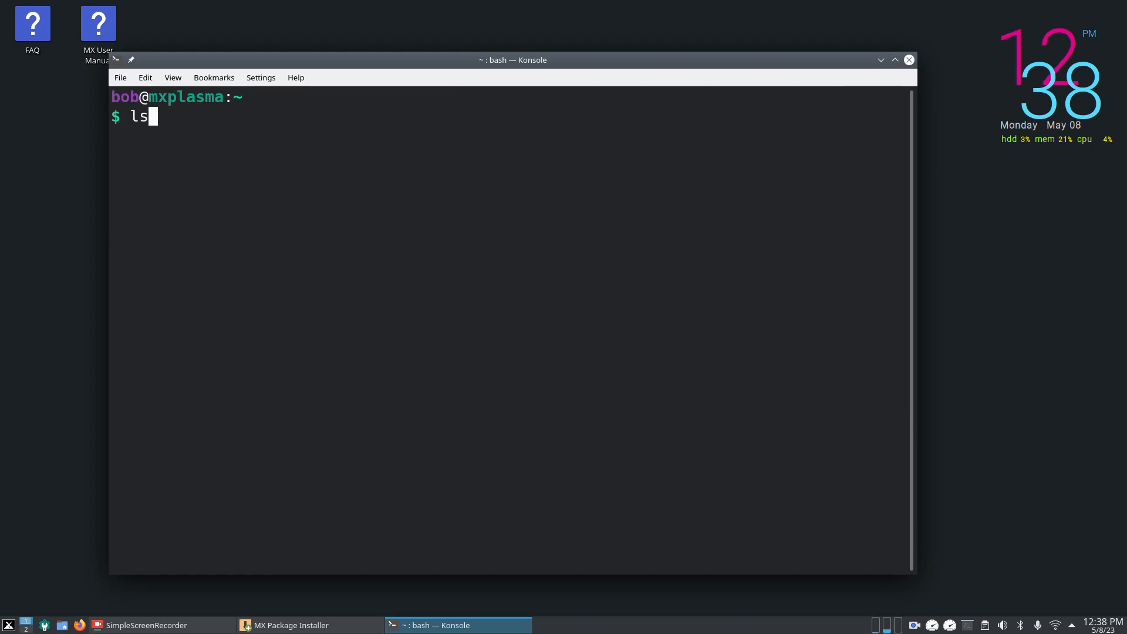
{"action": "key", "text": "Return"}
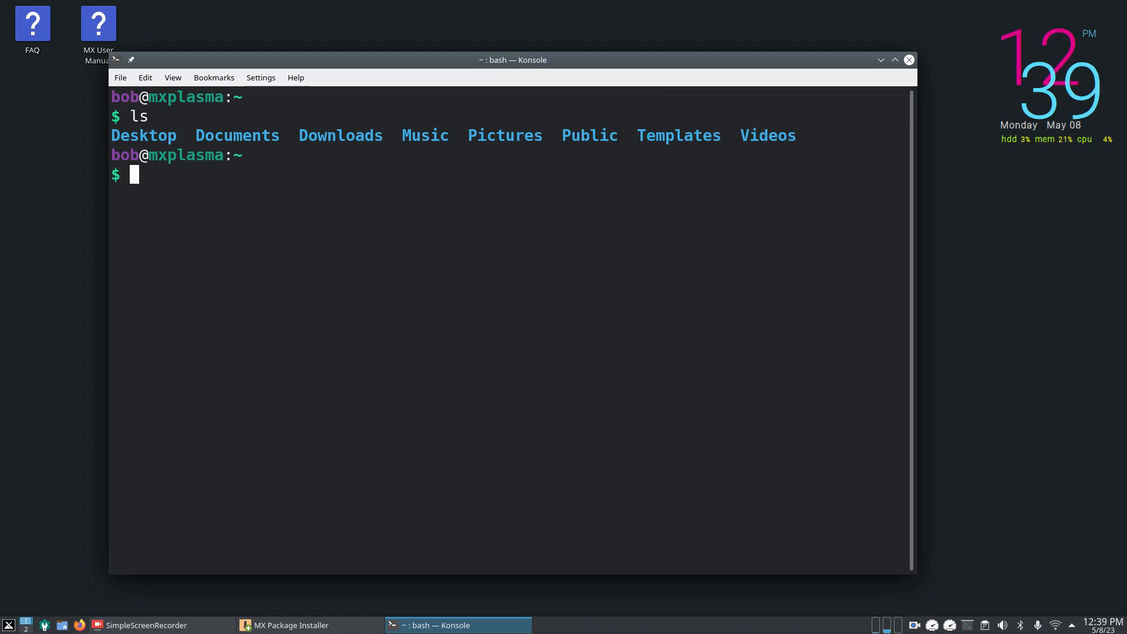
Step: List all PCI devices with lspci, then clear the terminal
{"action": "type", "text": "ls"}
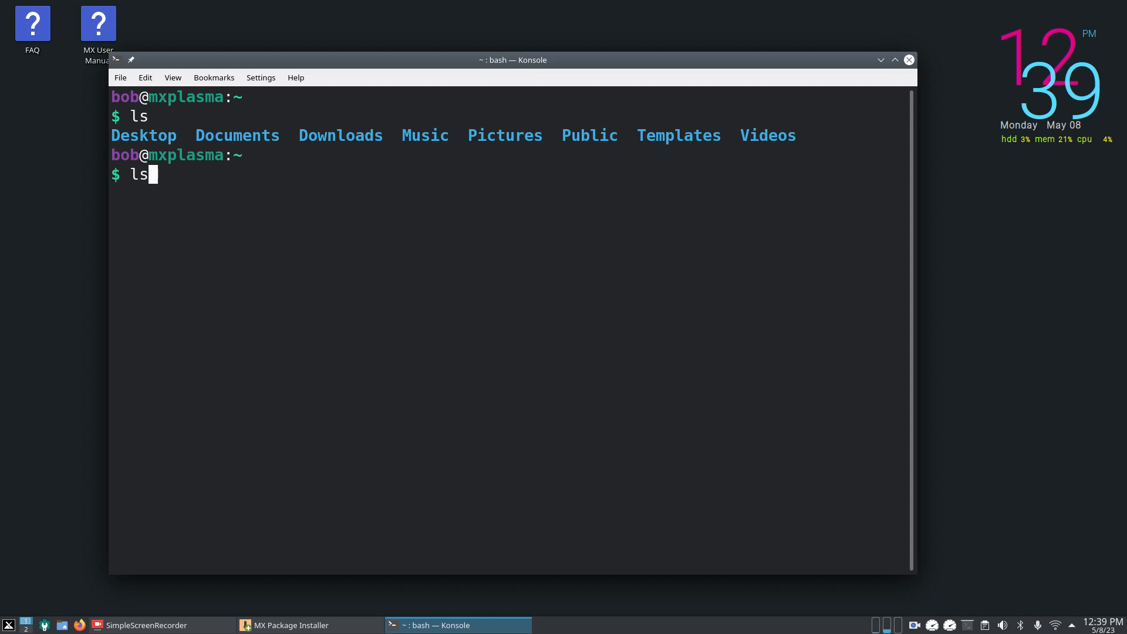
{"action": "type", "text": "pc"}
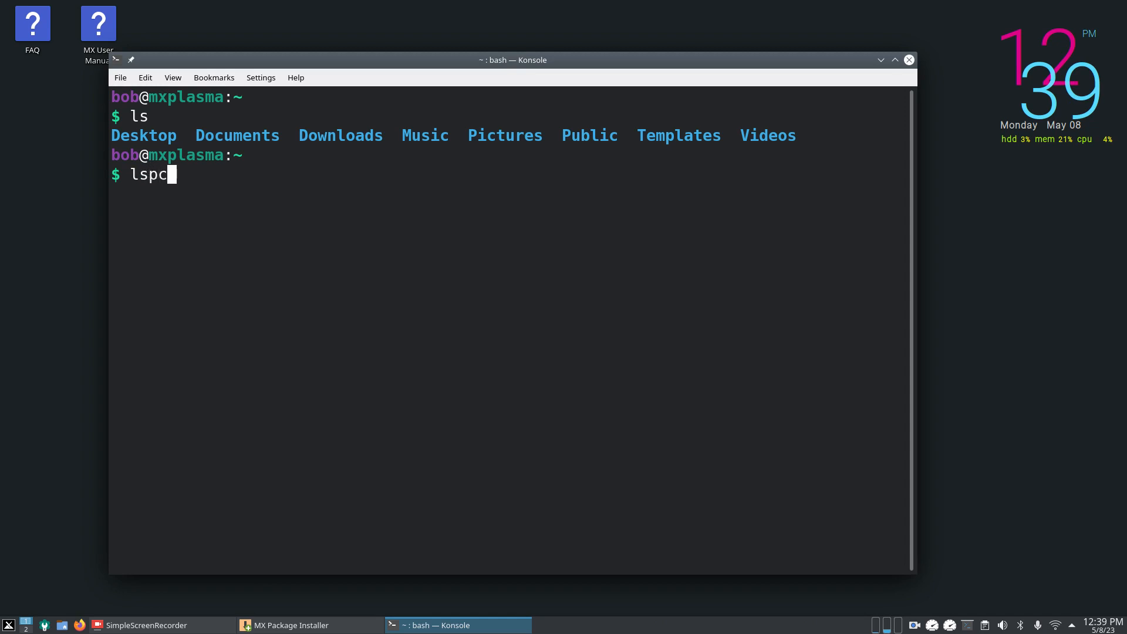
{"action": "key", "text": "Return"}
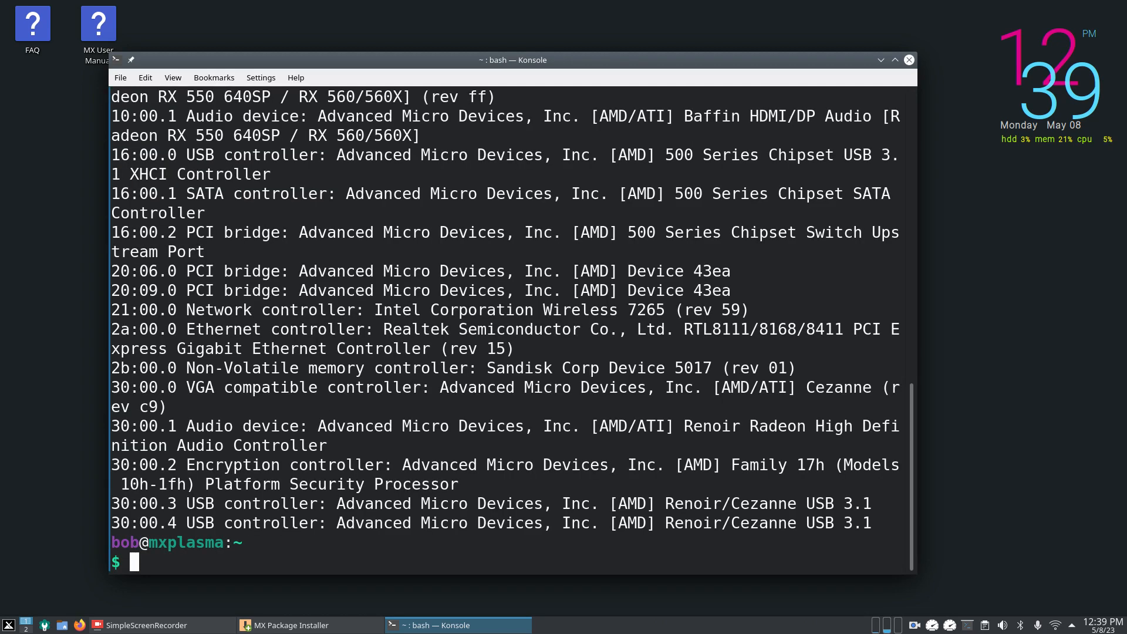
{"action": "type", "text": "clea"}
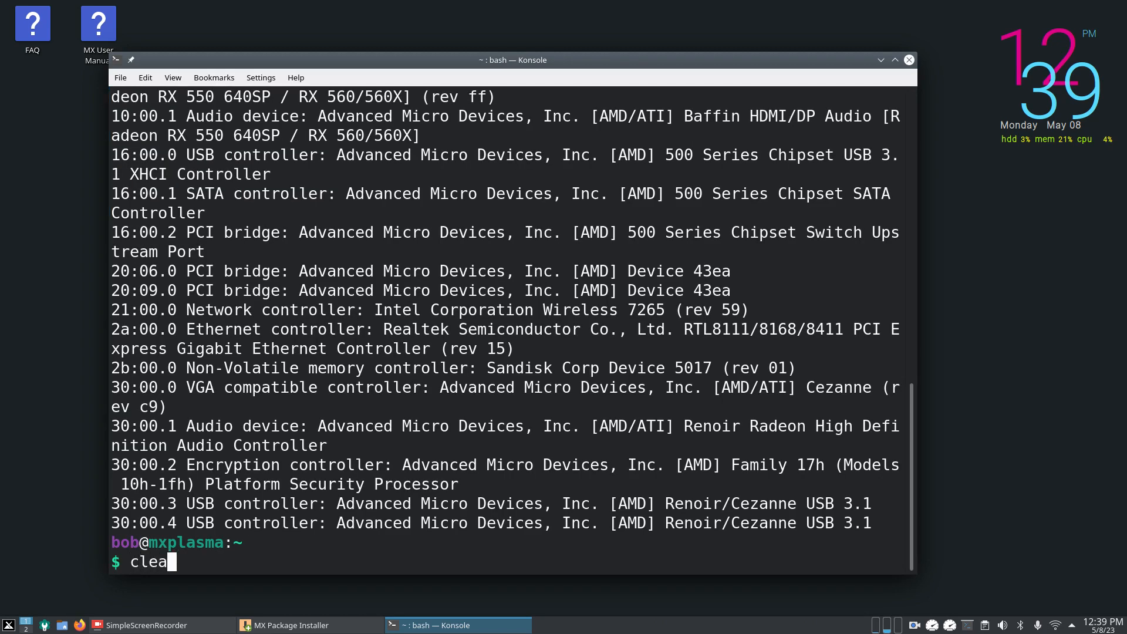
{"action": "key", "text": "Return"}
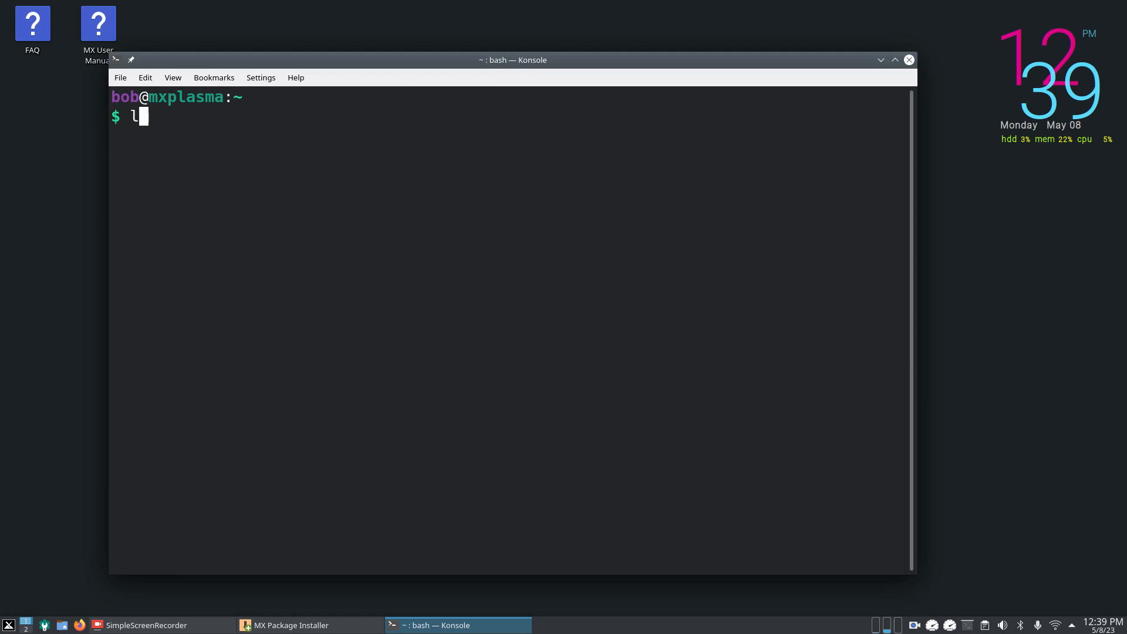
Step: List the connected USB devices with lsusb, clear the terminal and start typing lscpu
{"action": "type", "text": "susb"}
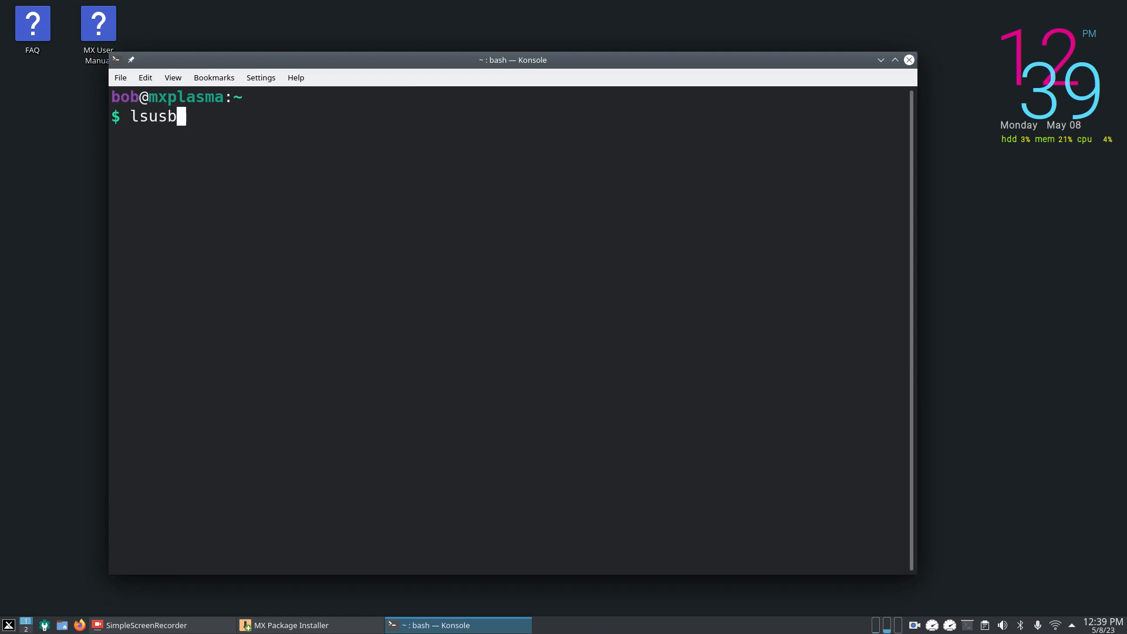
{"action": "key", "text": "Return"}
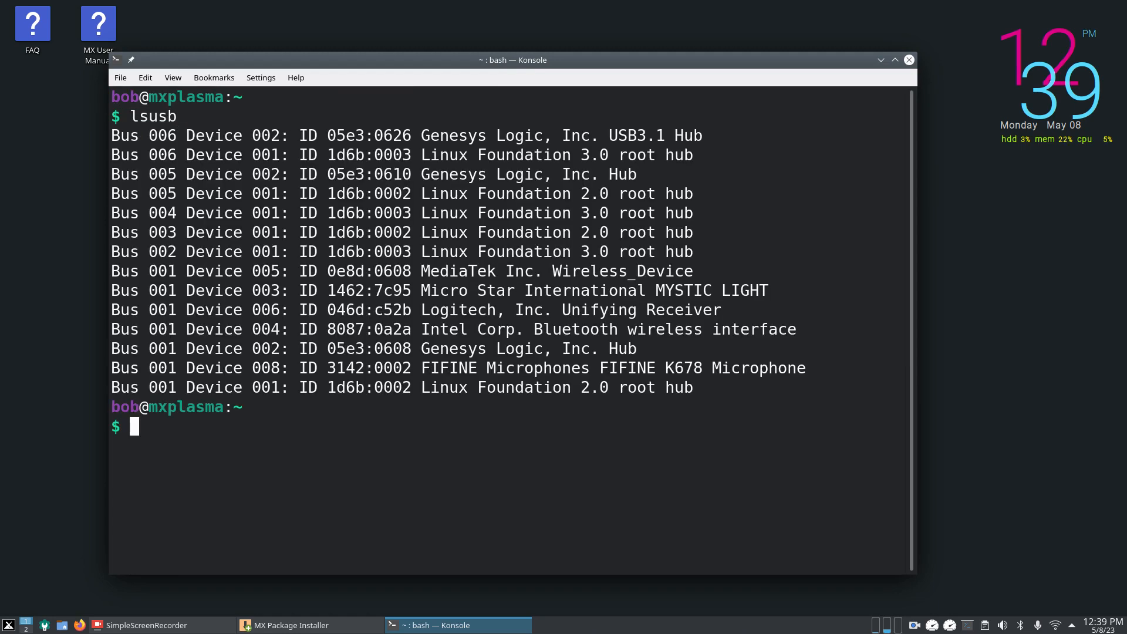
{"action": "type", "text": "cle"}
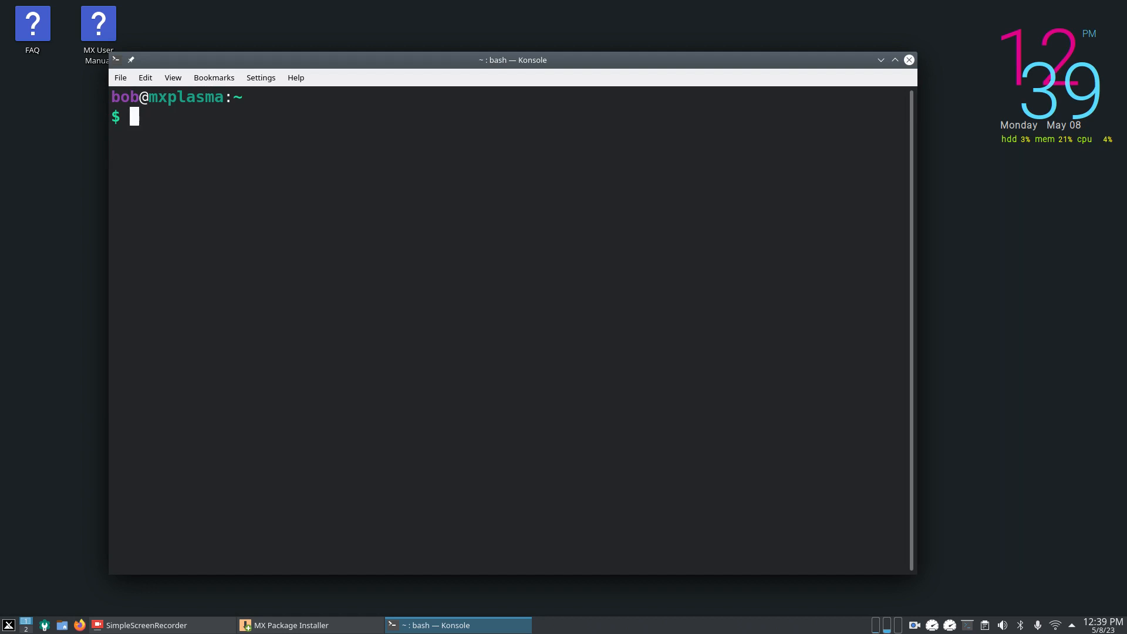
{"action": "type", "text": "lsc"}
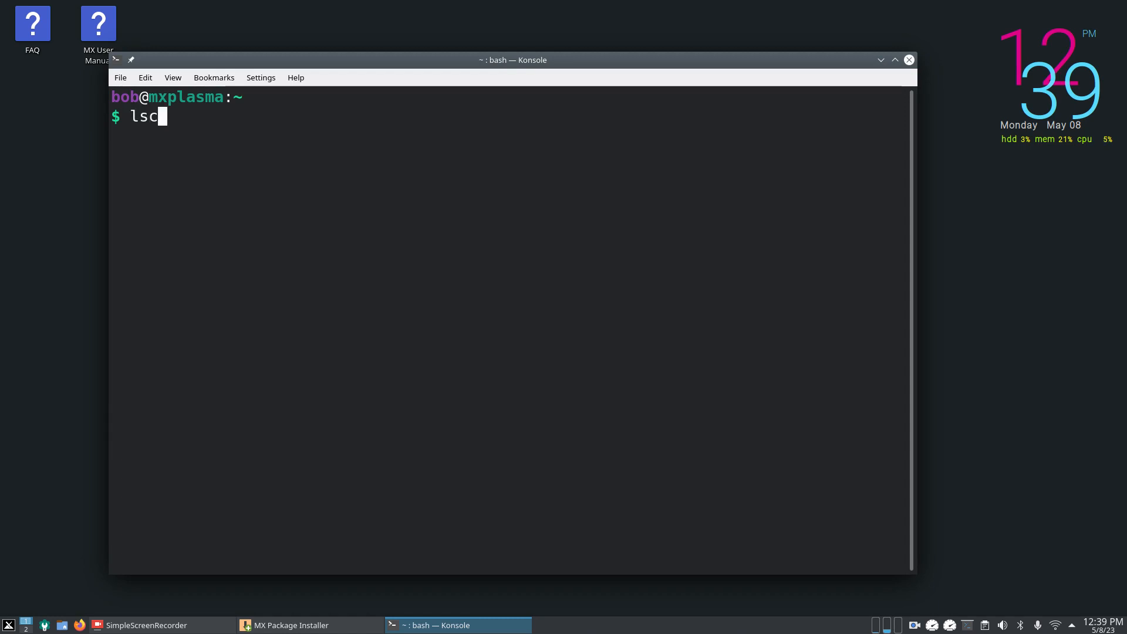
Step: Run lscpu and read the AMD Ryzen 5 5600G details down to its CPU flags
{"action": "key", "text": "Return"}
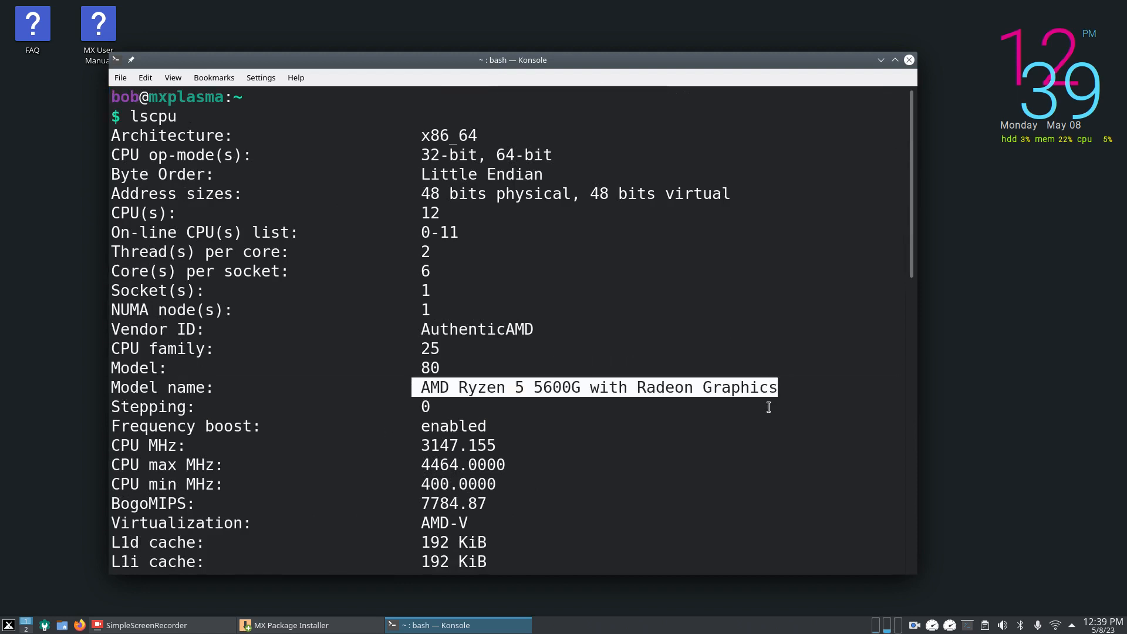
{"action": "mouse_move", "coordinate": [612, 451]}
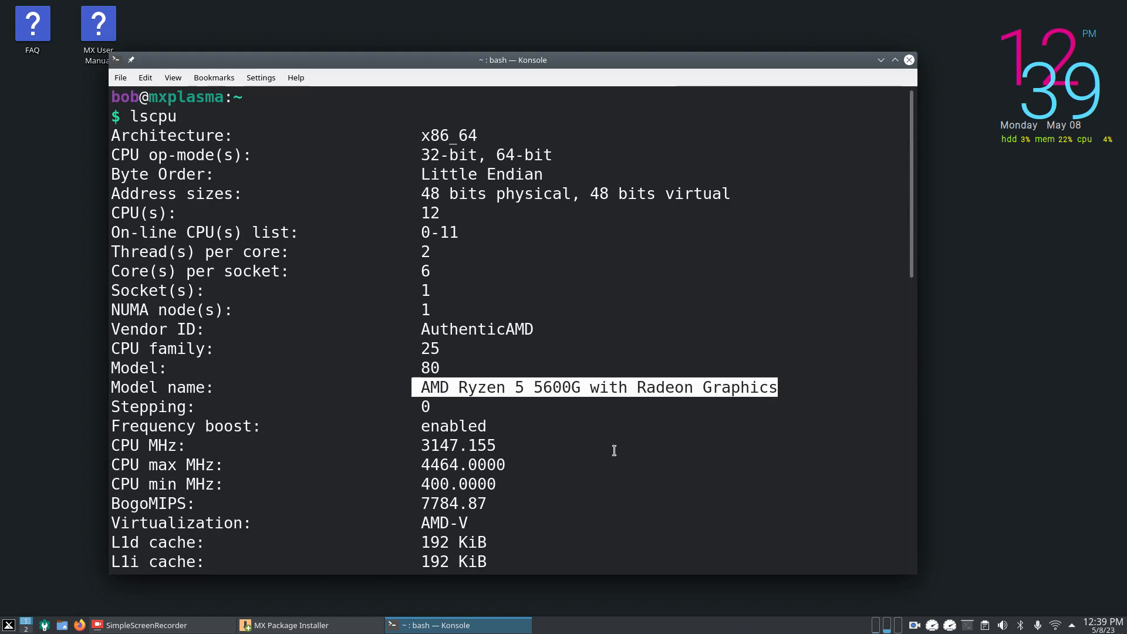
{"action": "scroll", "scroll_direction": "down", "scroll_amount": 3}
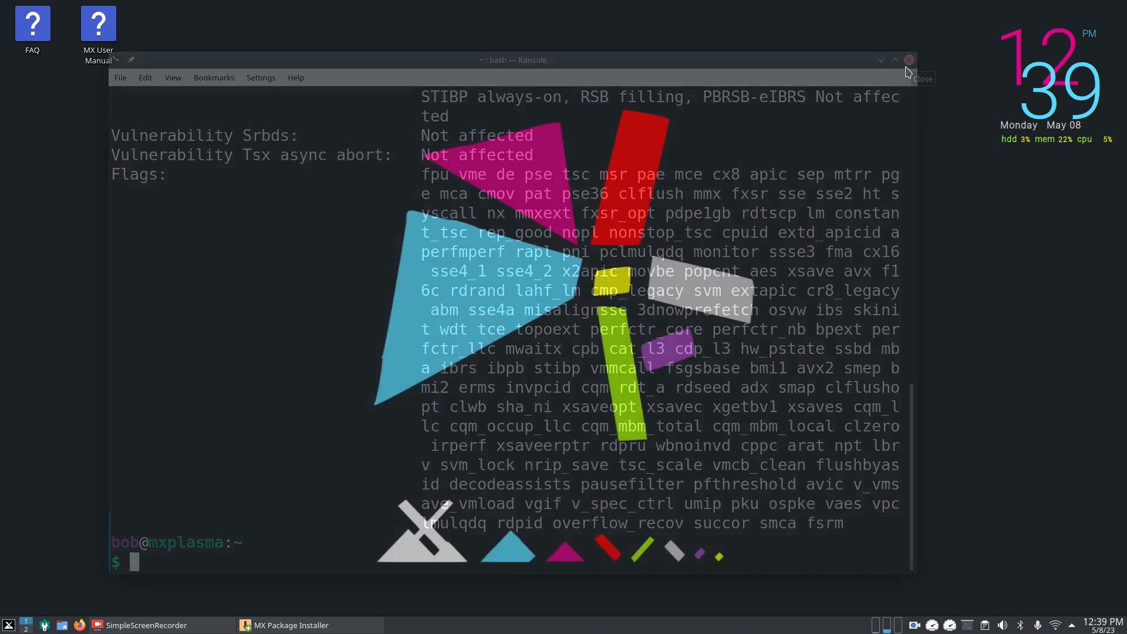
Step: Close the Konsole window, leaving the MX Plasma desktop showing
{"action": "left_click", "coordinate": [909, 59]}
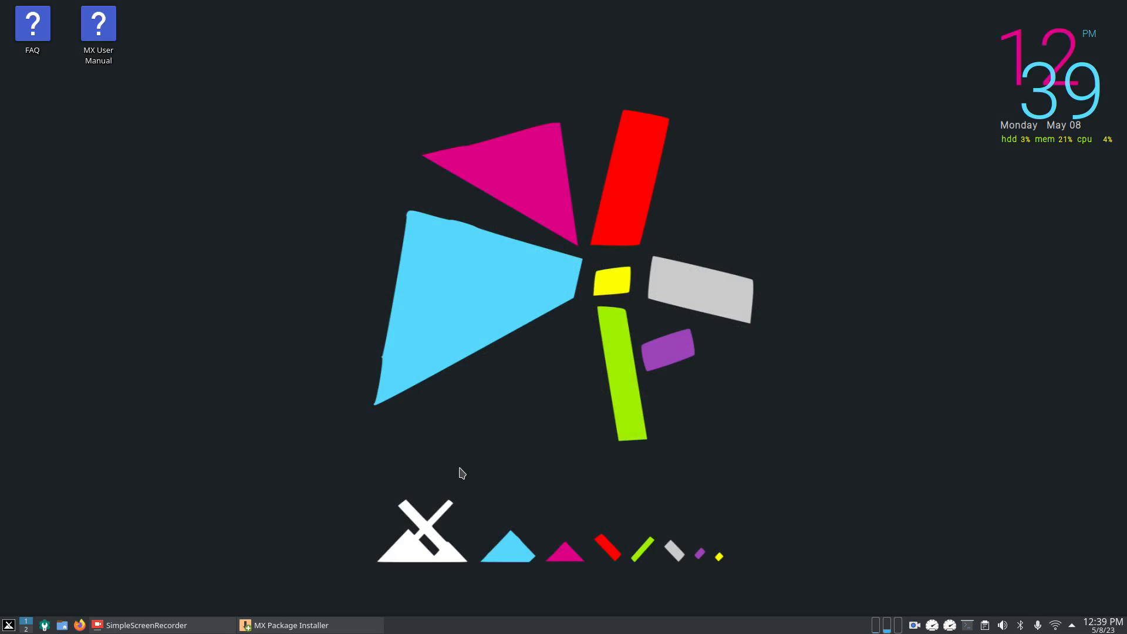
{"action": "mouse_move", "coordinate": [412, 515]}
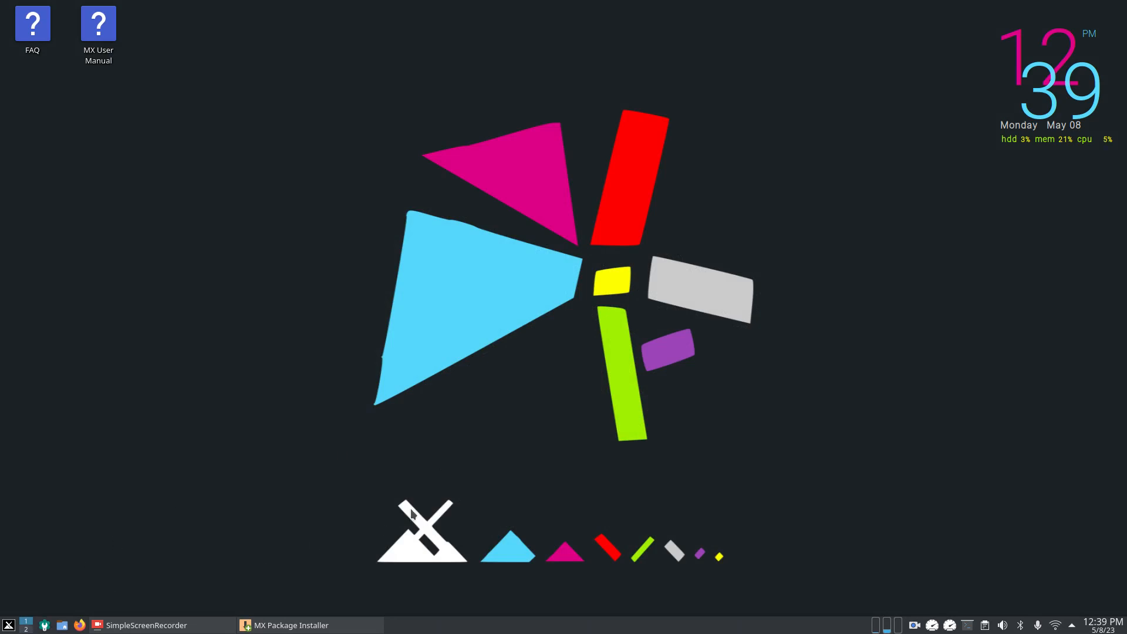